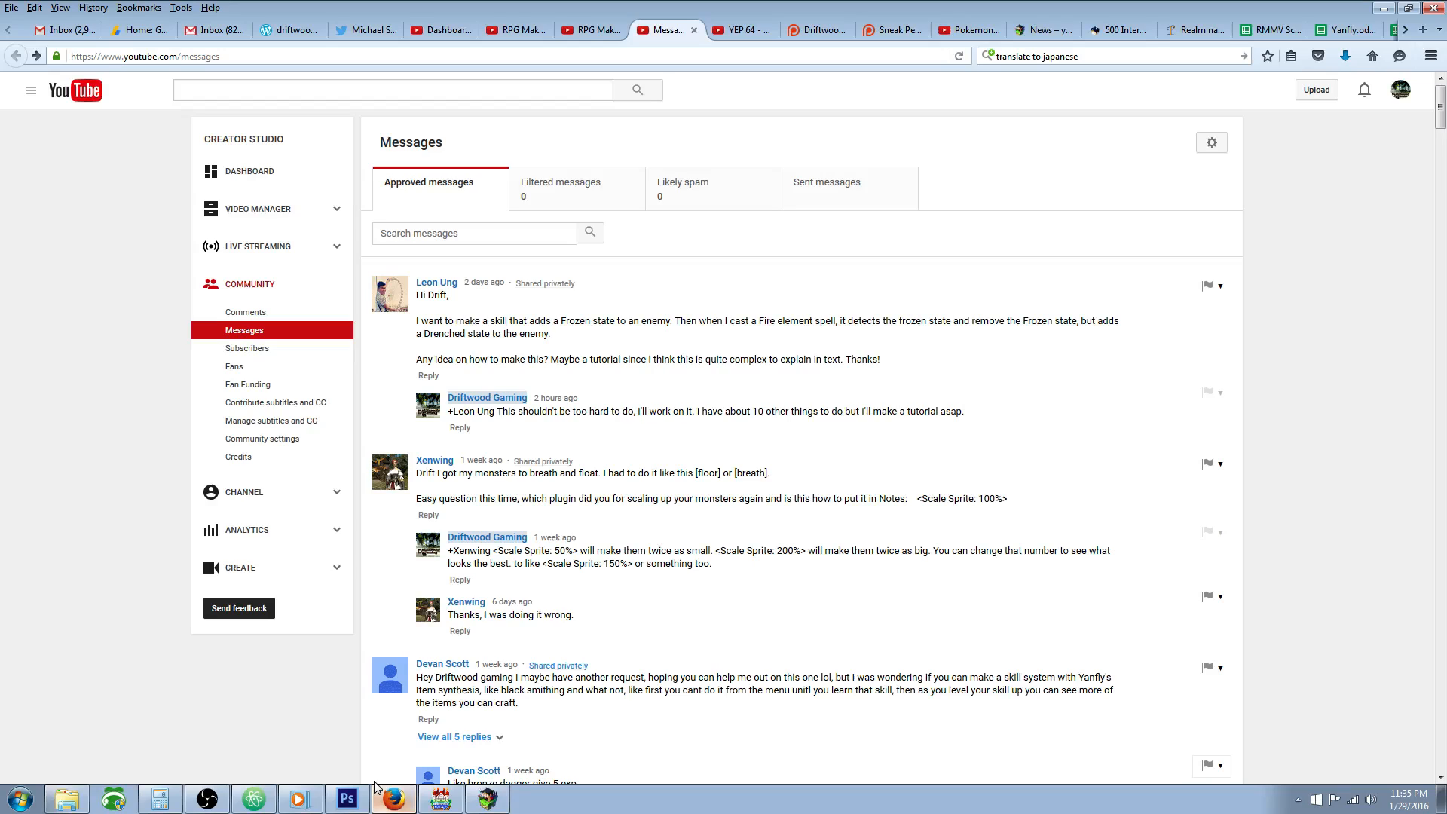
- Switch from the YouTube Messages page to The Driftwood Legacy title screen
click(483, 799)
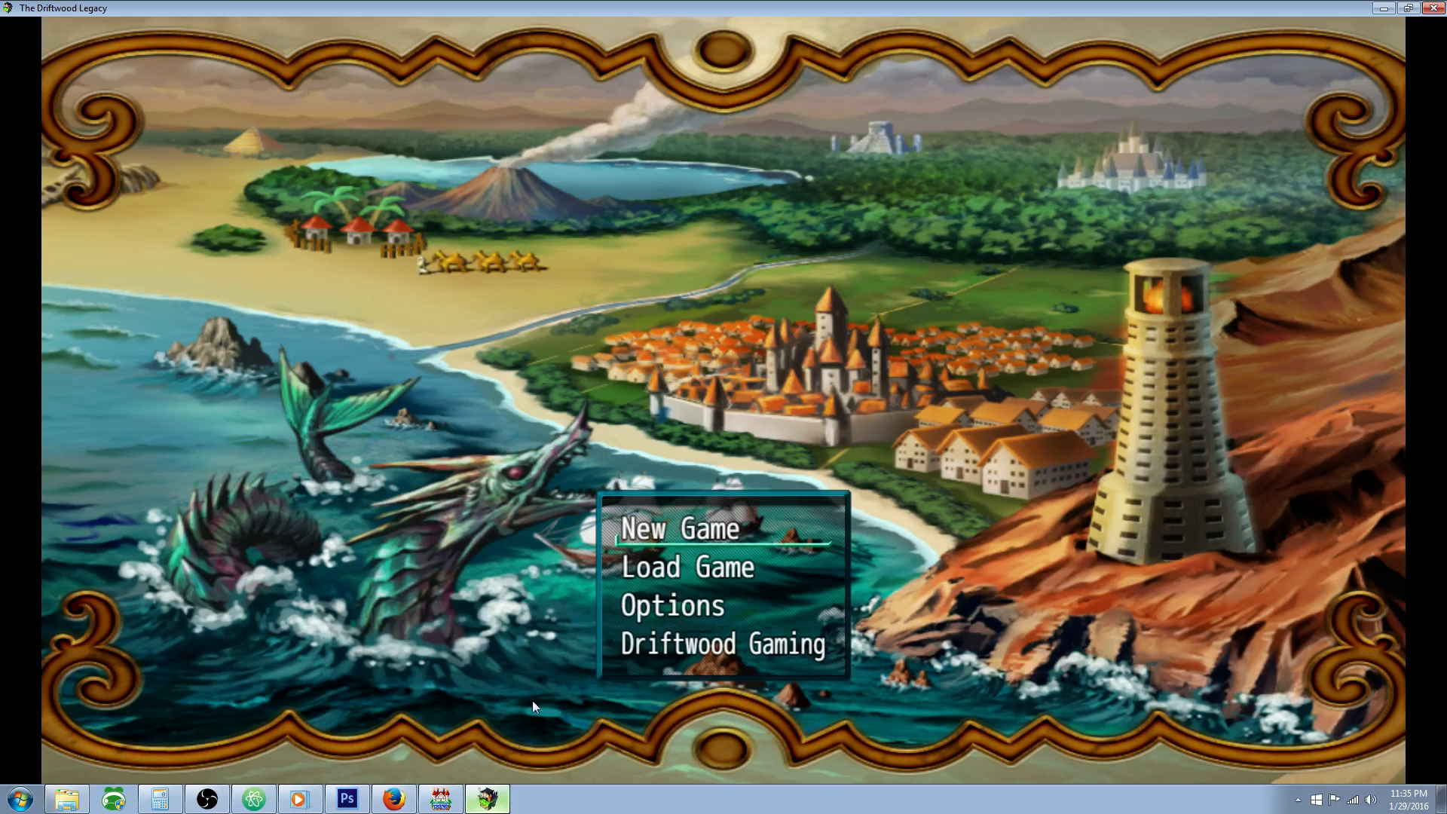
- Start a new game, freeze both enemies with Chi skills, then return to the RPG Maker database
click(678, 530)
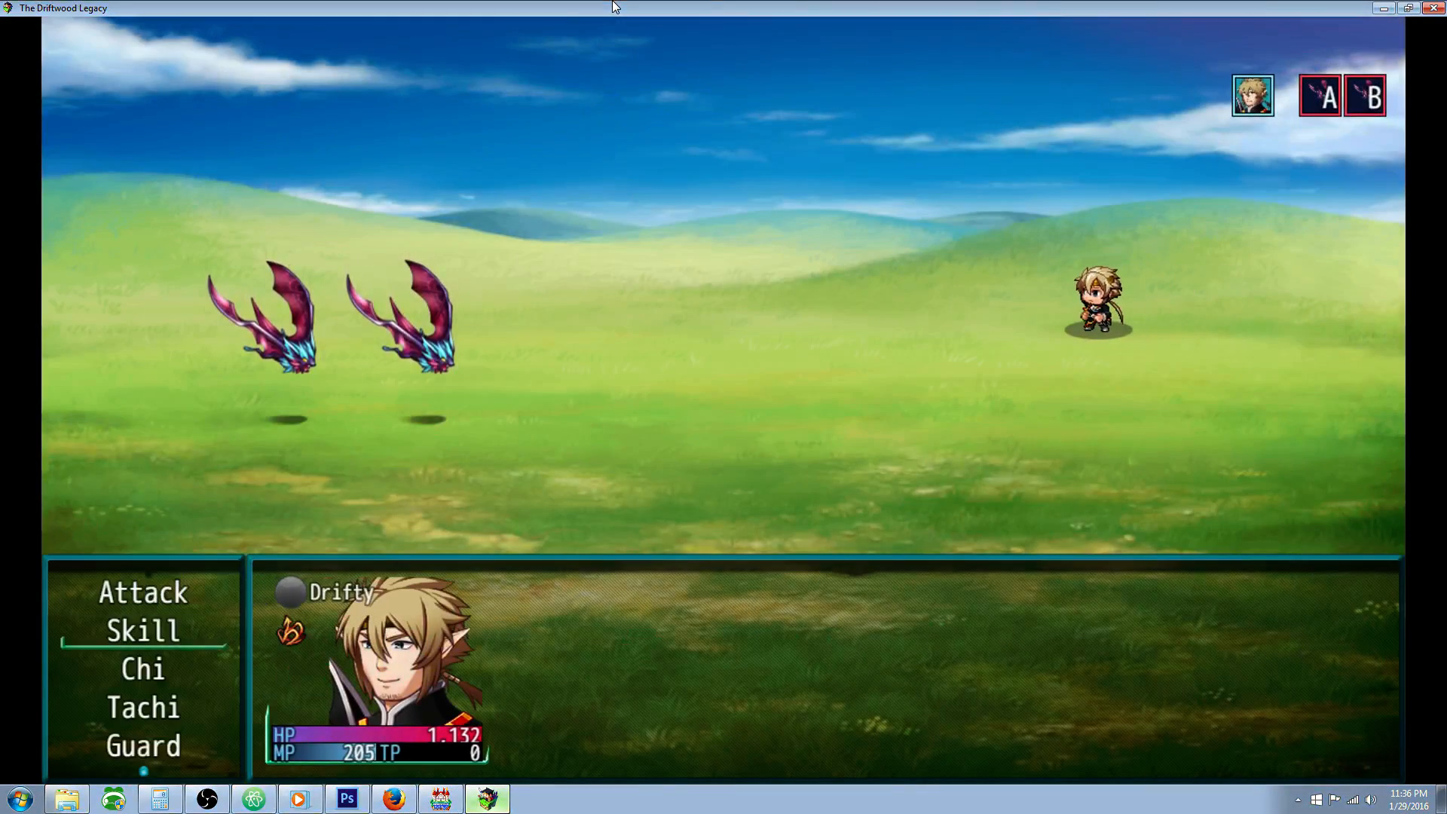
click(142, 632)
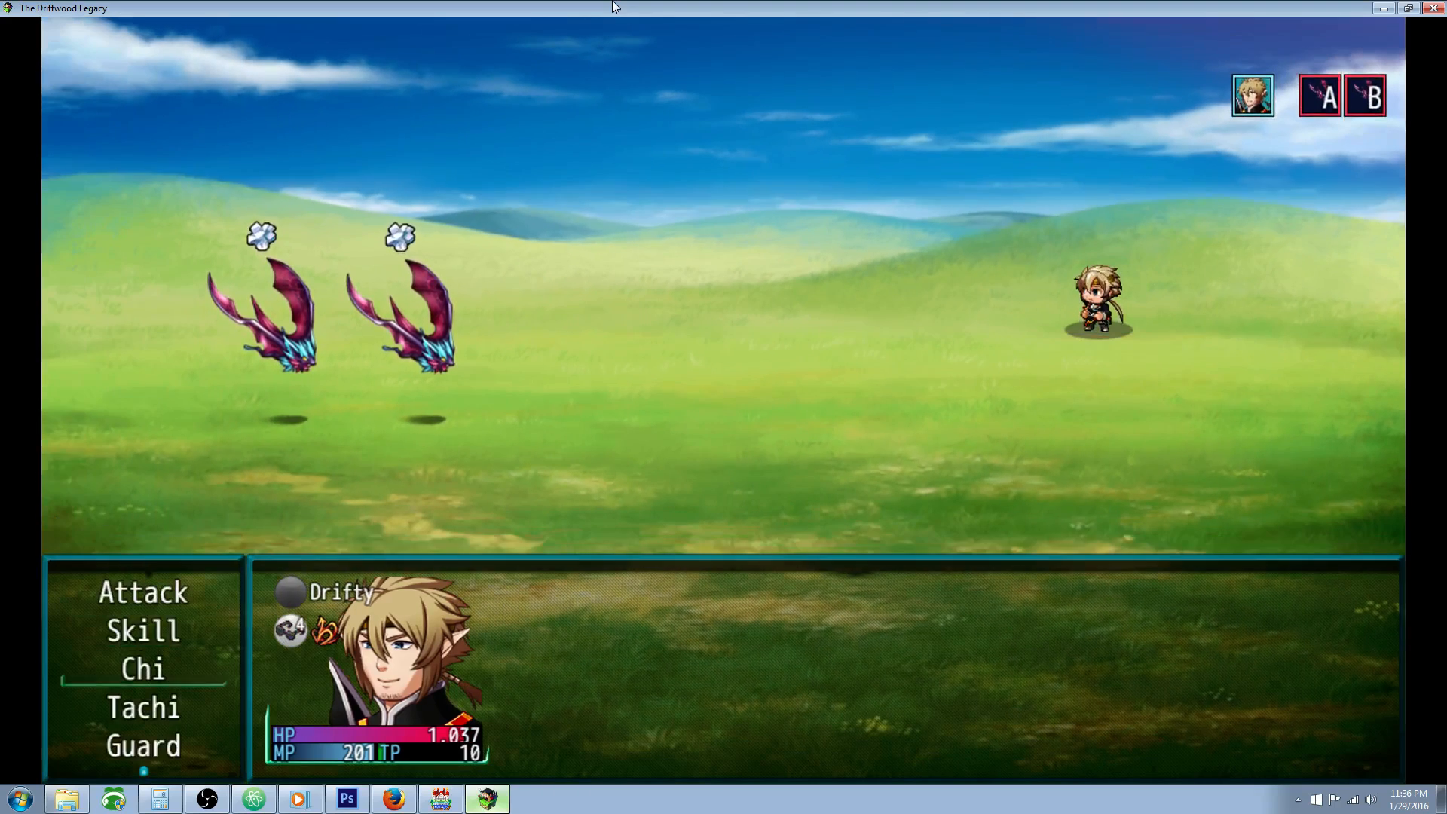
click(142, 630)
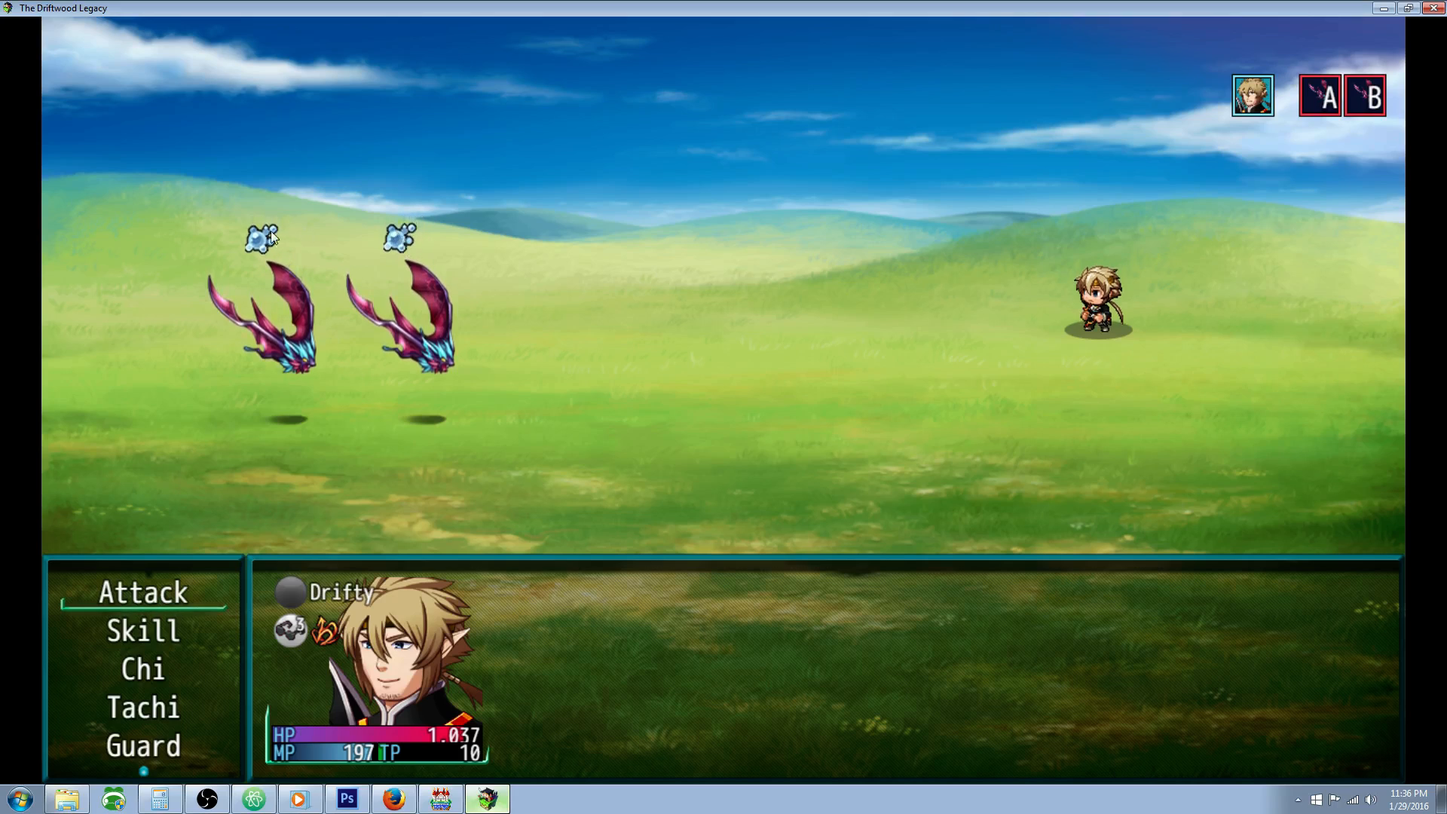
mouse_move(337, 296)
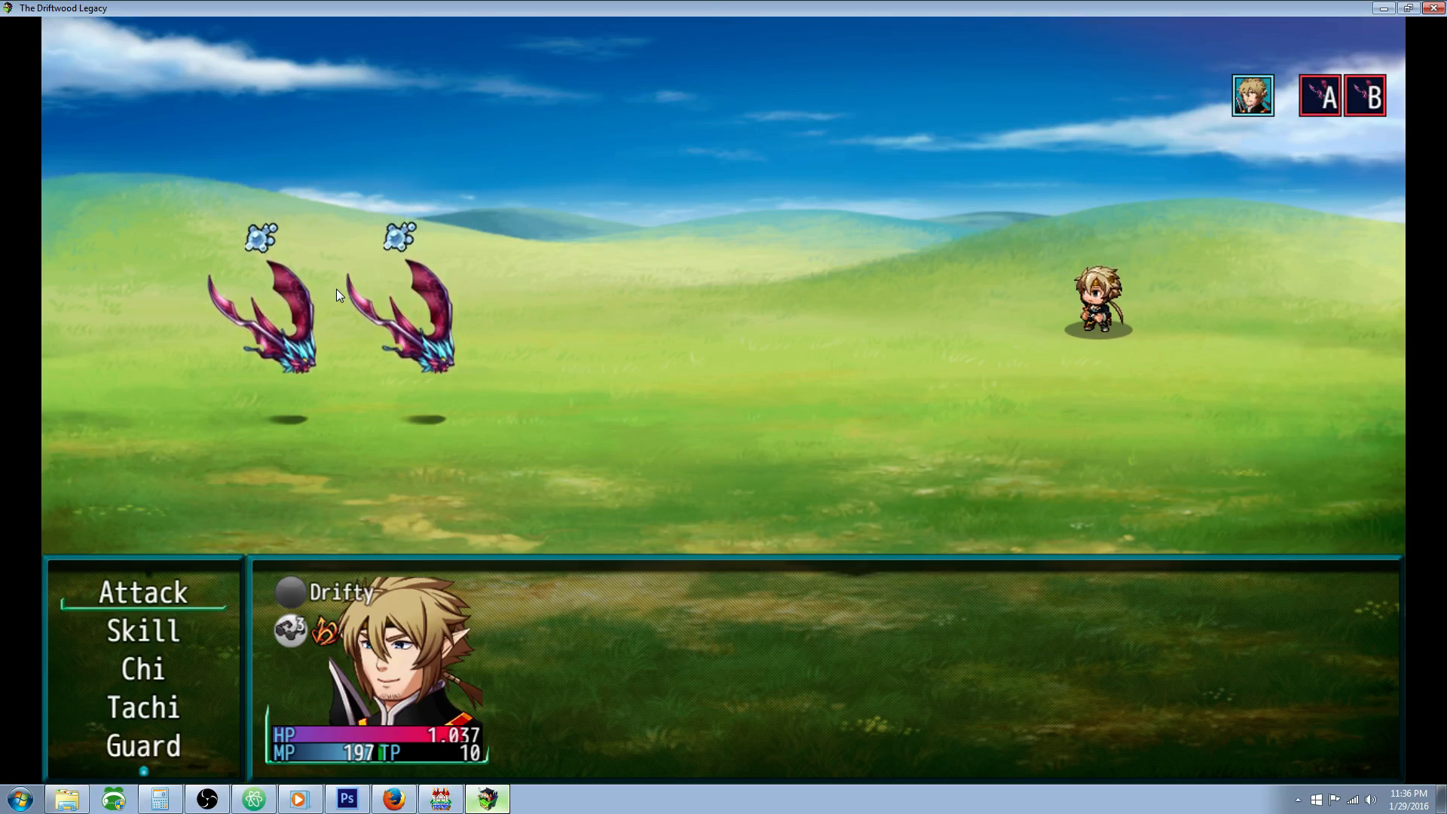
click(142, 592)
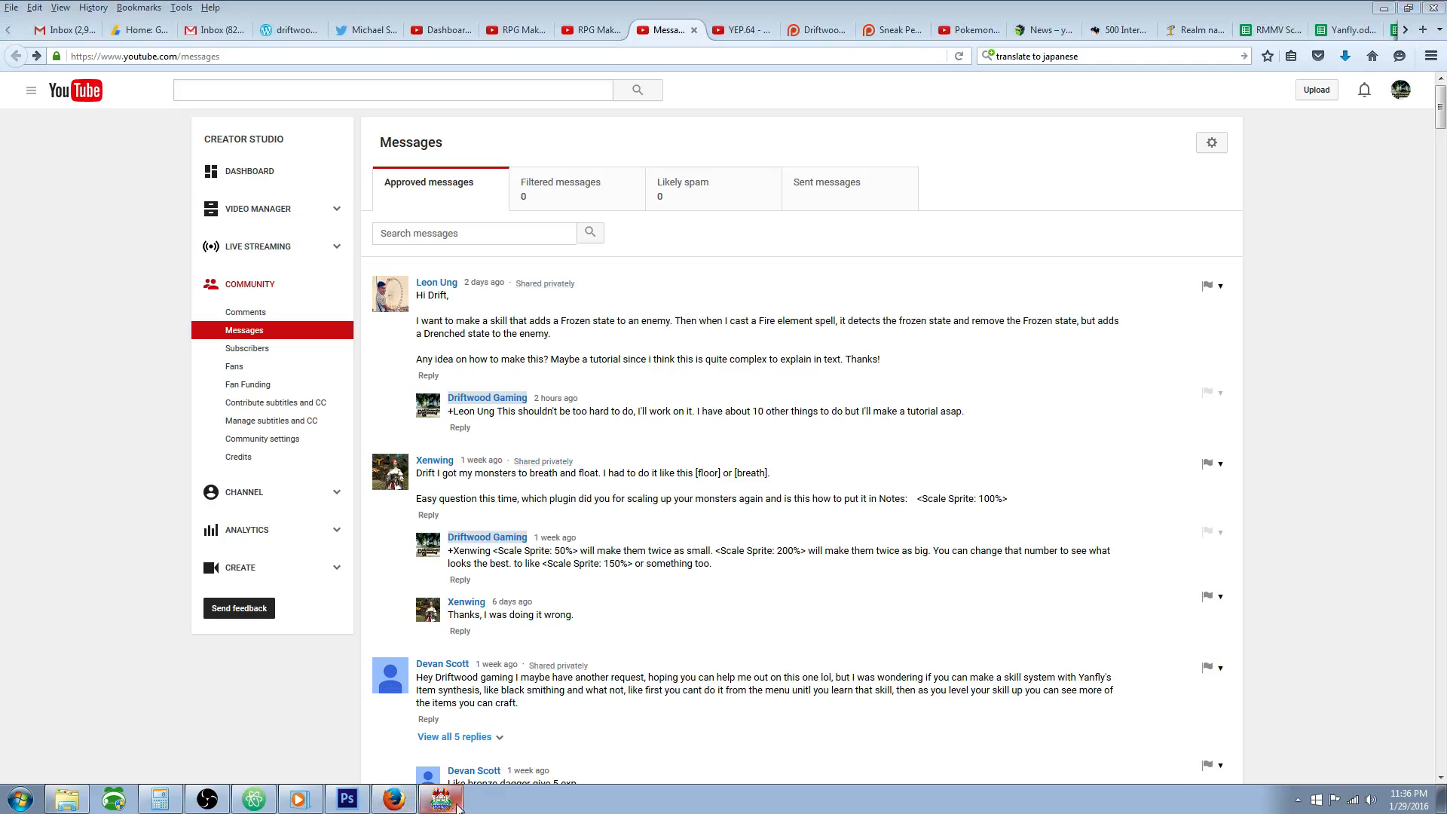
click(440, 799)
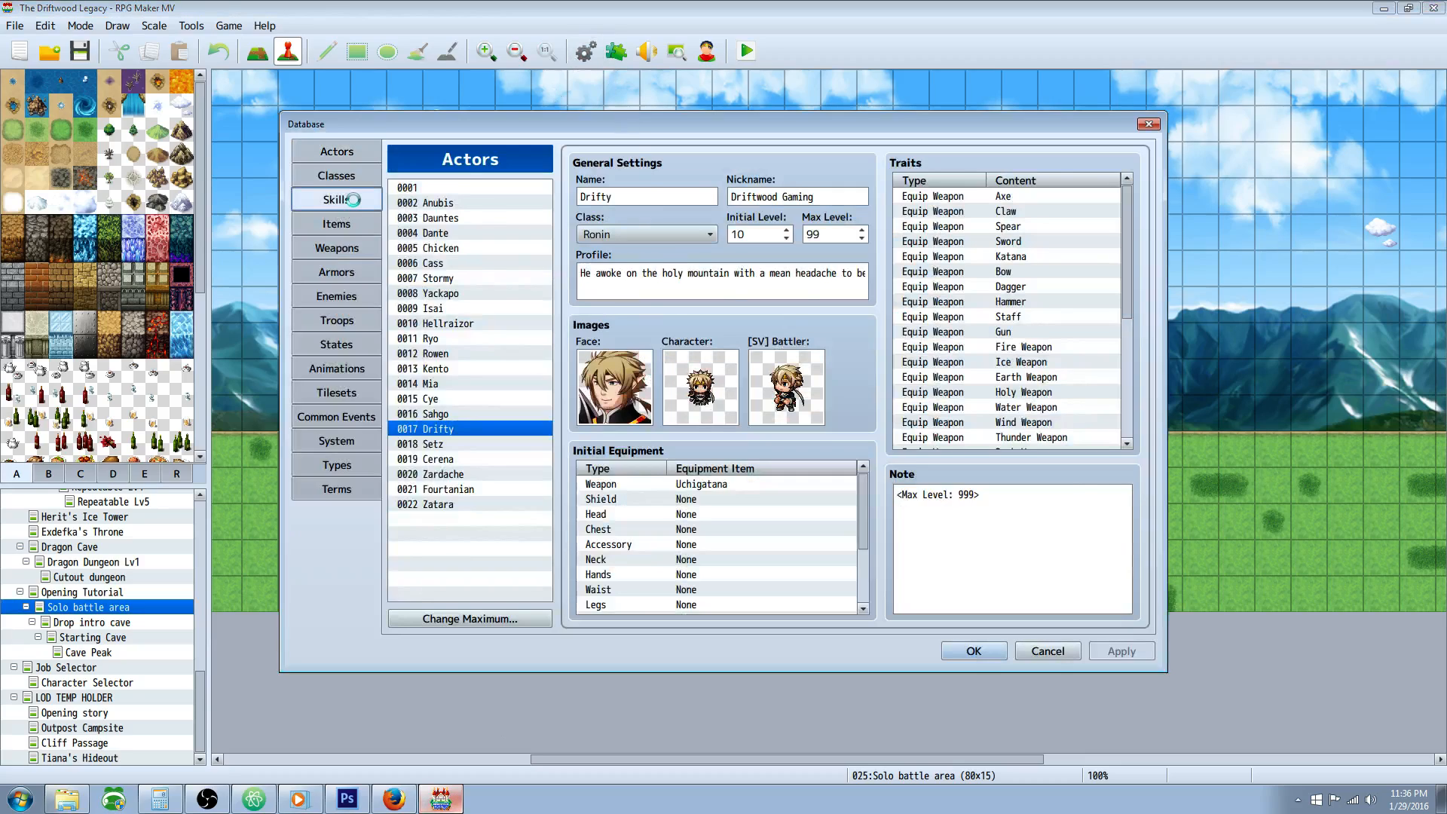
- Select skill 0354 Meltdown and try Custom Execution tags in its note box
click(336, 199)
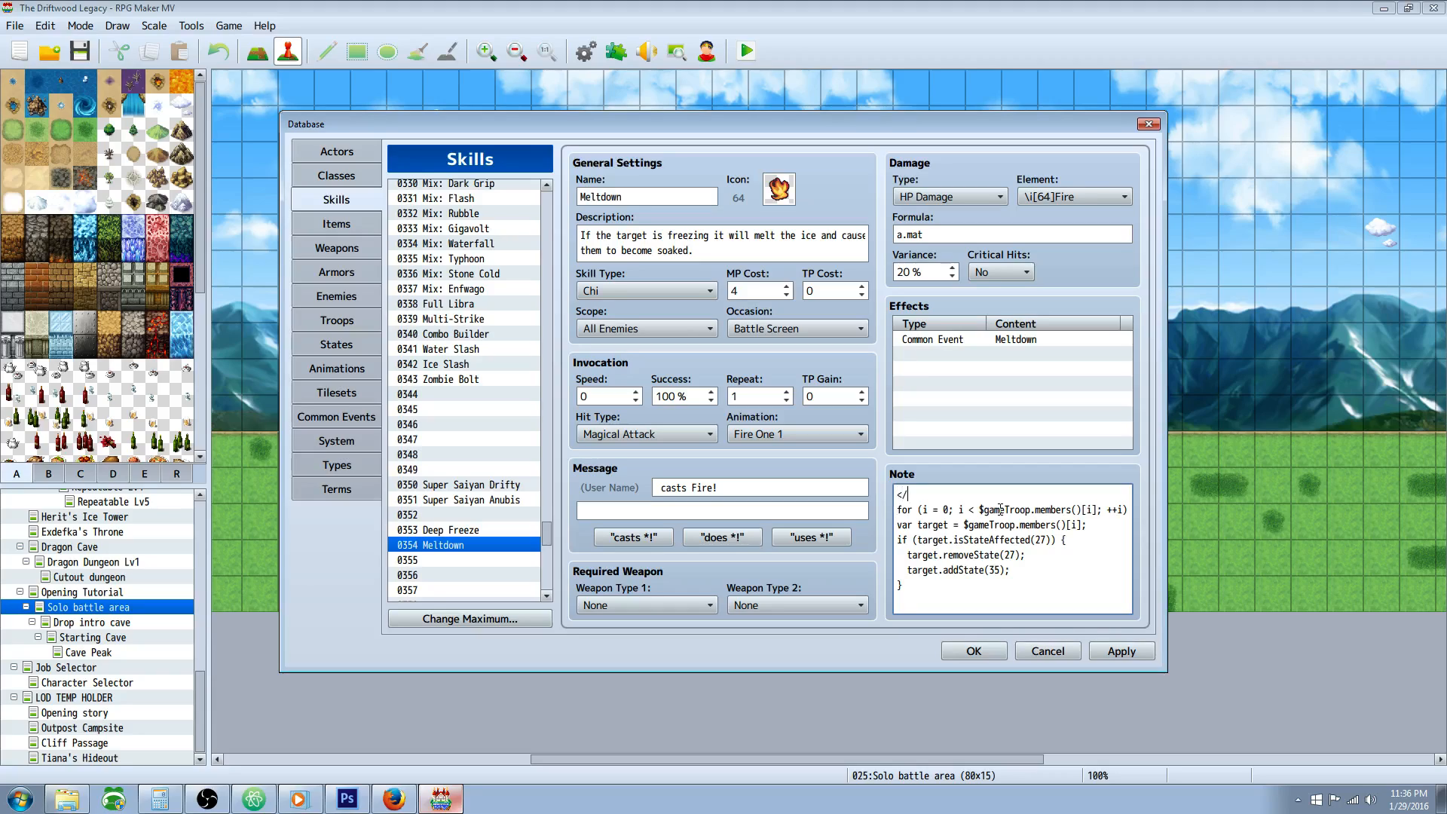
text(Custom Execution)
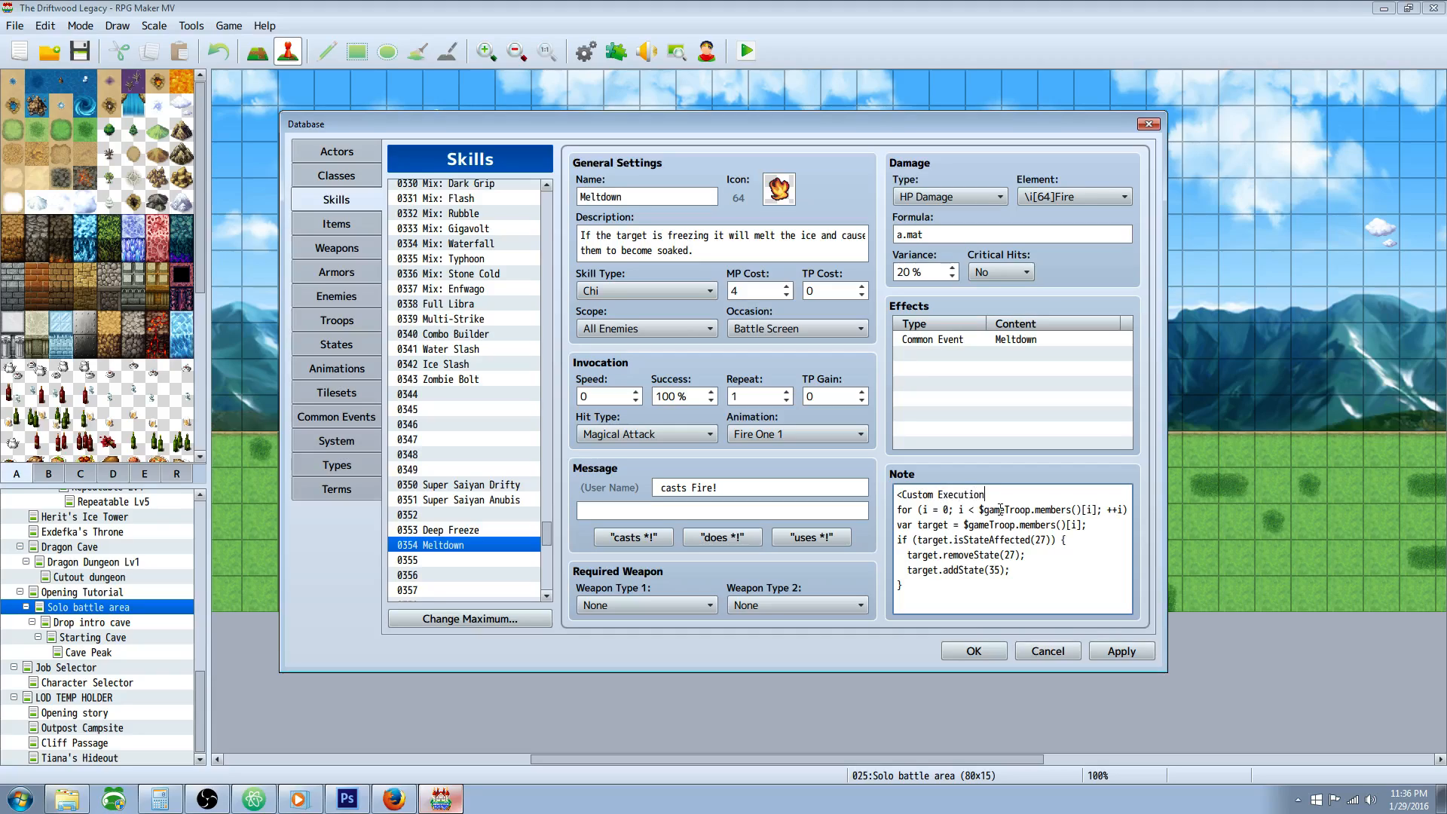
click(952, 601)
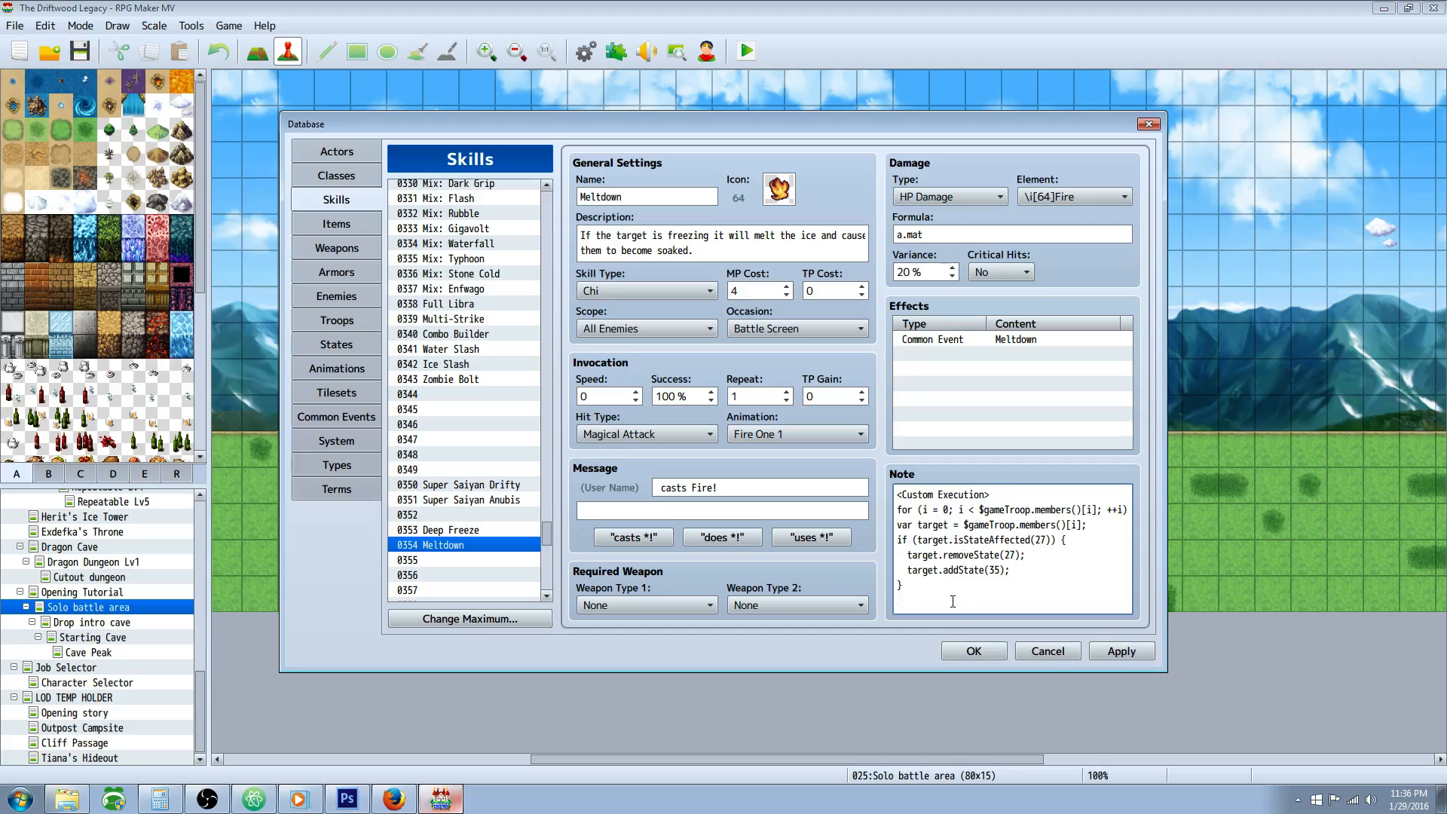
text(<)
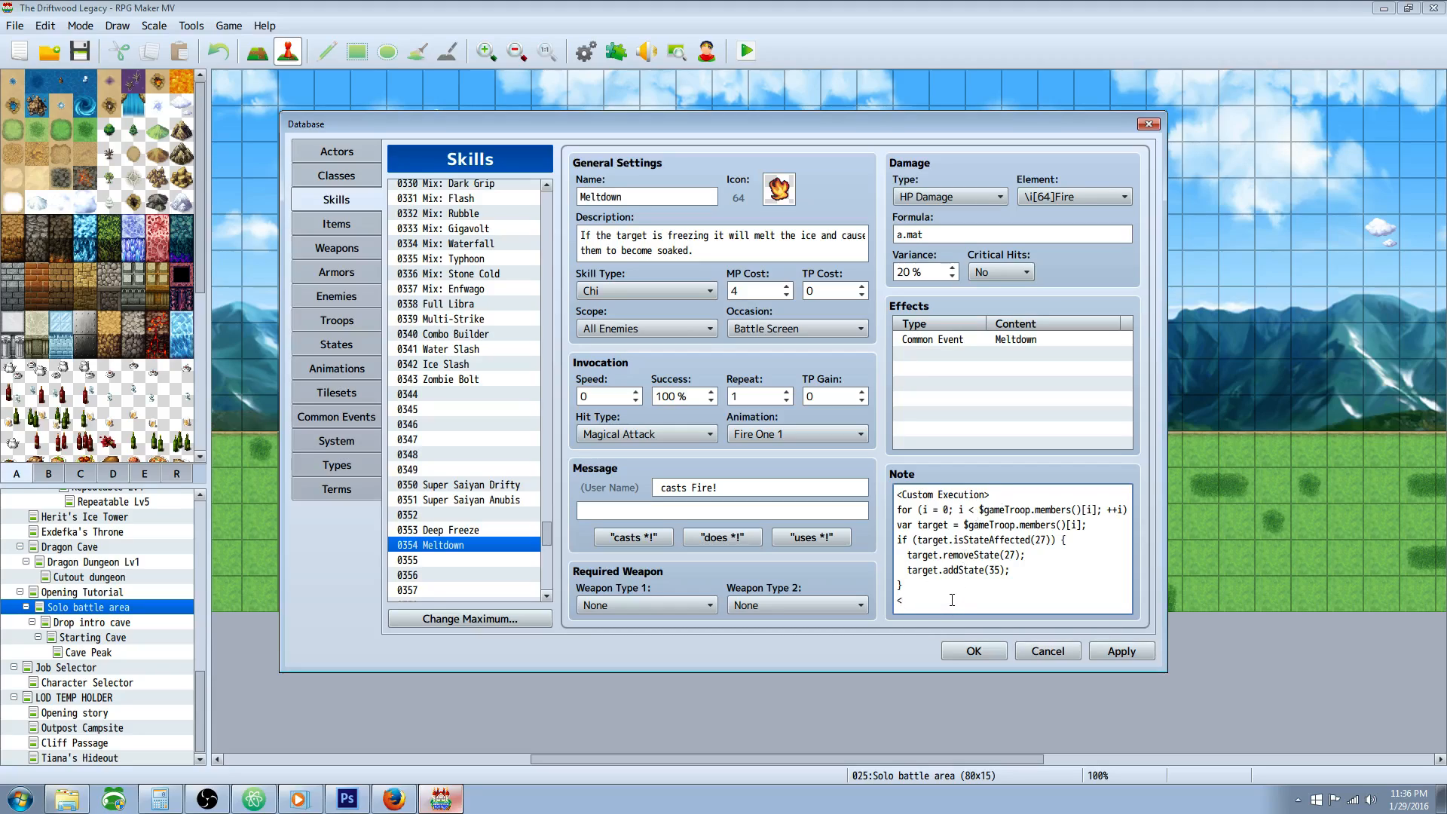
text(/Custo)
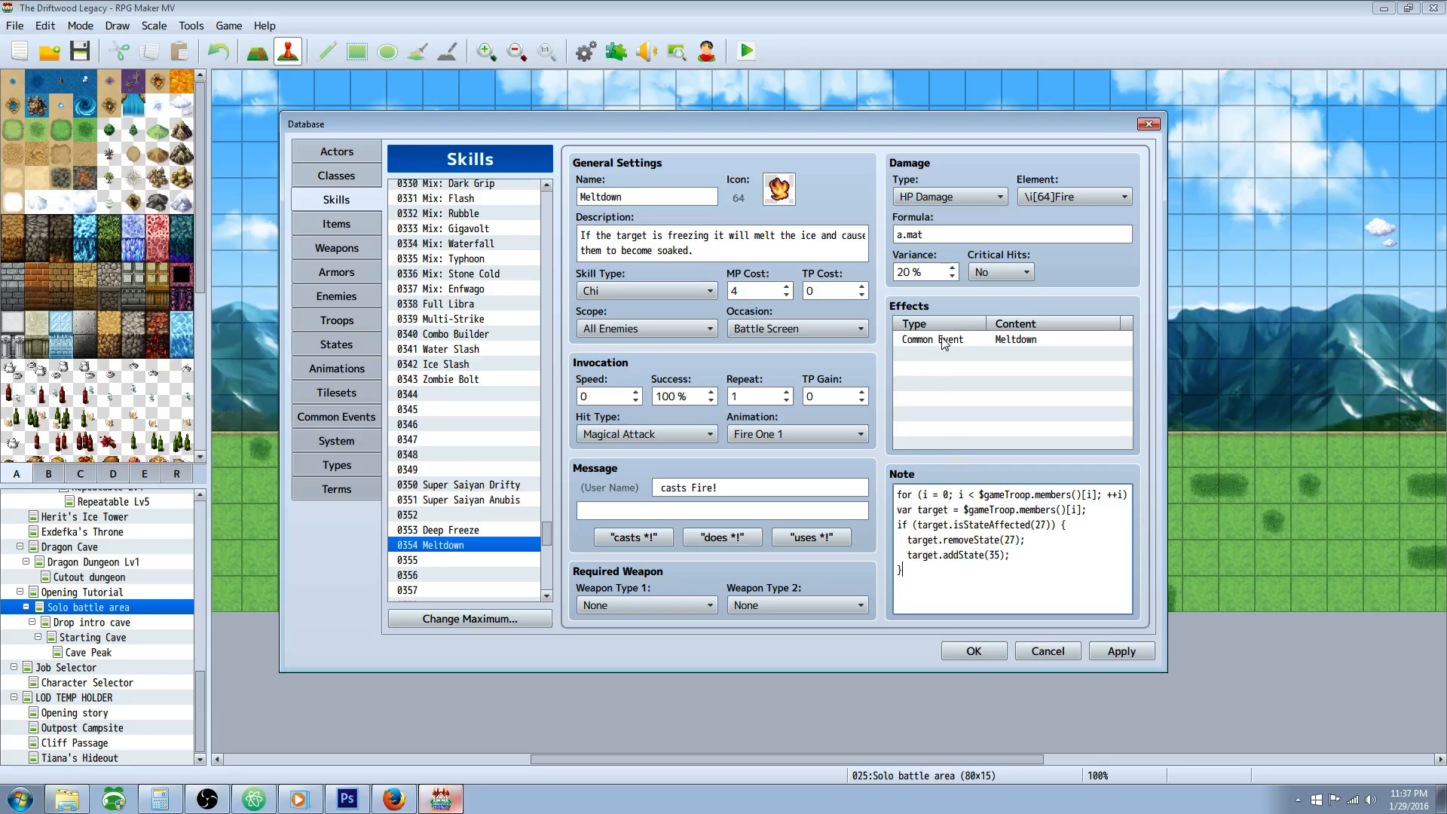
mouse_move(976, 341)
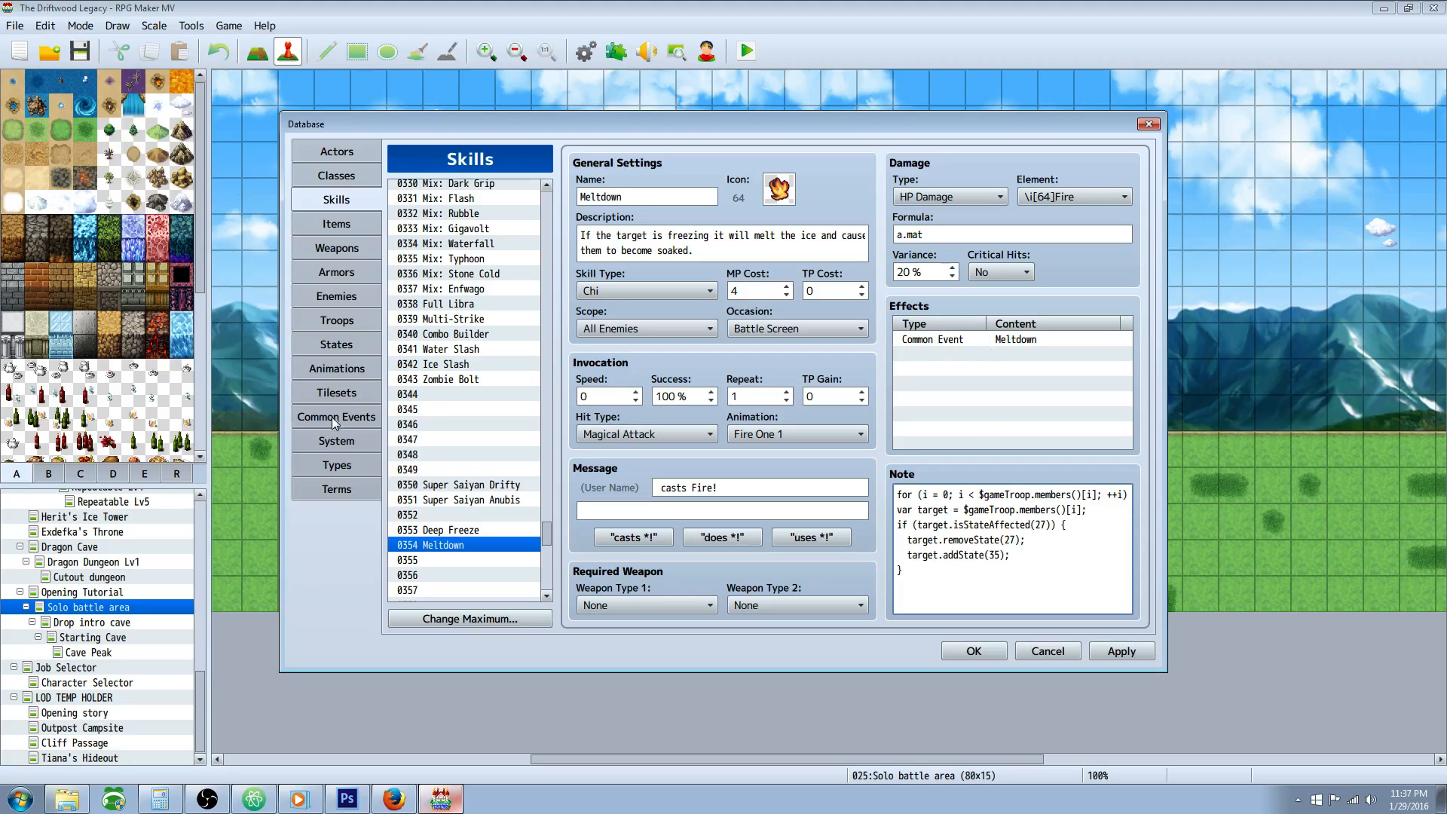
- Inspect state 0027 Frozen, then state 0035 Soaked in the States list
click(336, 343)
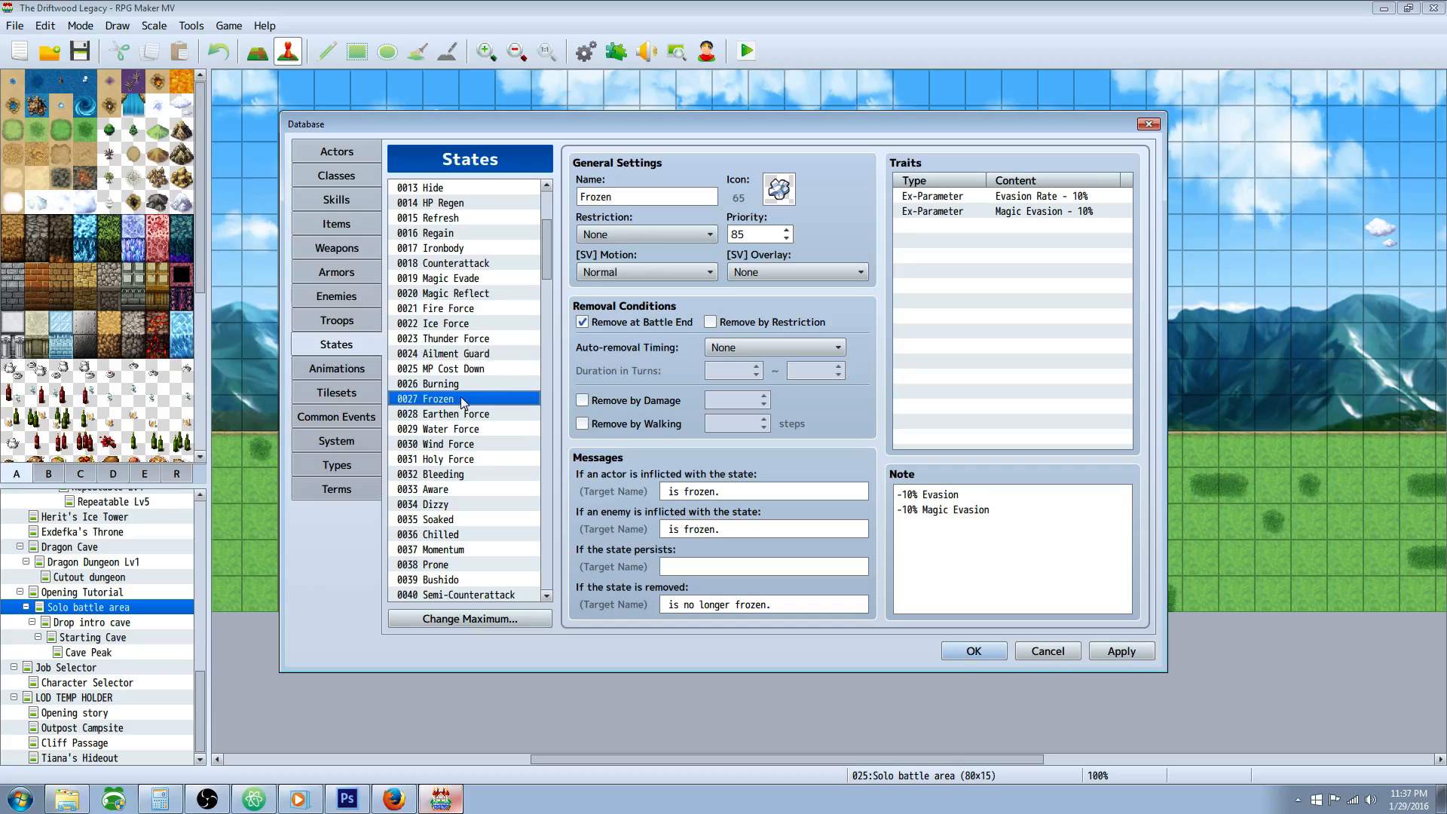
mouse_move(494, 447)
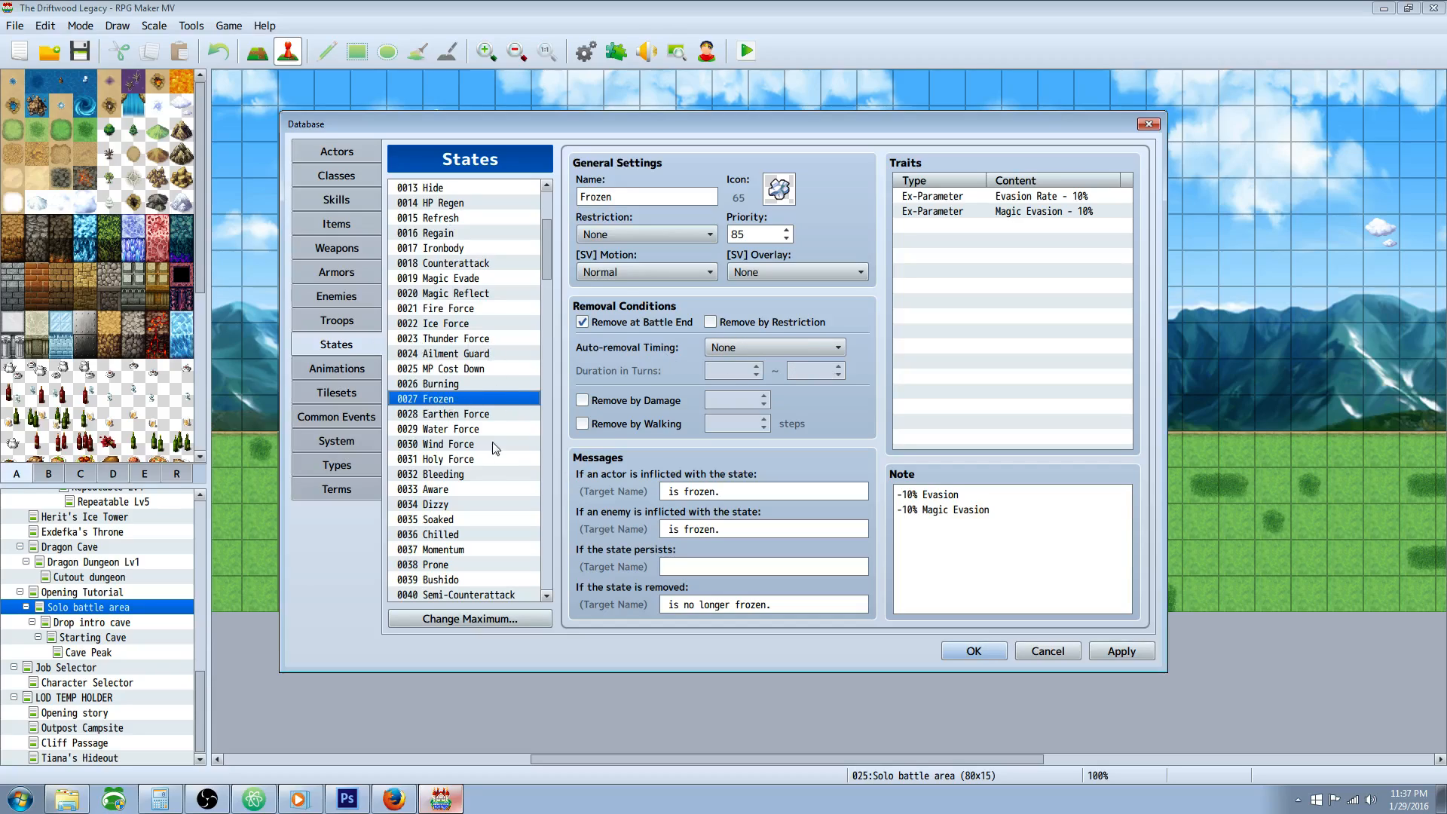
click(437, 518)
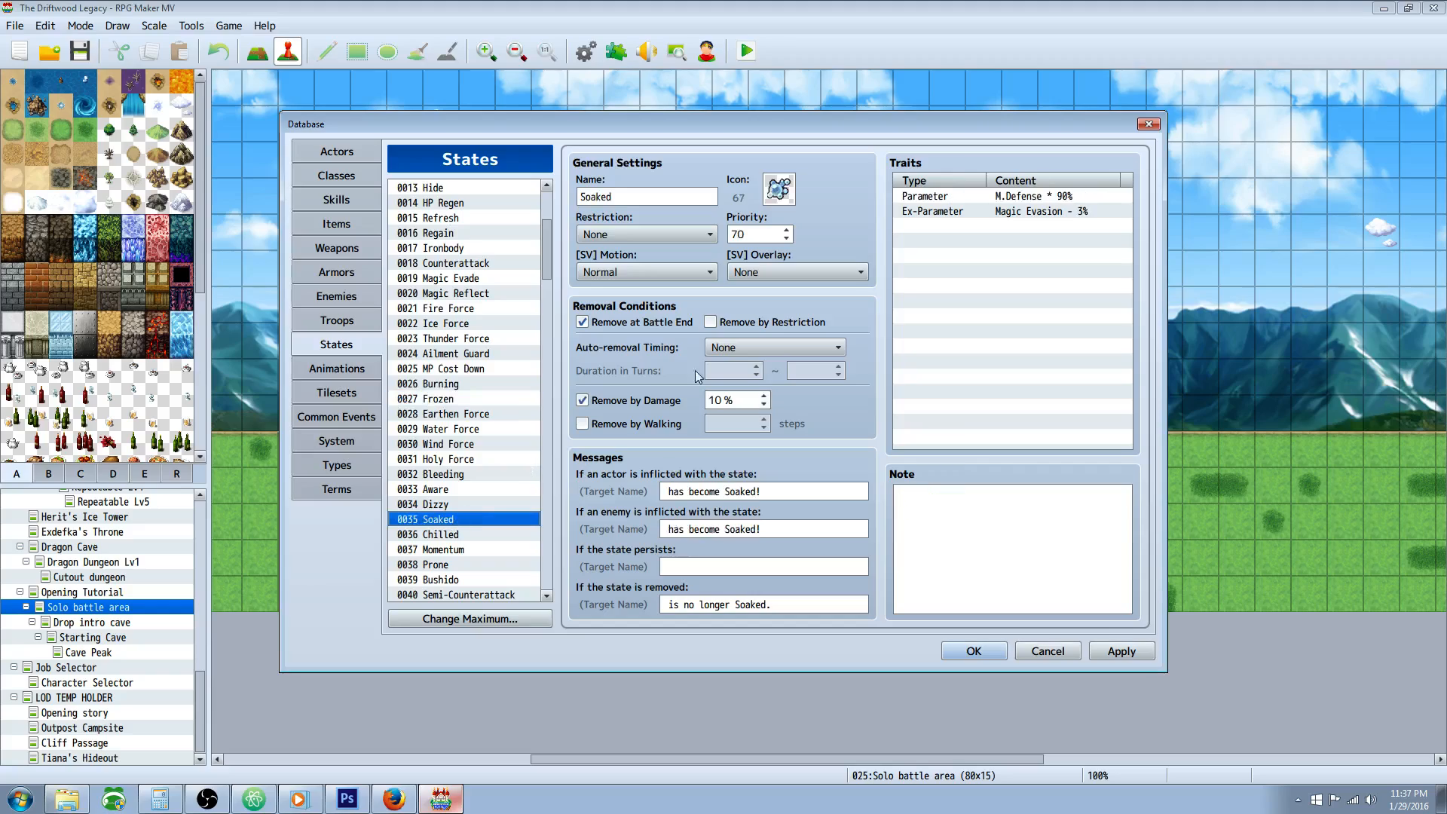
mouse_move(823, 219)
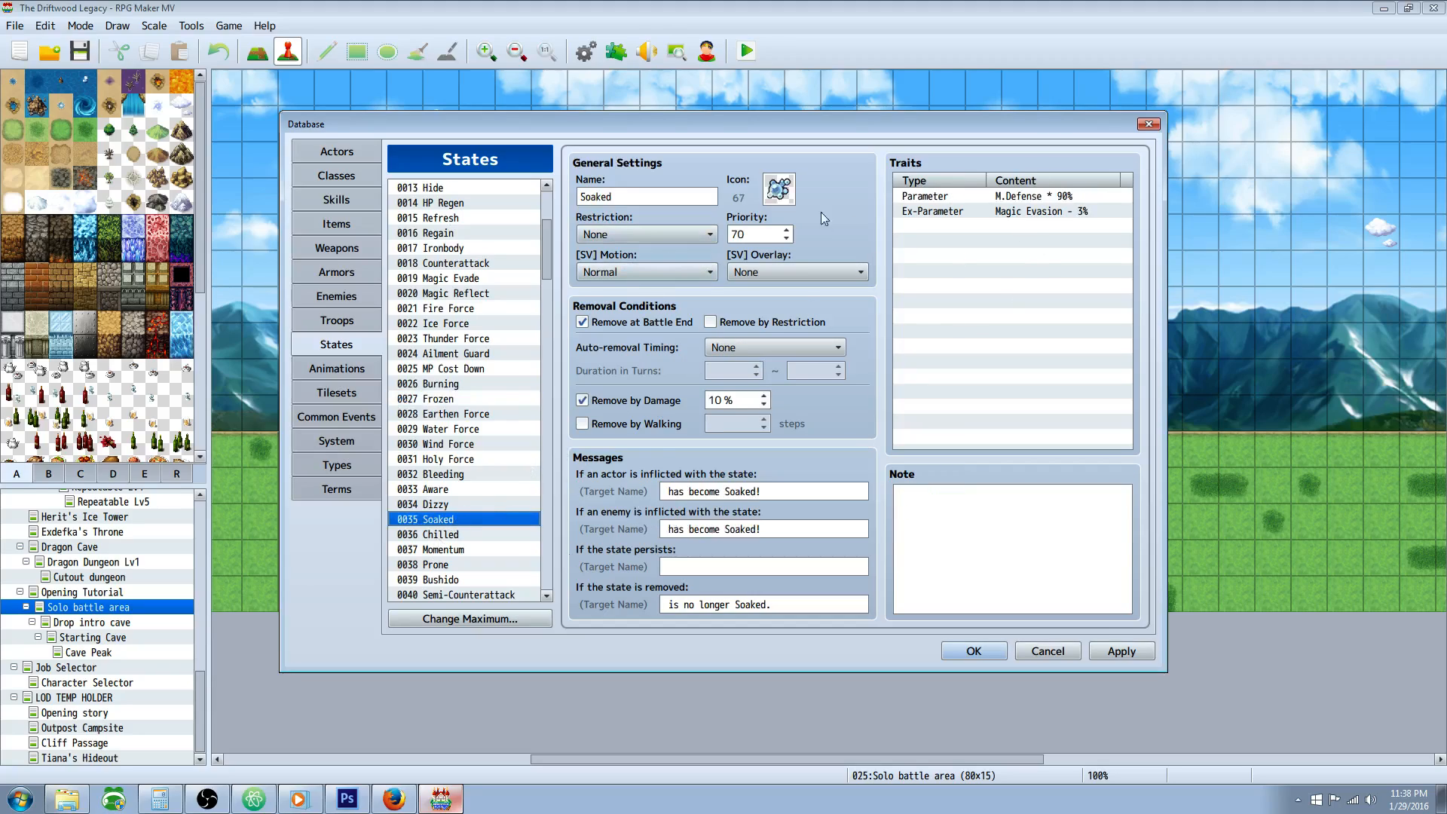
mouse_move(490, 428)
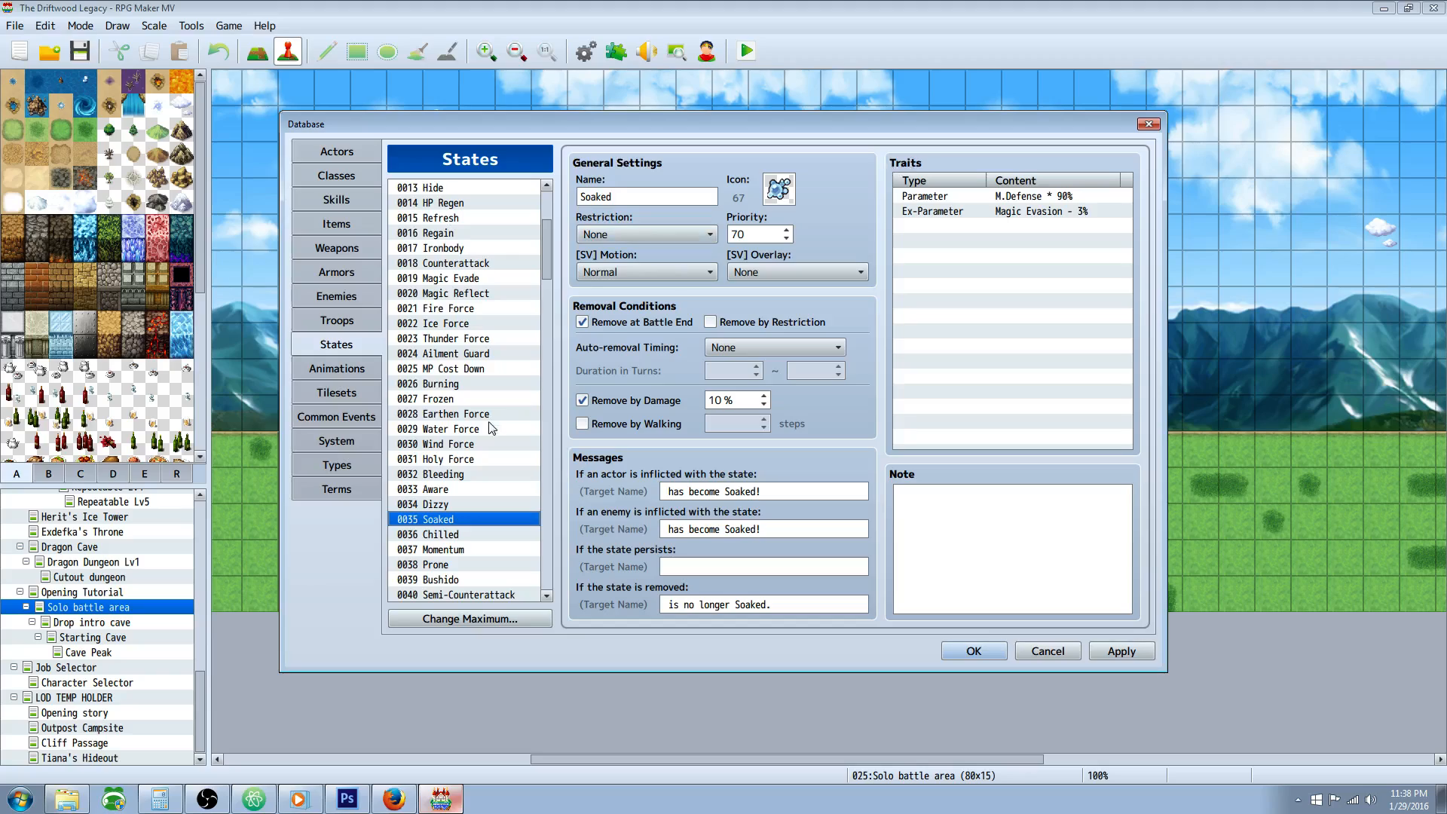
mouse_move(345, 218)
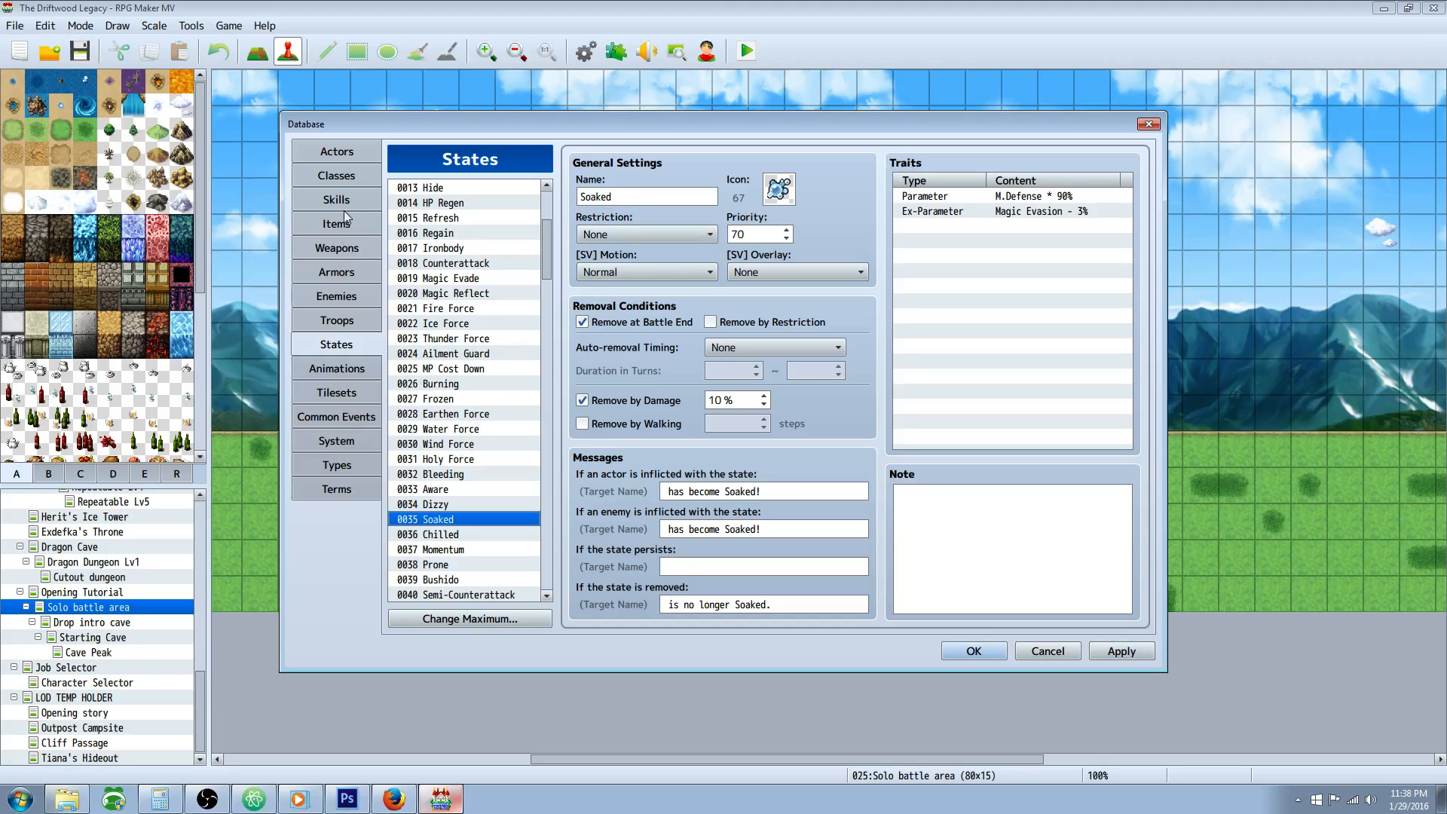
- Review Deep Freeze adding Frozen to all enemies, then highlight Meltdown's common event effect
click(334, 199)
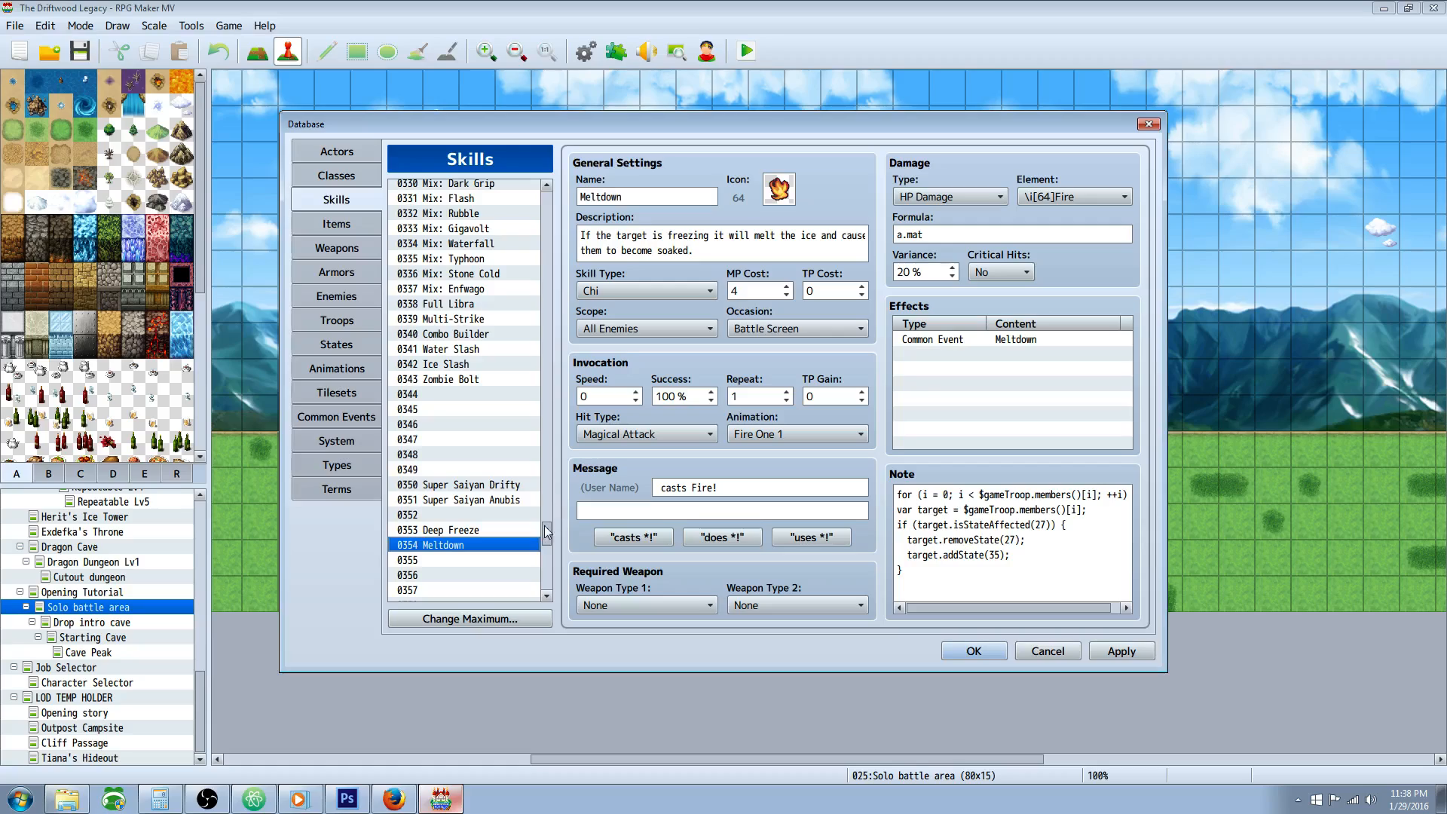
click(452, 529)
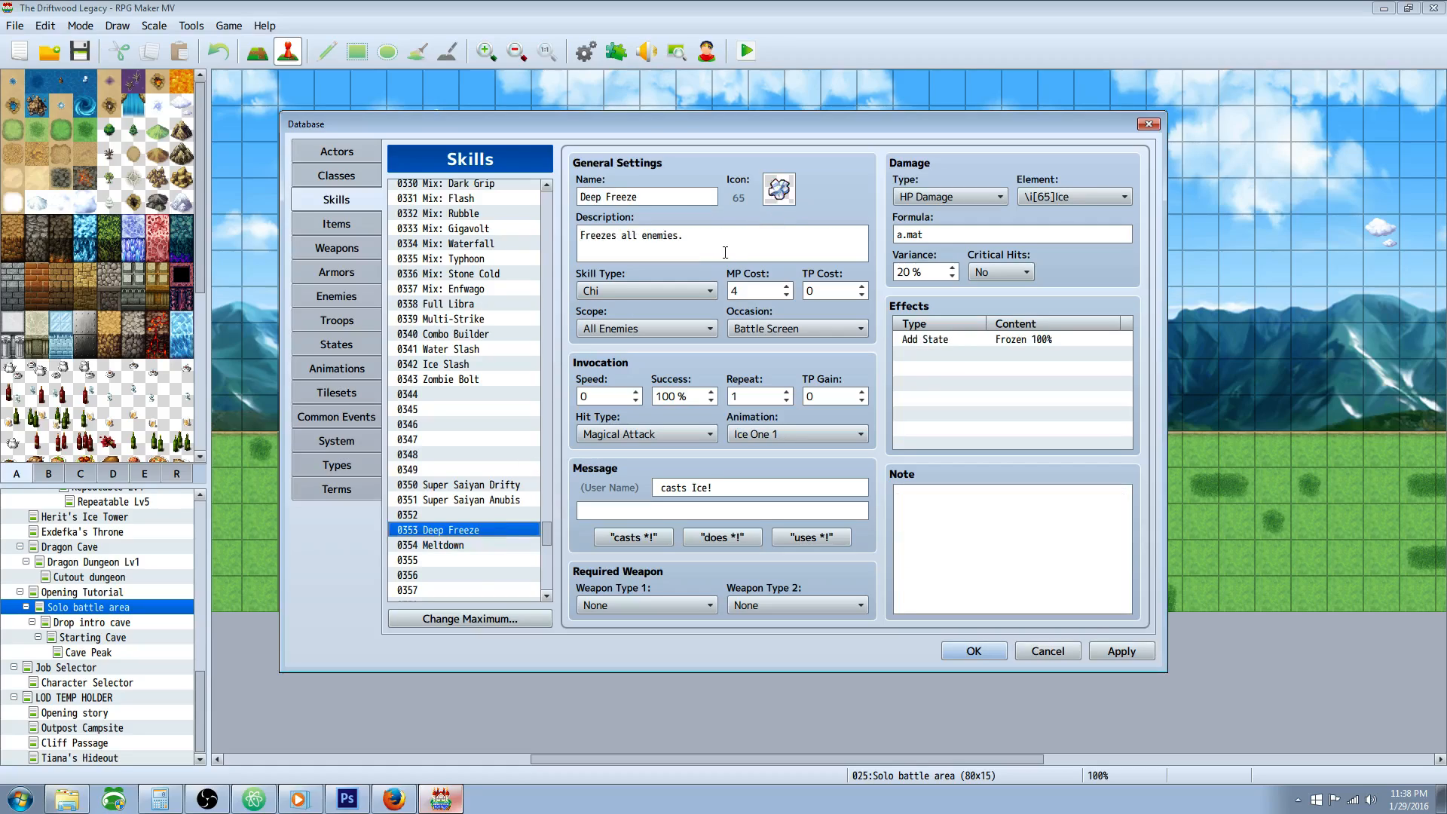
mouse_move(720, 277)
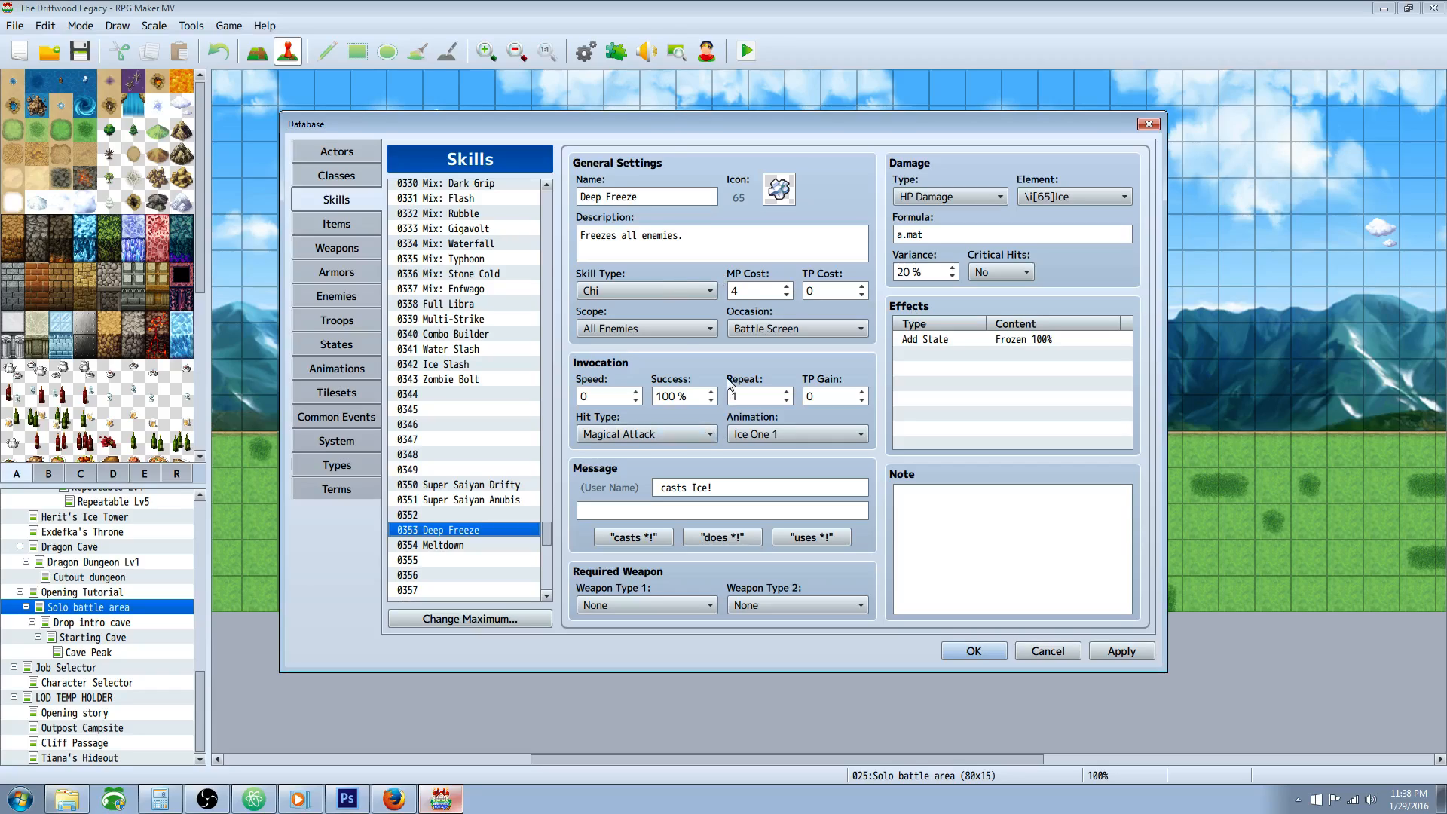
mouse_move(728, 377)
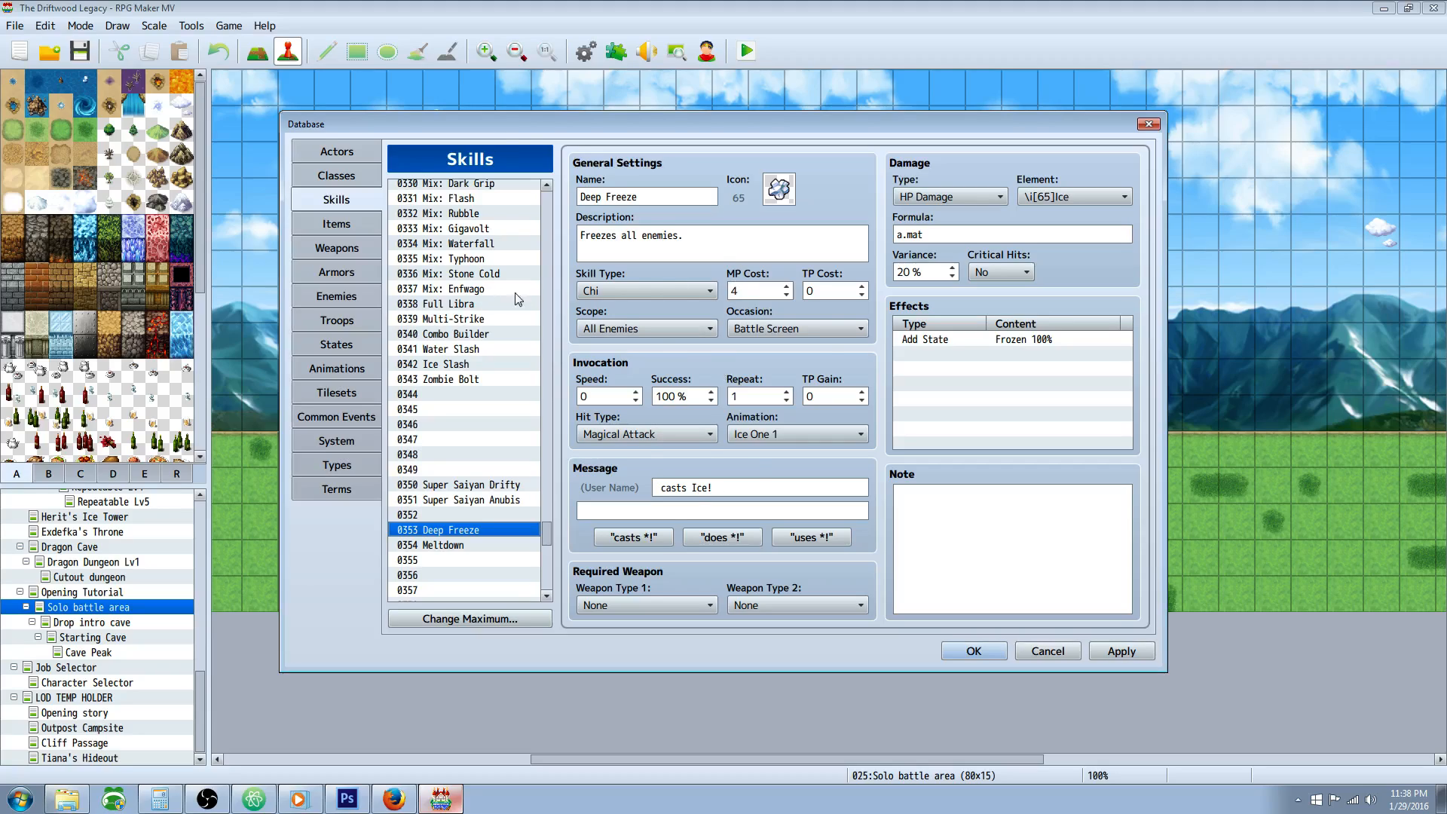
click(446, 546)
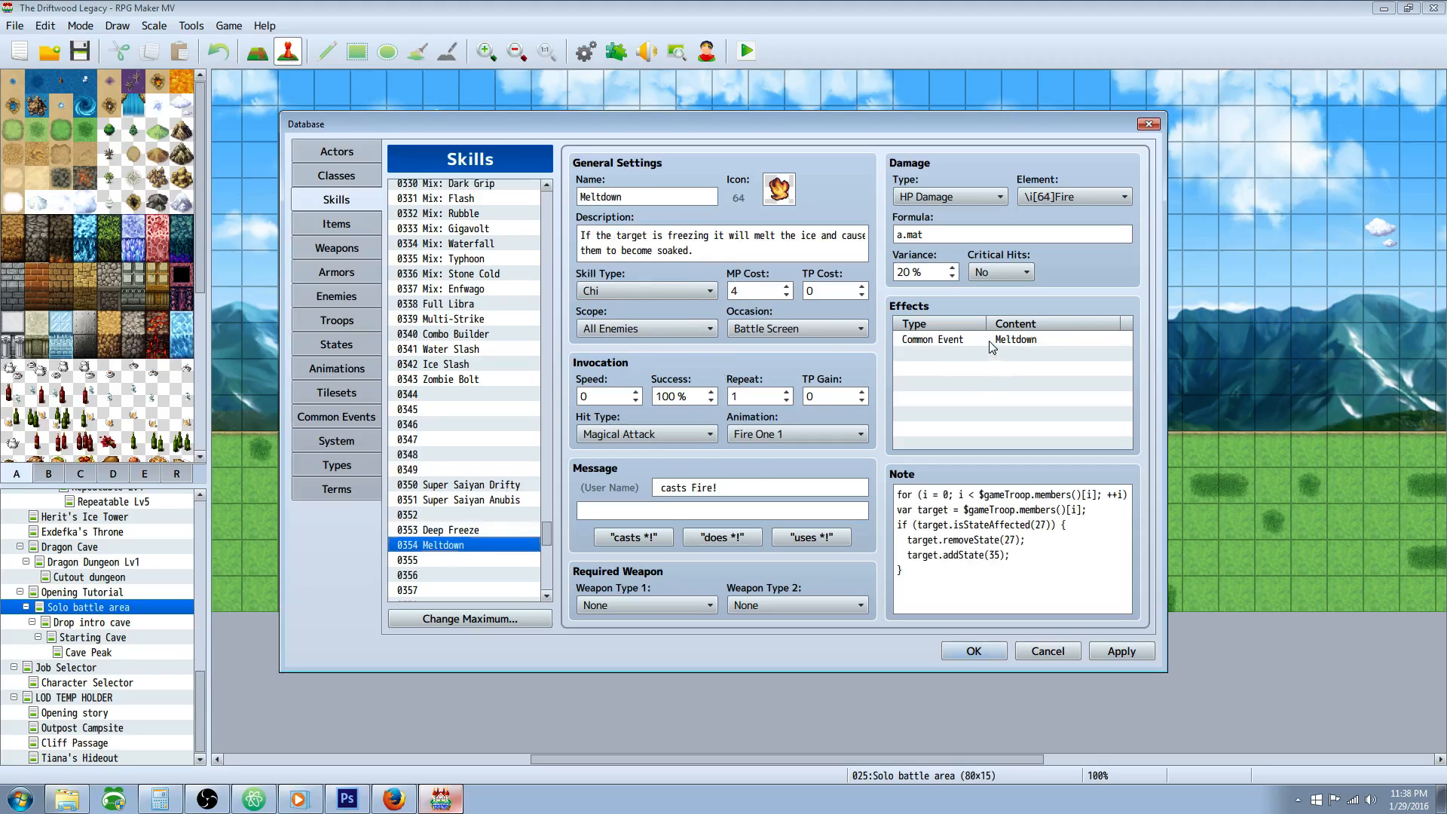
click(991, 339)
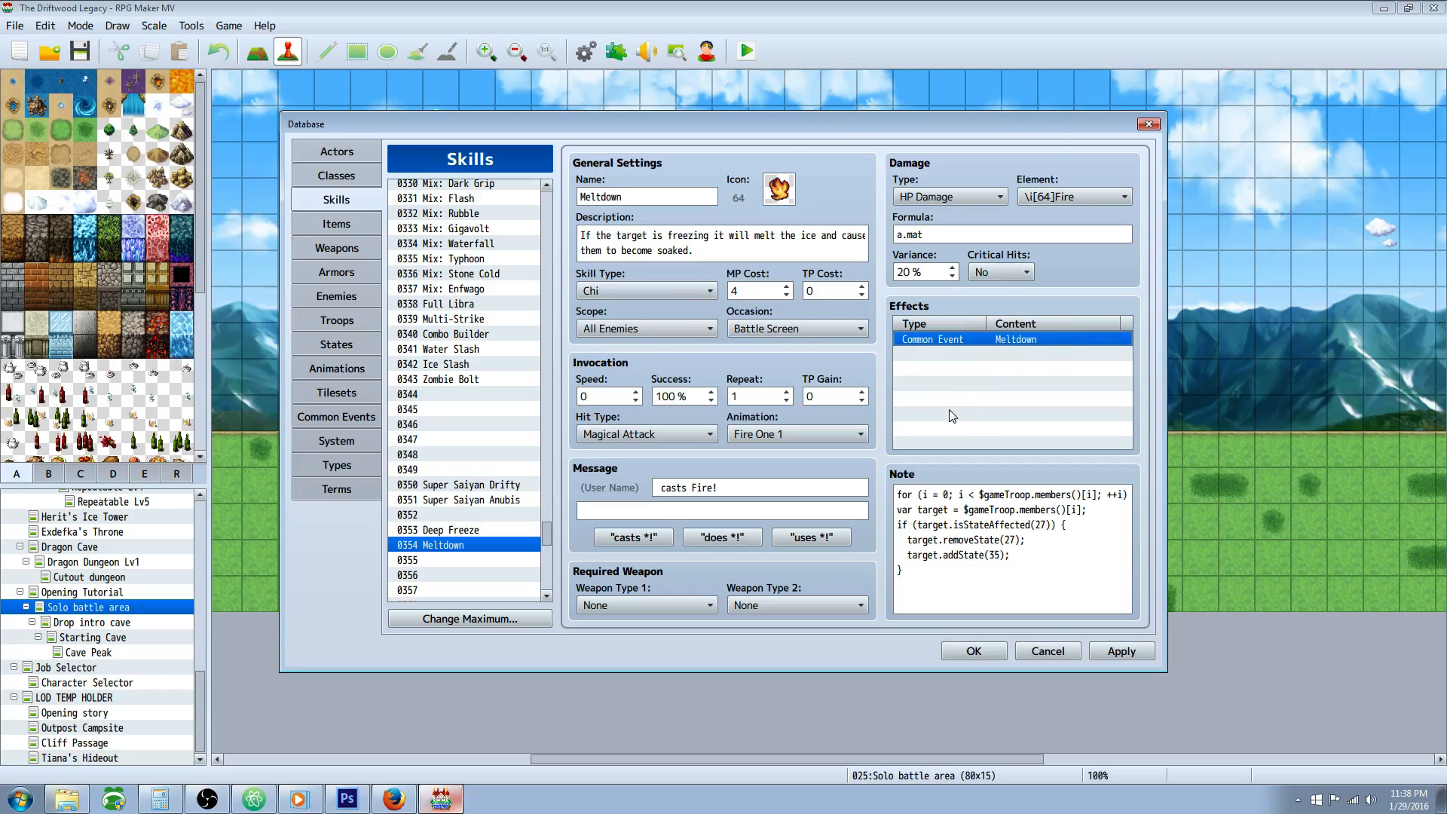
mouse_move(518, 531)
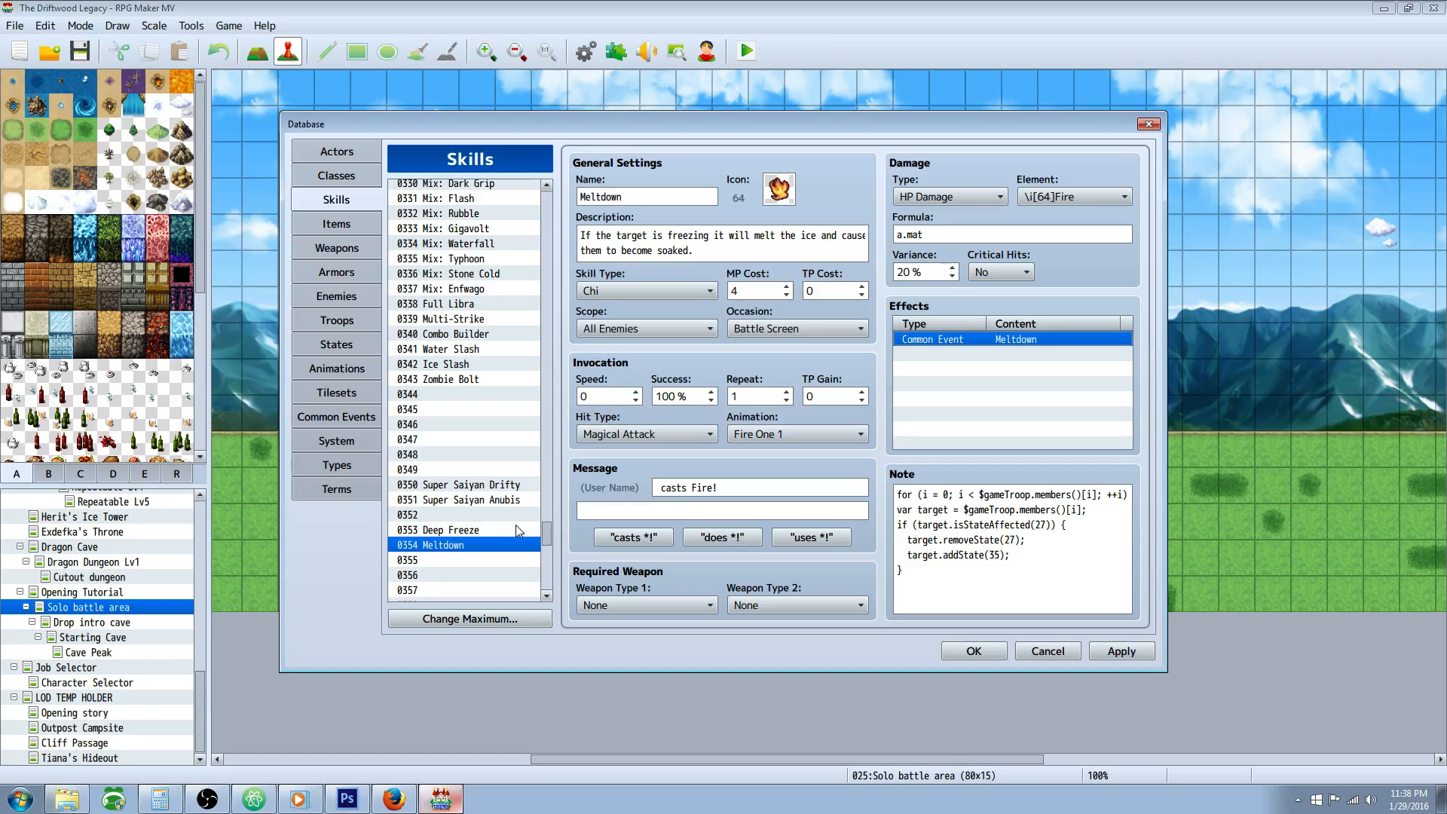
mouse_move(609, 470)
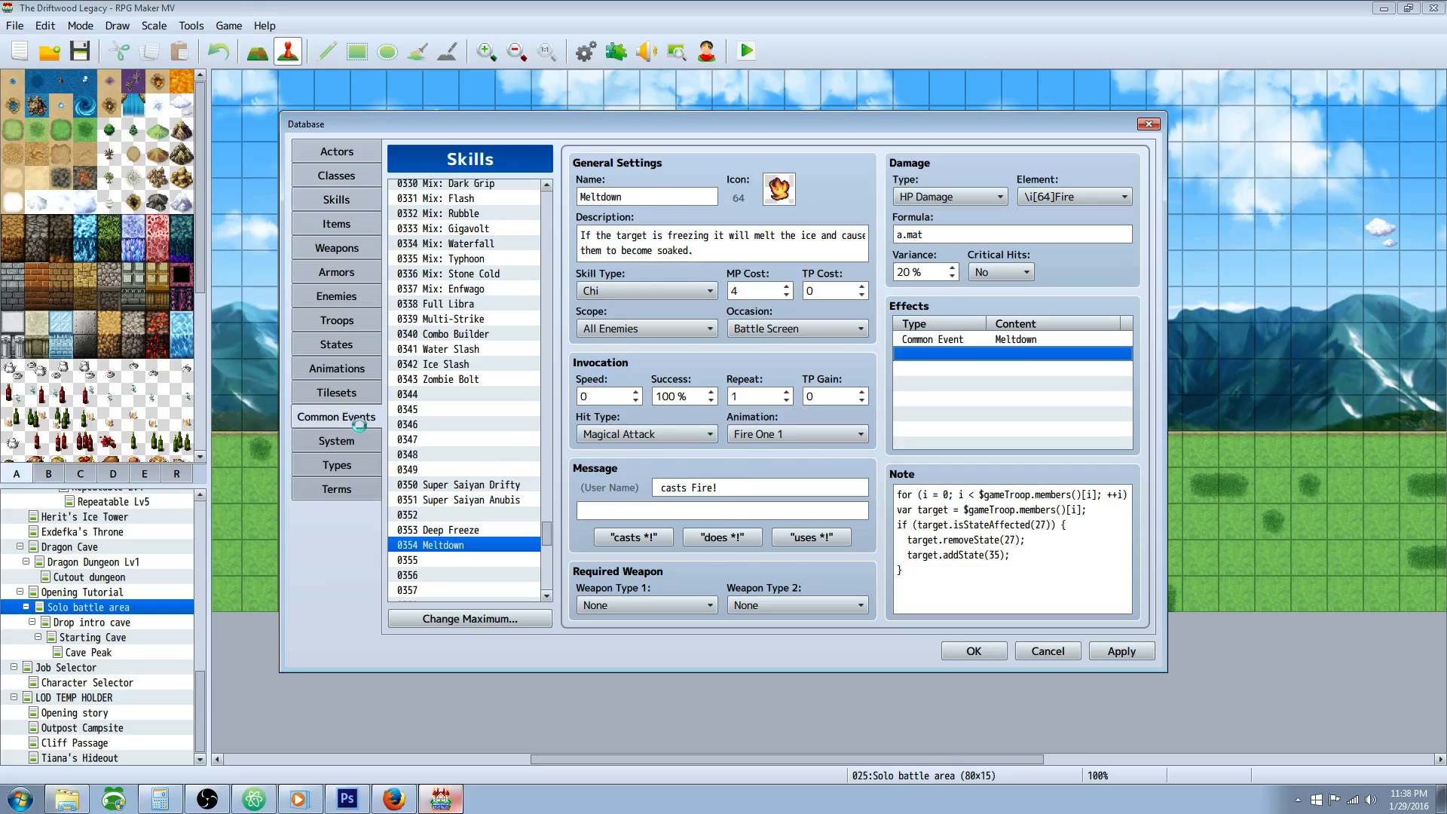
click(335, 415)
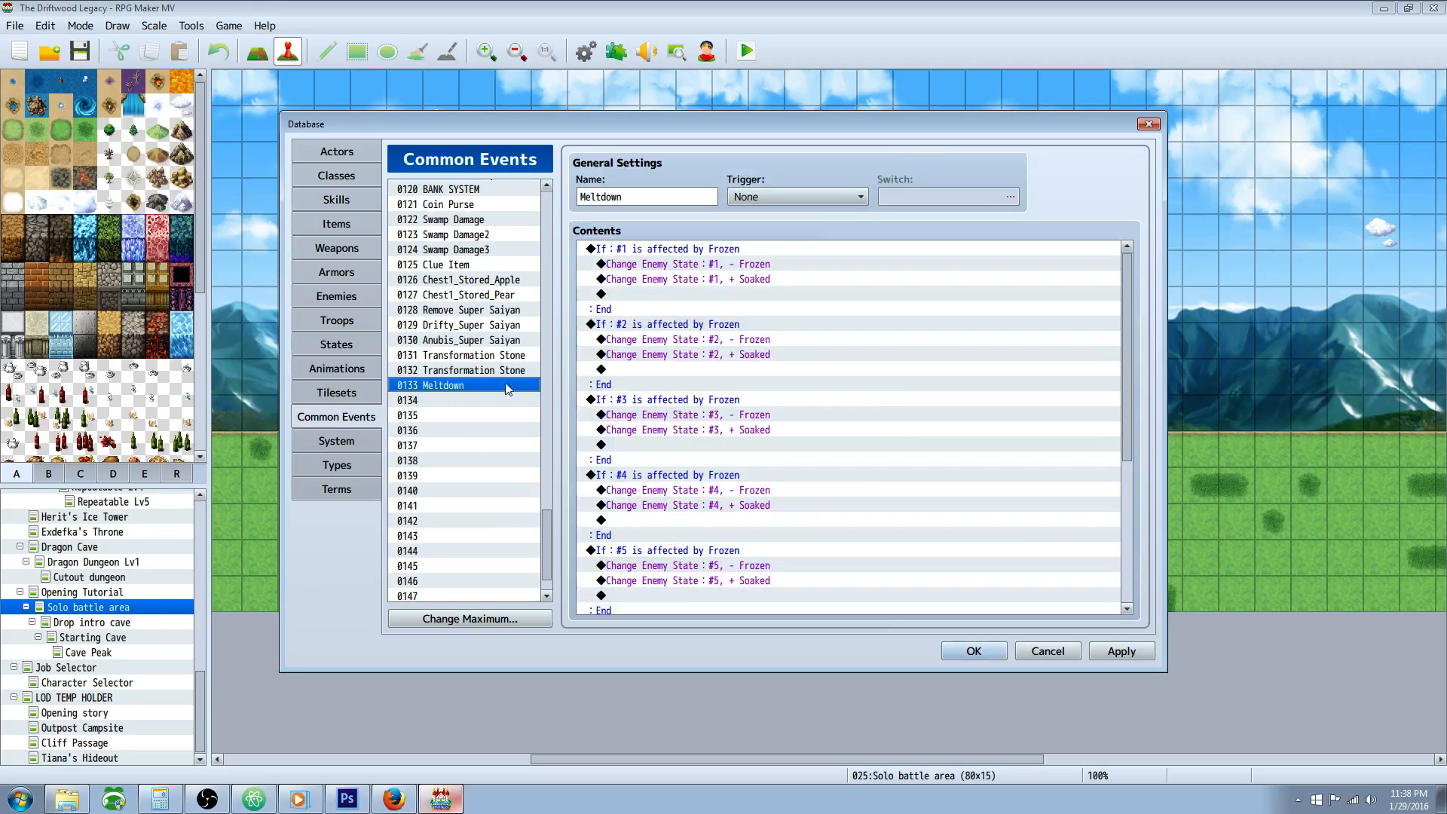
click(642, 195)
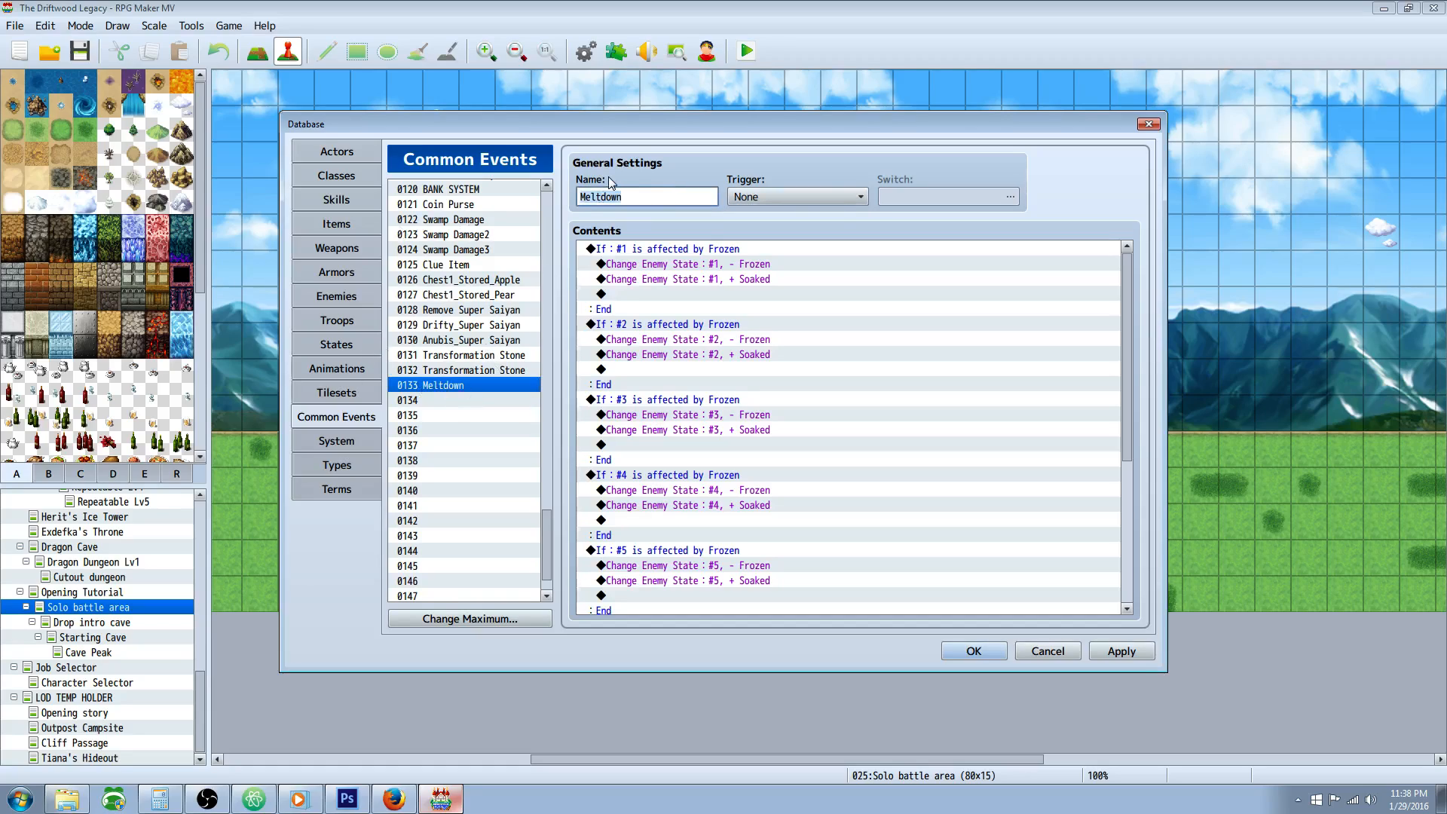
click(660, 249)
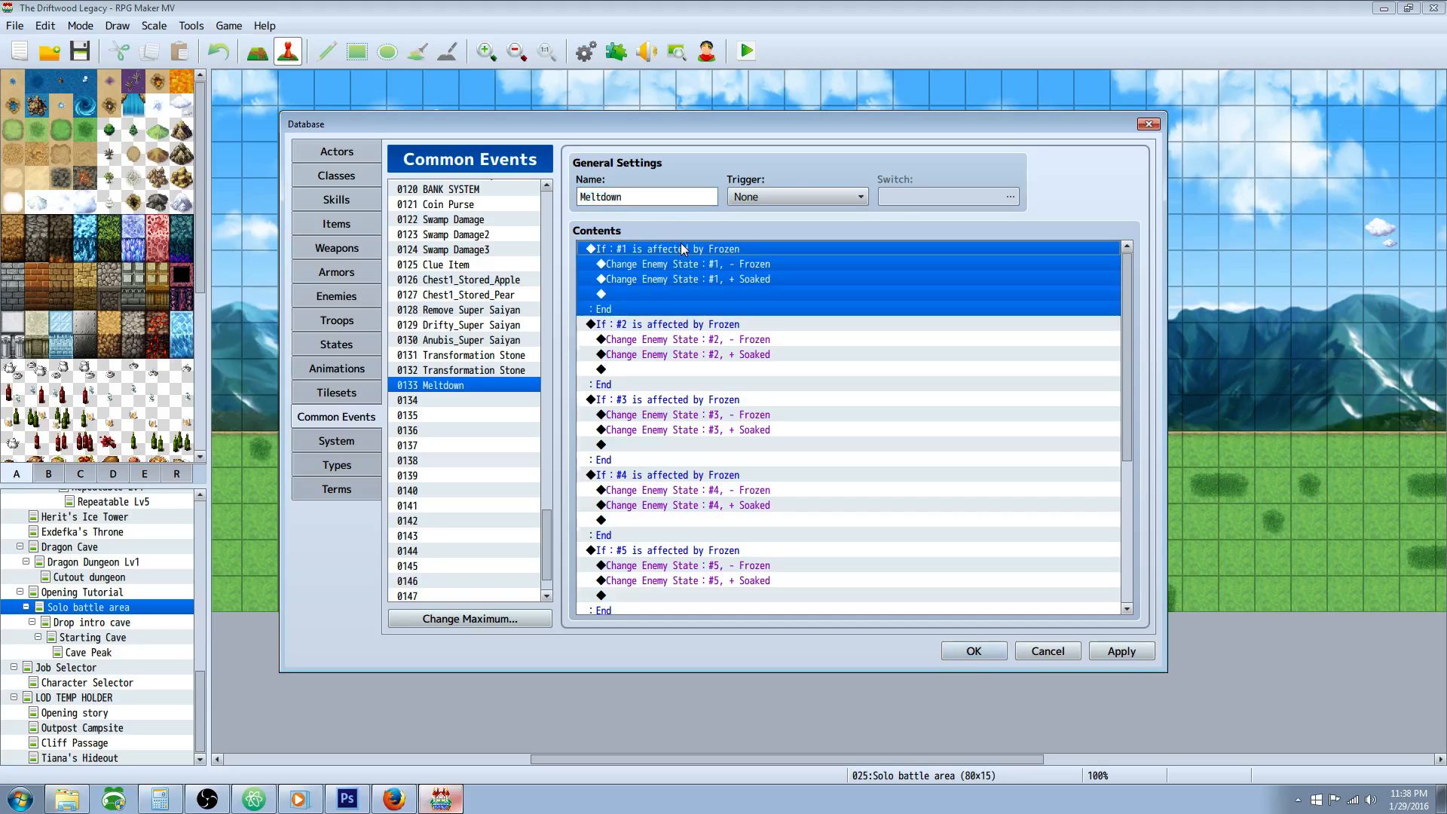
scroll(down, 3)
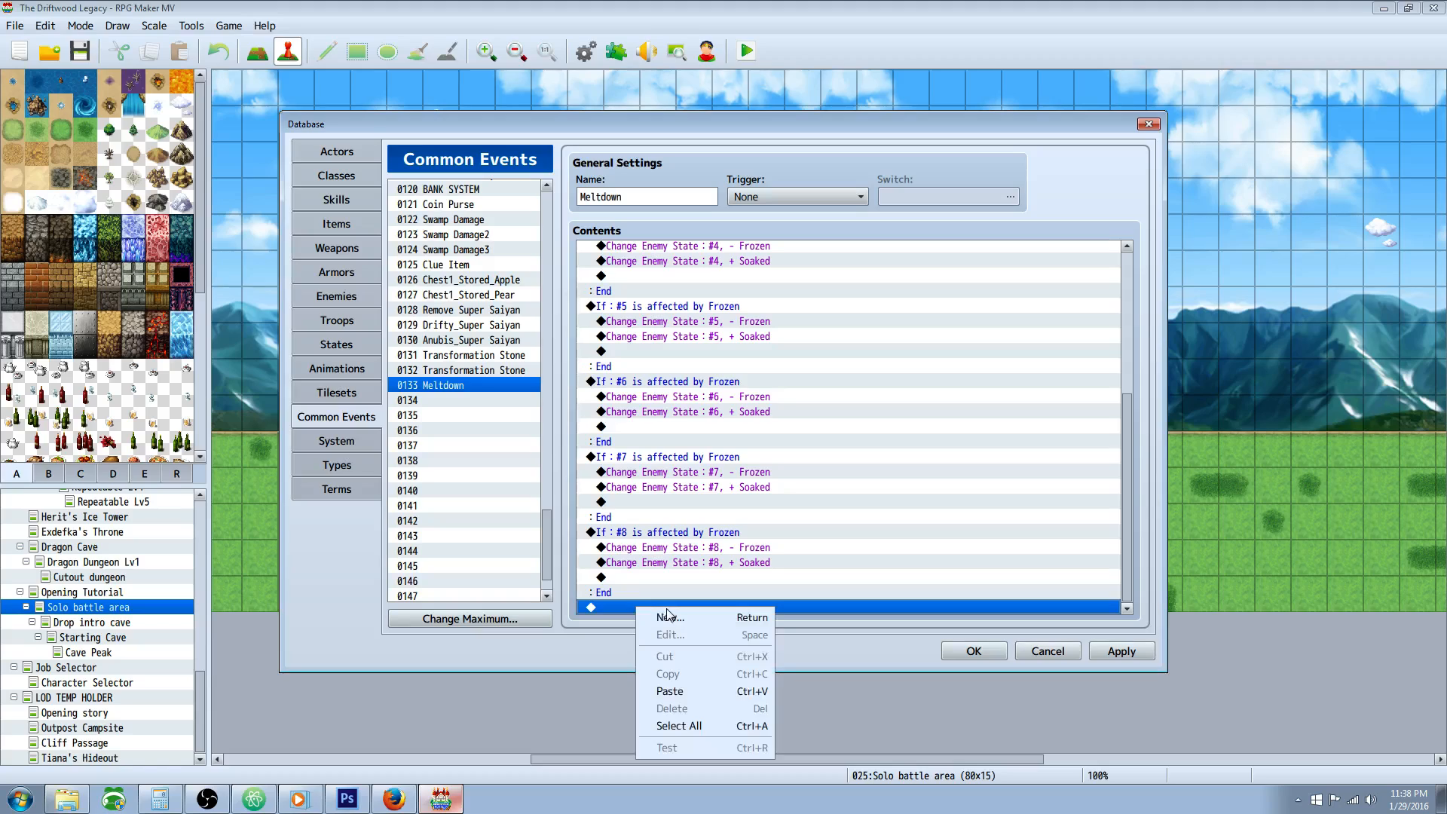
- Add a conditional branch checking enemy #1 for the Frozen state
click(669, 618)
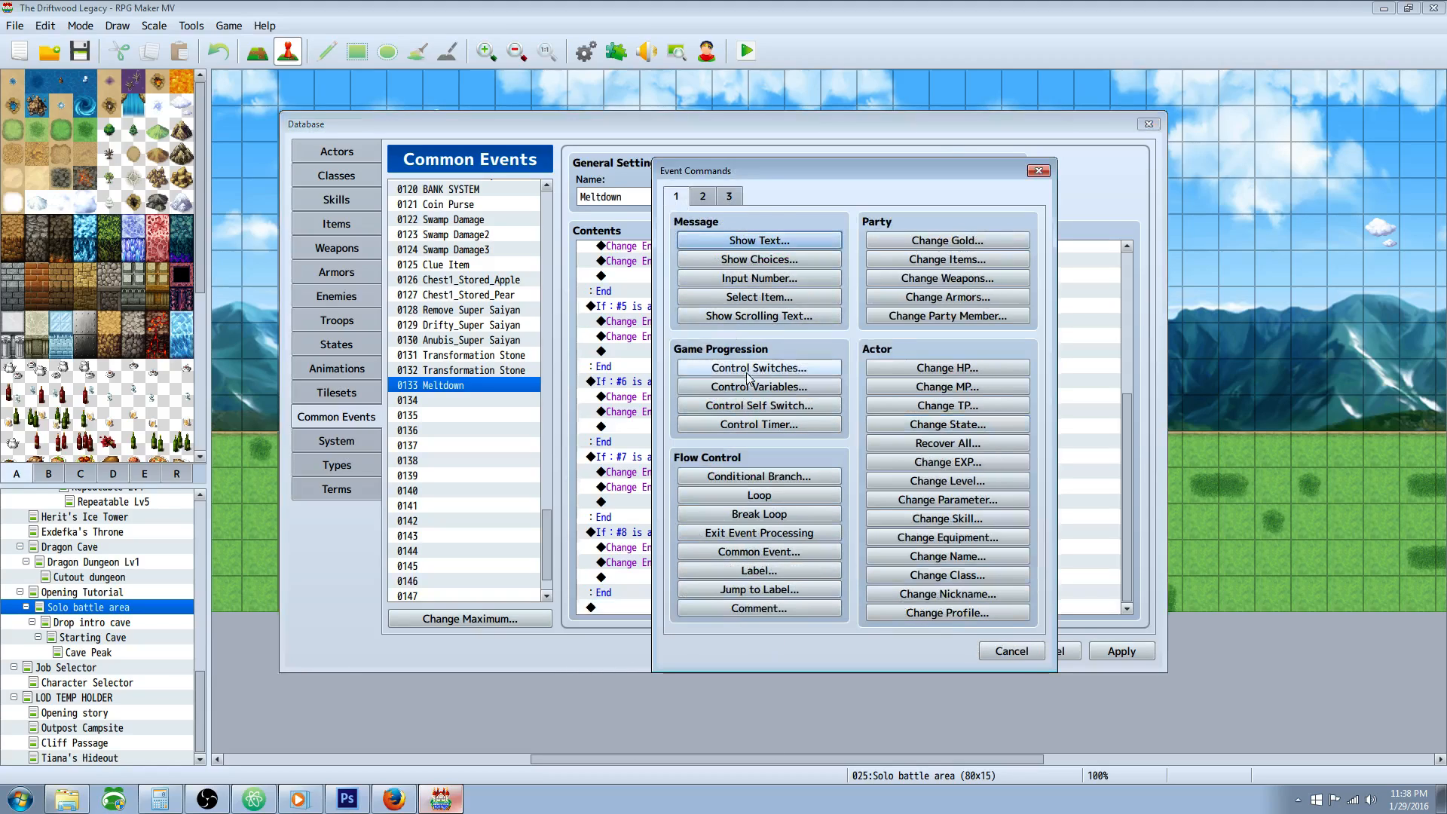
click(758, 477)
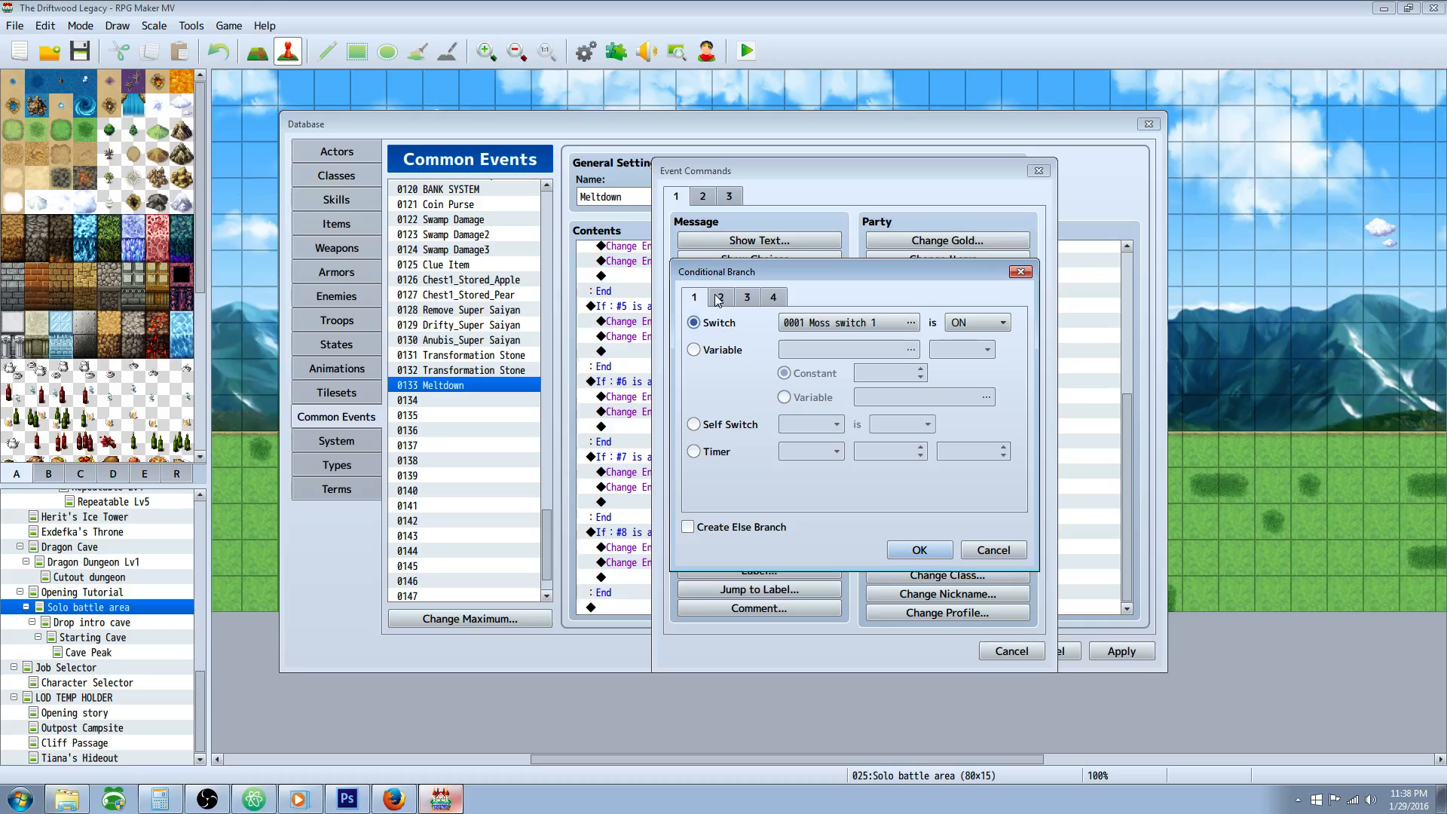
click(748, 296)
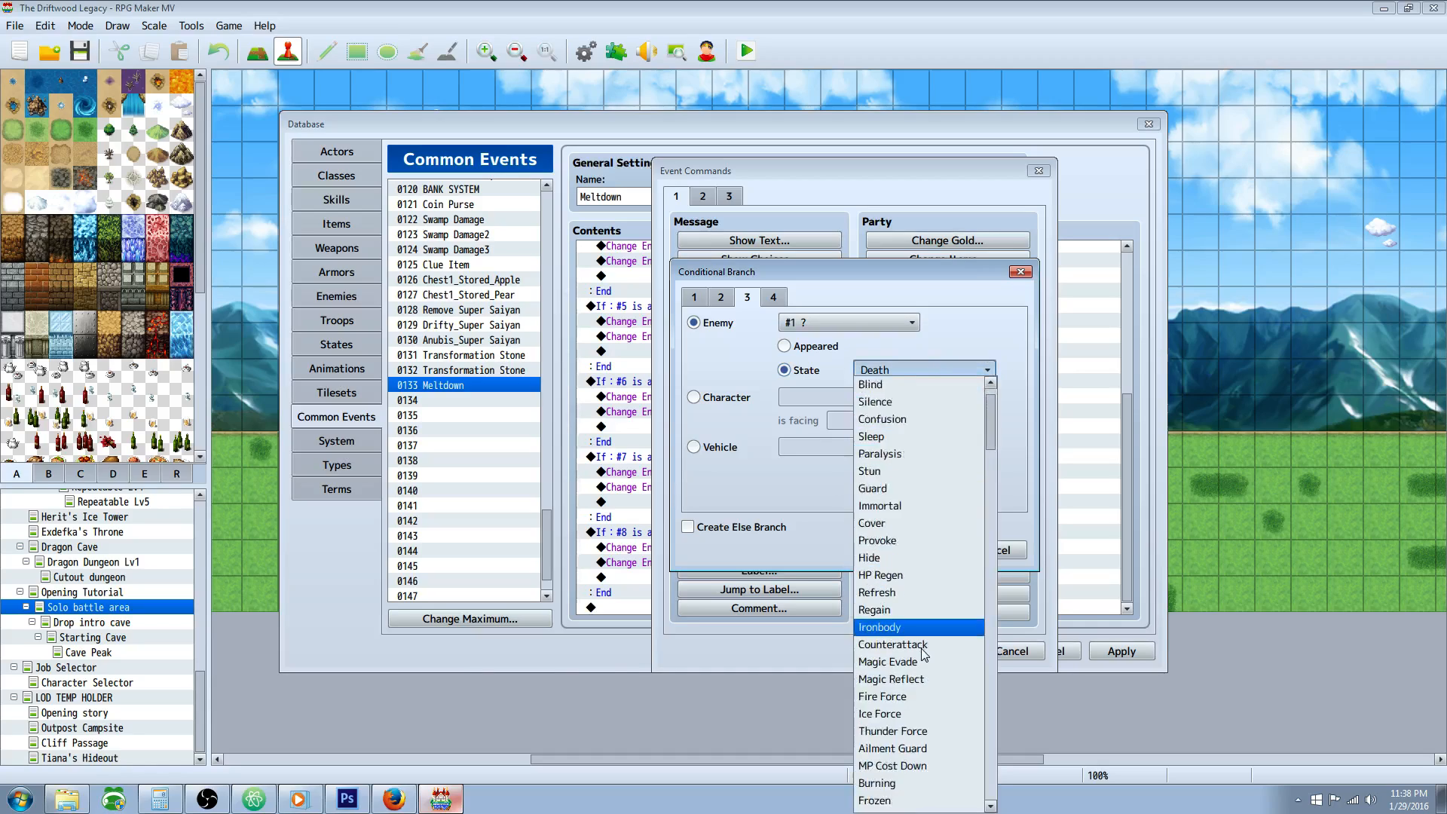
click(874, 800)
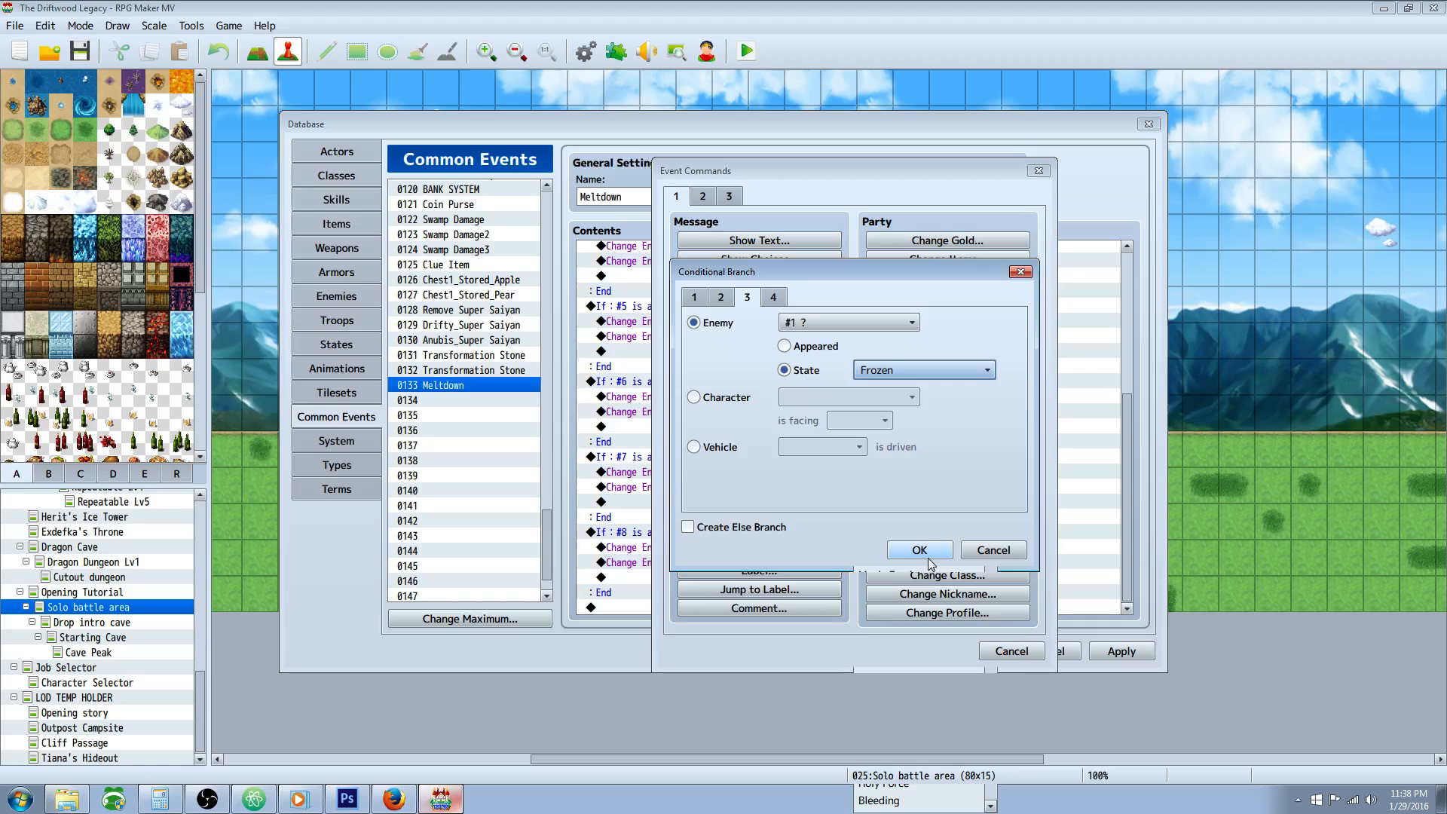
click(919, 549)
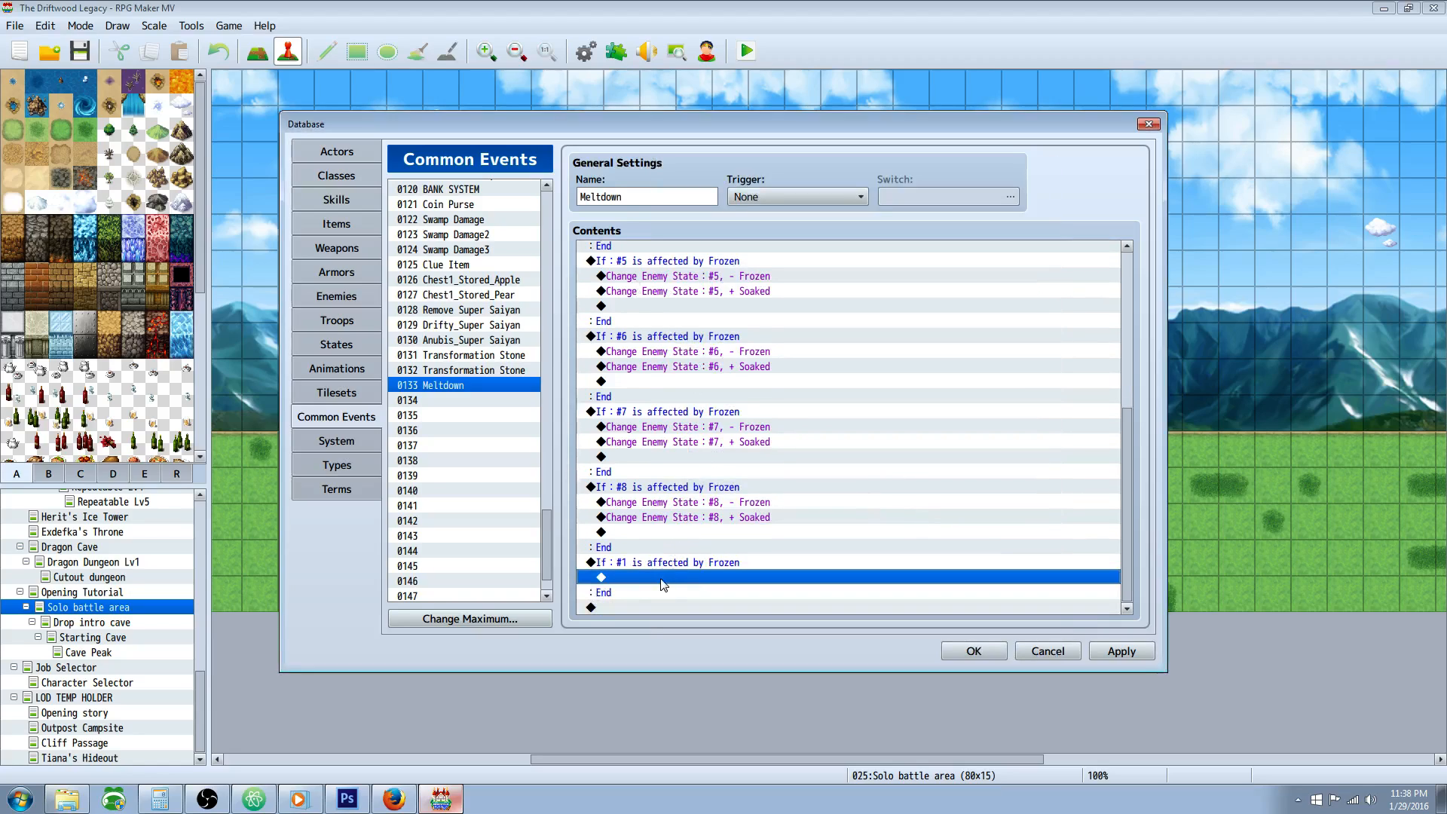
- Inside the branch, add Change Enemy State removing Frozen from enemy #1
double_click(663, 576)
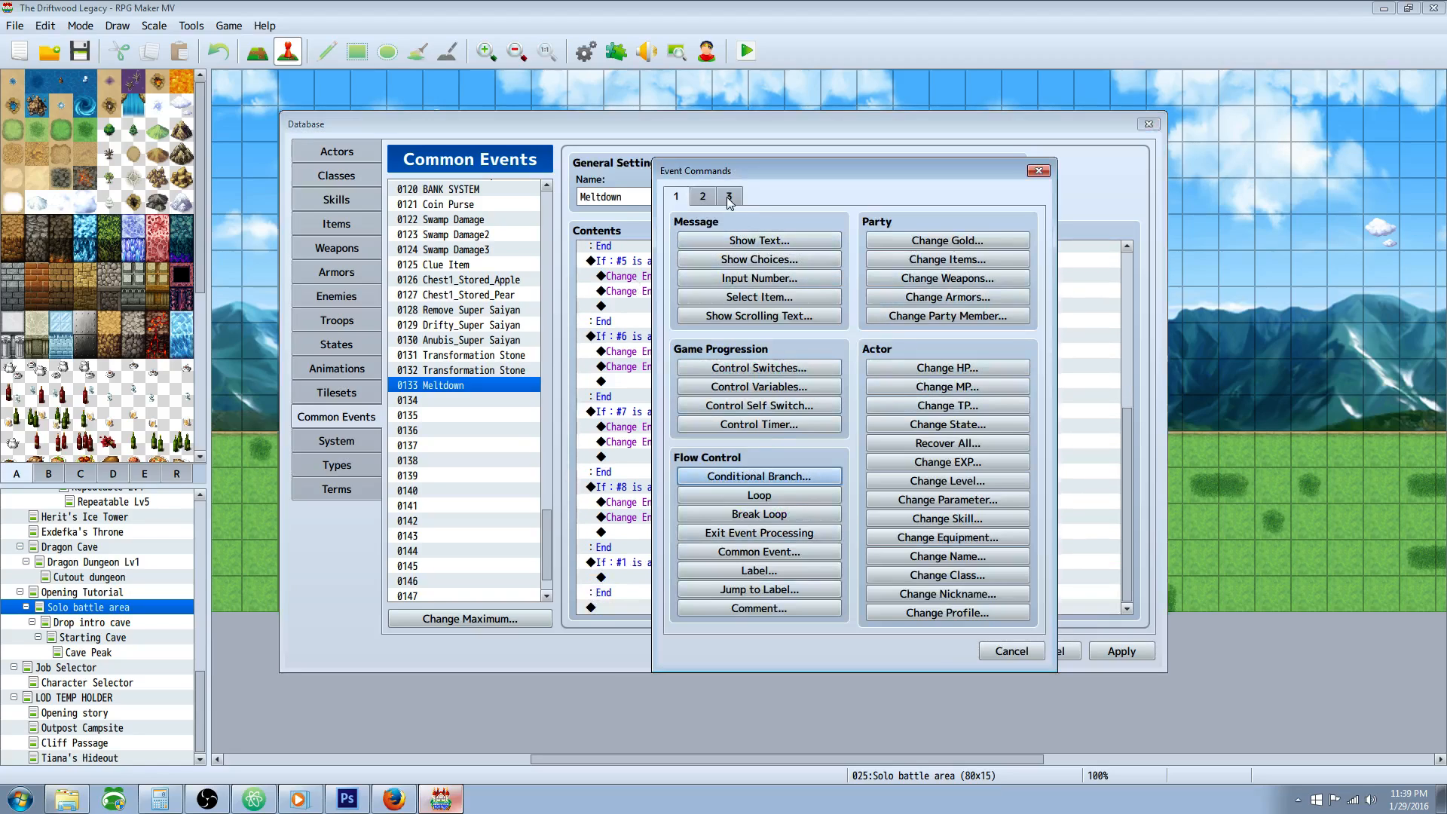
click(730, 196)
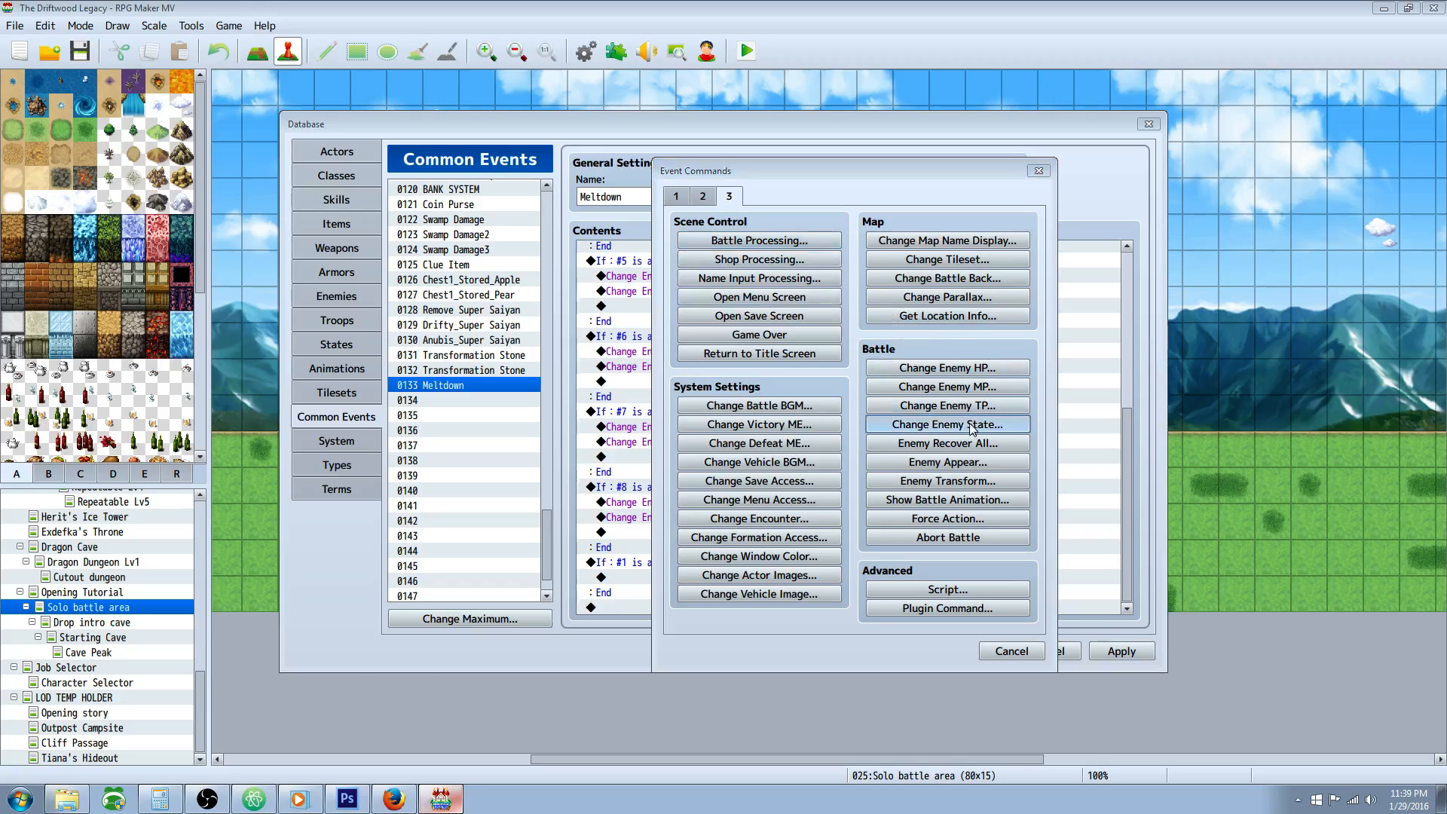
click(946, 425)
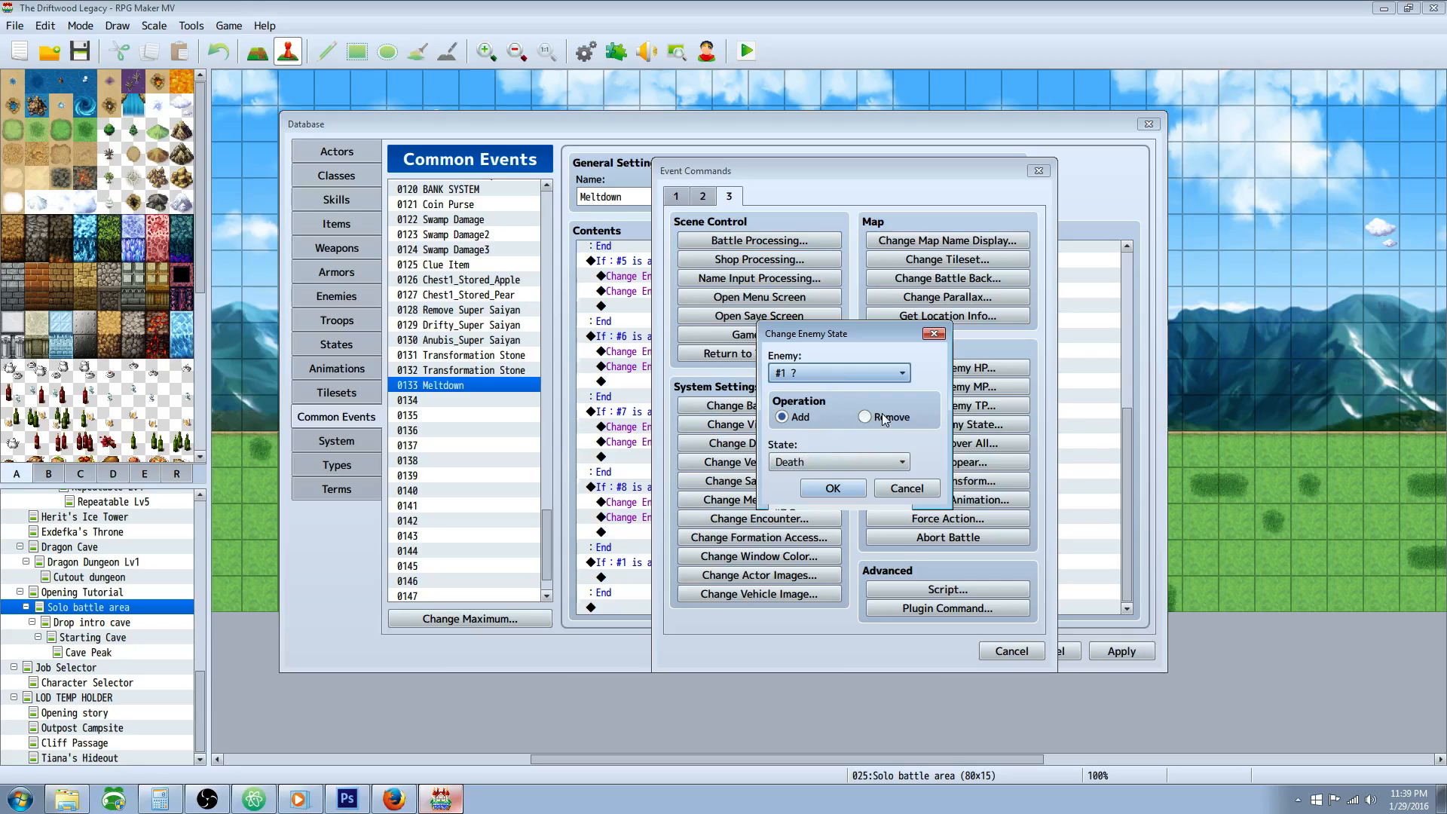
click(838, 461)
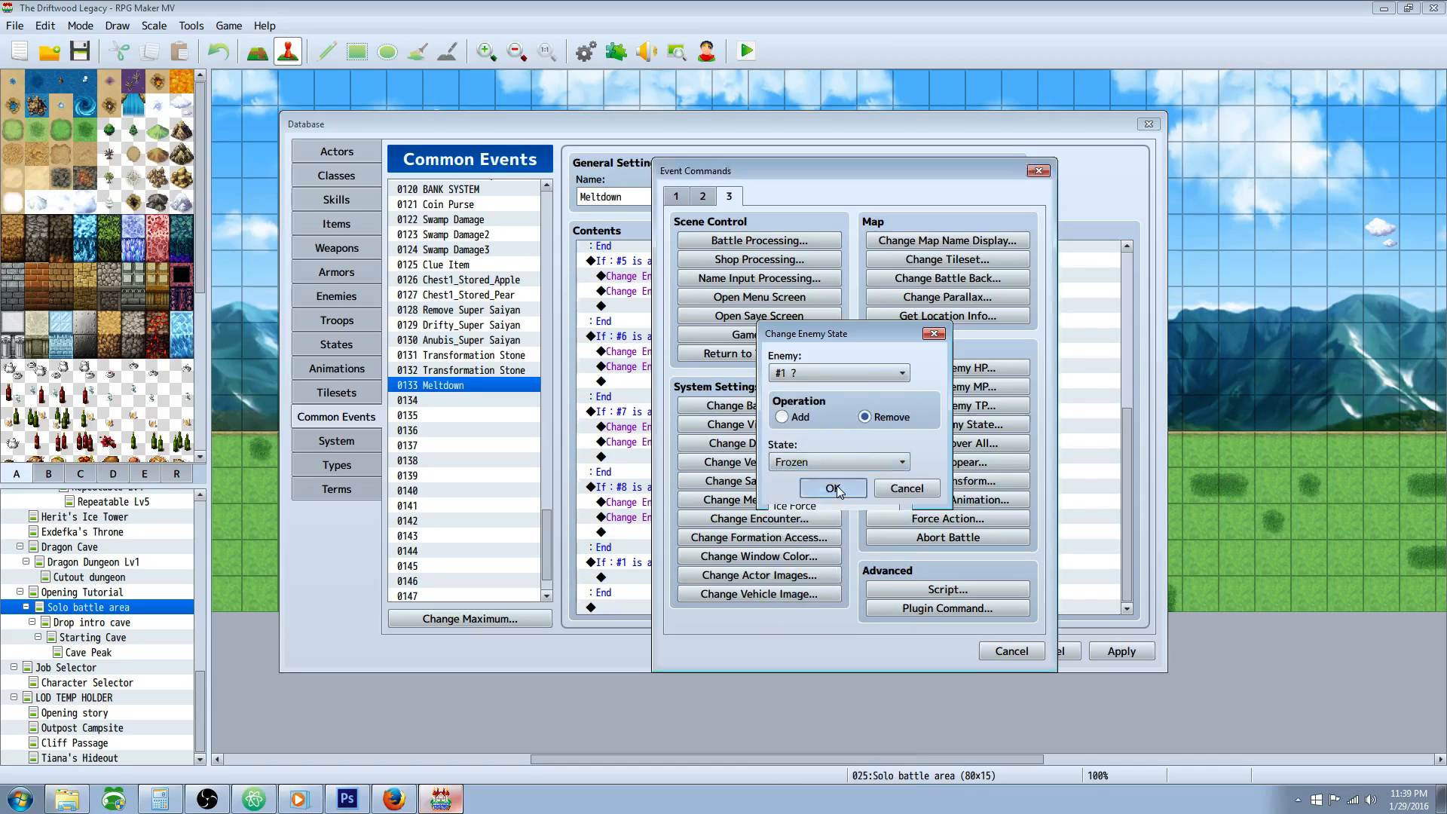
click(832, 488)
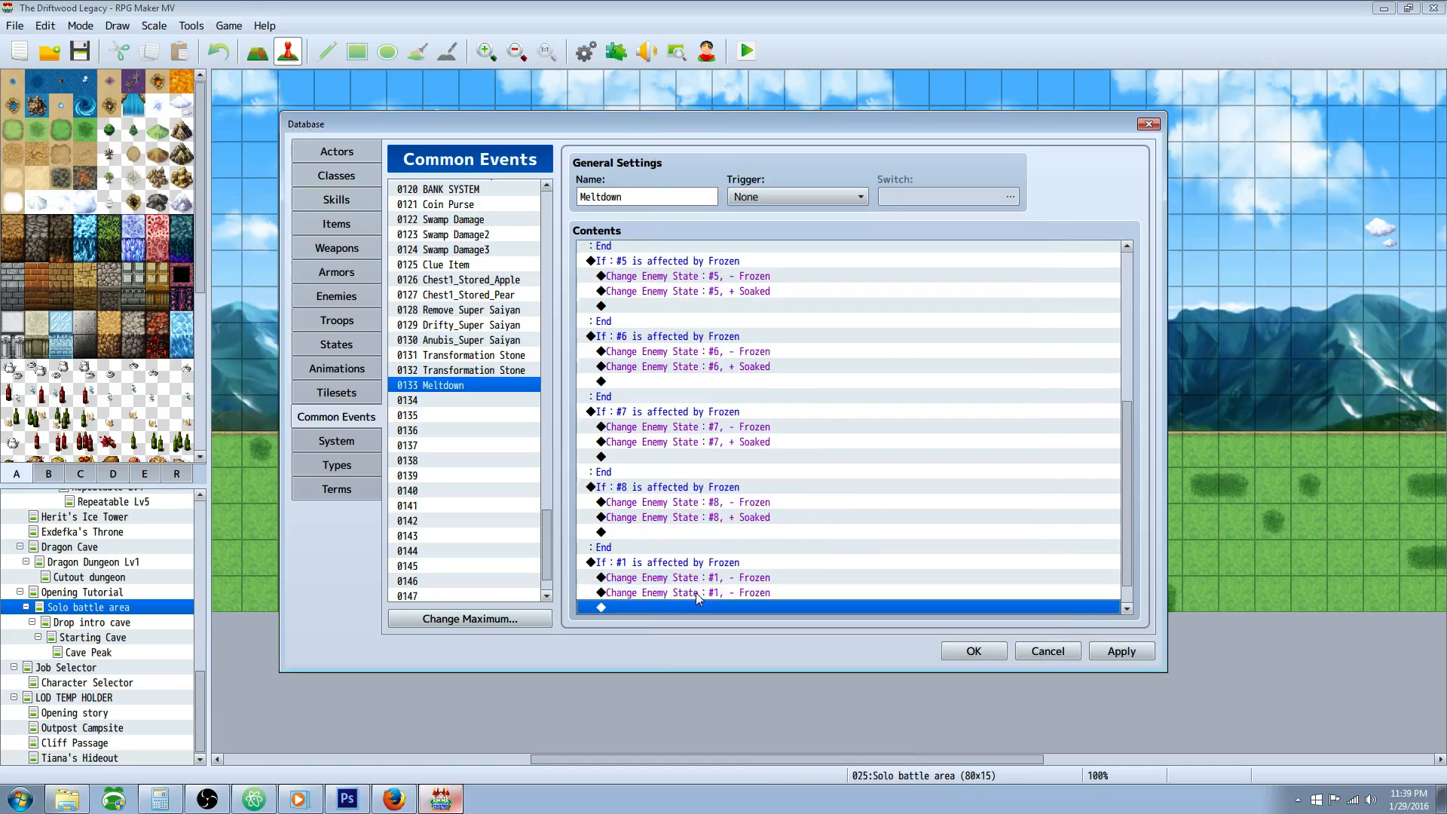
- Edit the duplicated line to add Soaked to enemy #1 instead
click(687, 592)
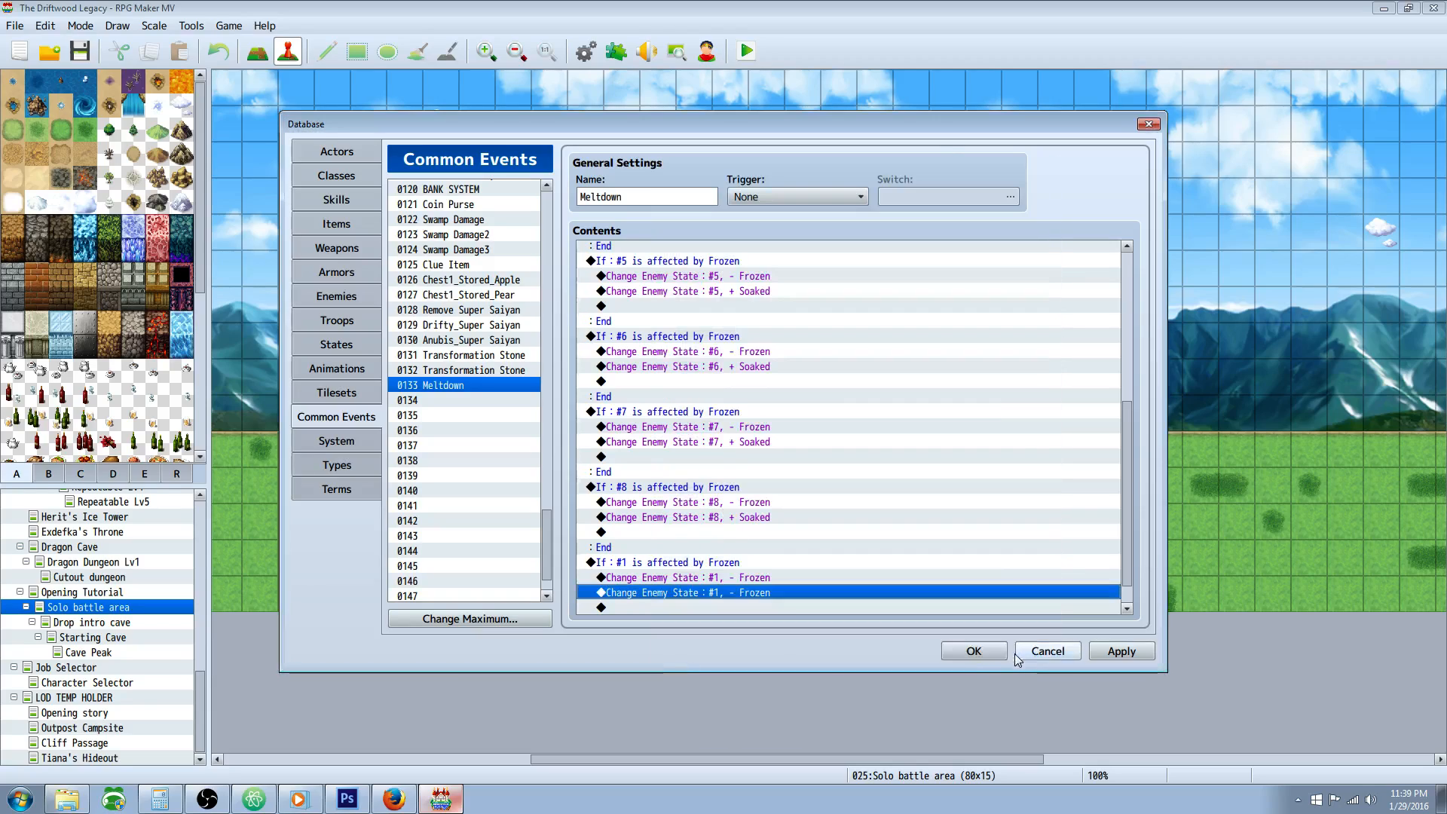
double_click(679, 592)
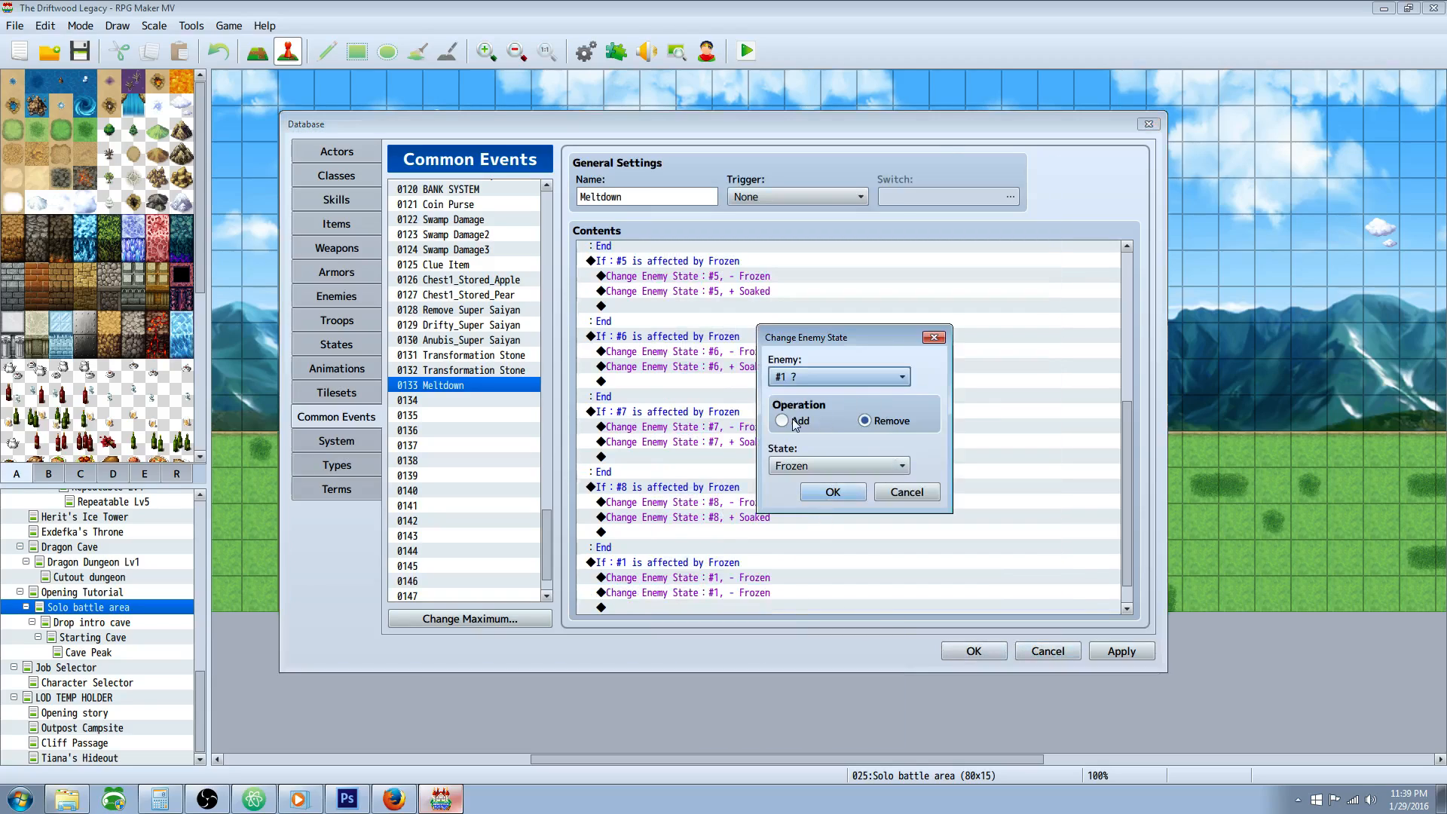
click(838, 465)
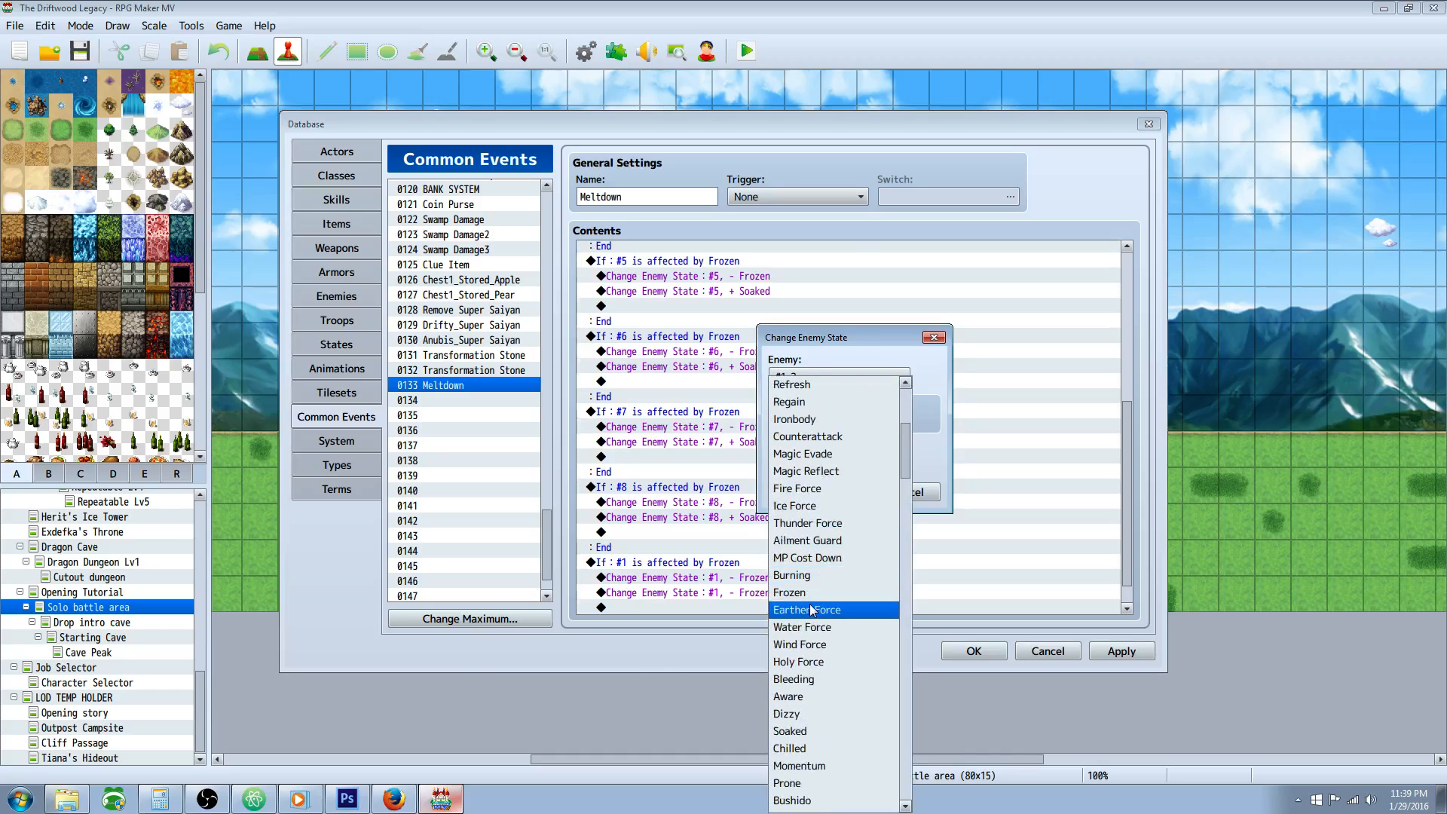
click(790, 730)
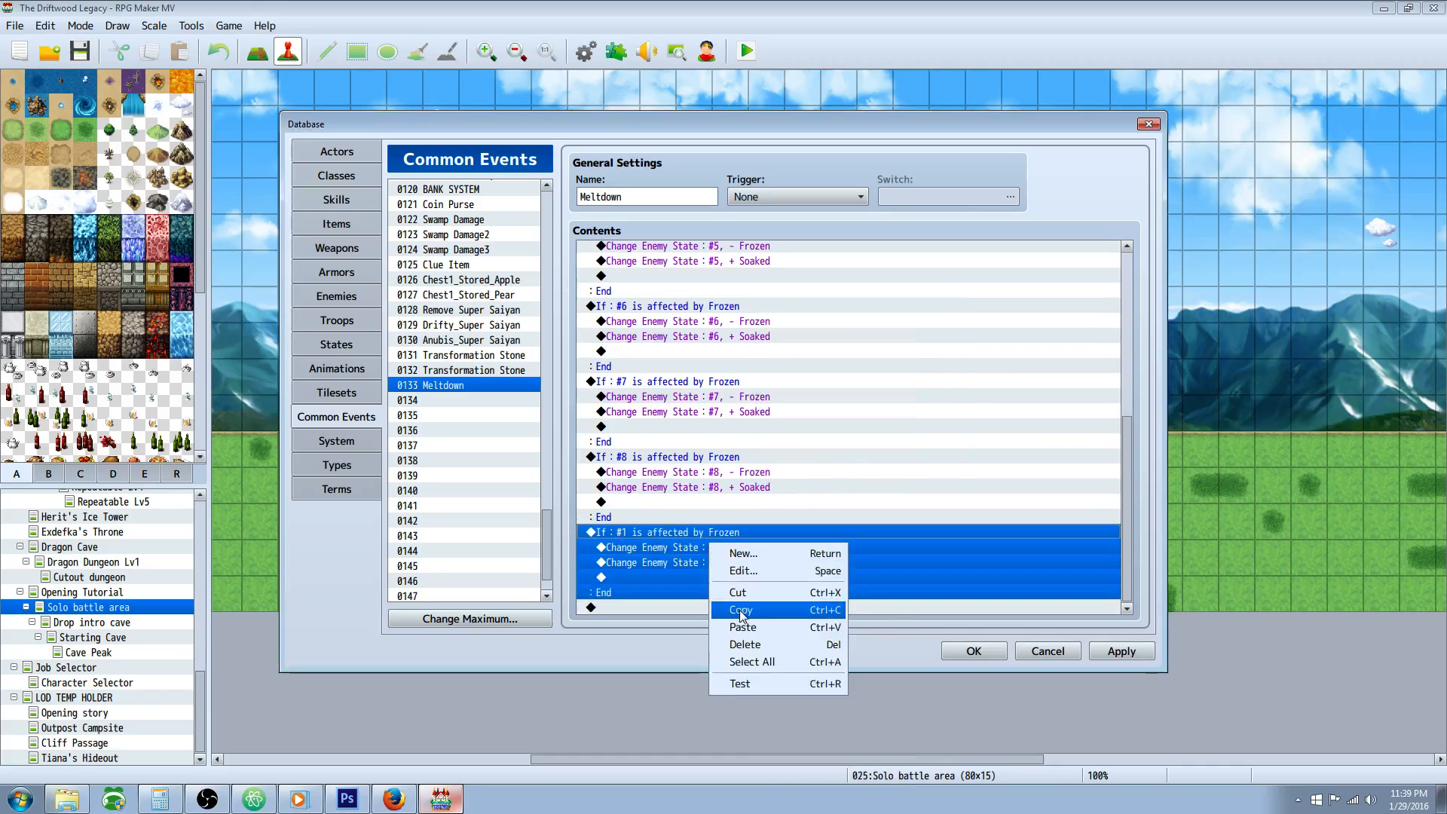
- Paste the block as an enemy #2 version swapping Frozen for Soaked, then return to the Meltdown skill
click(740, 609)
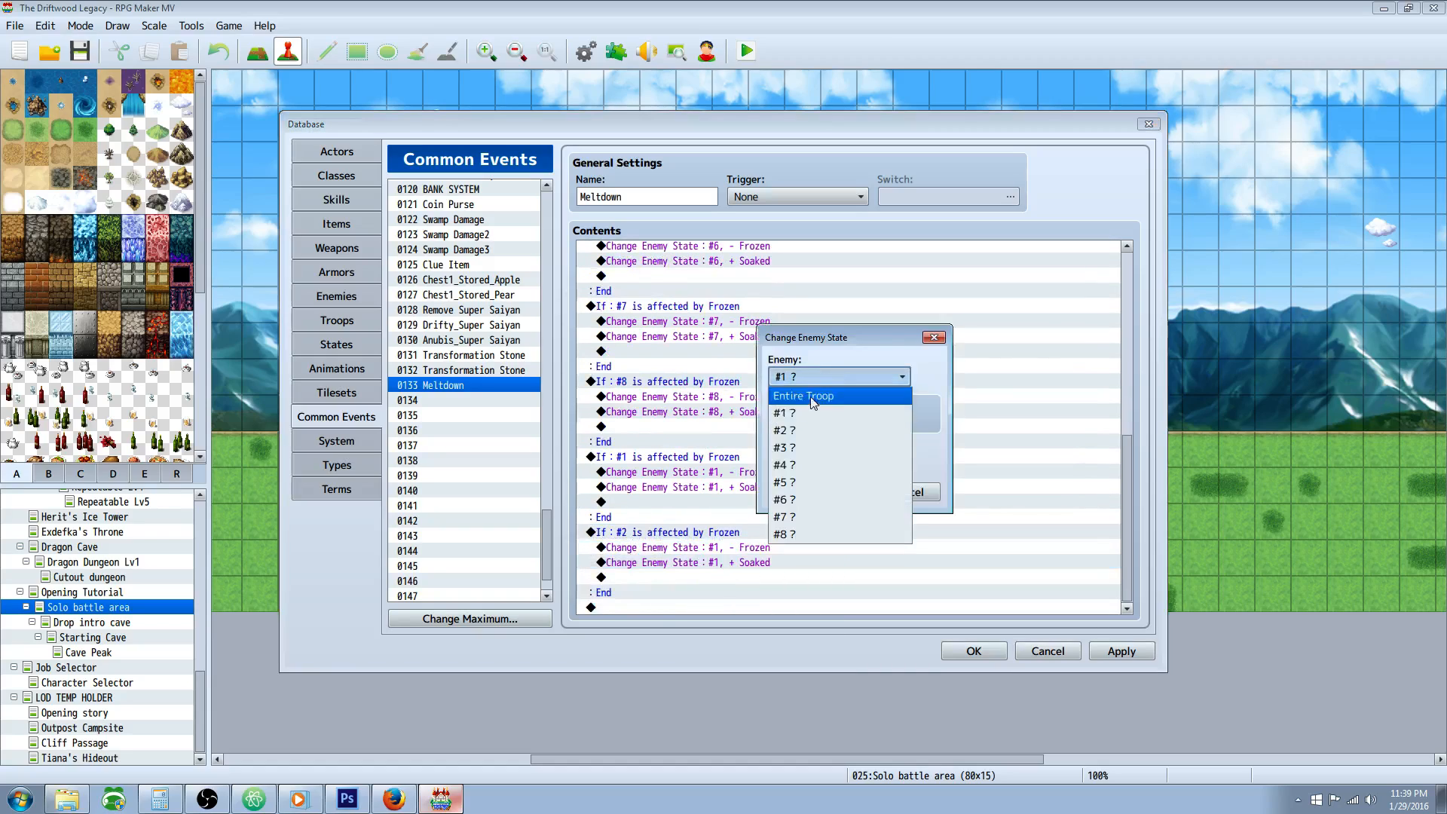
right_click(687, 578)
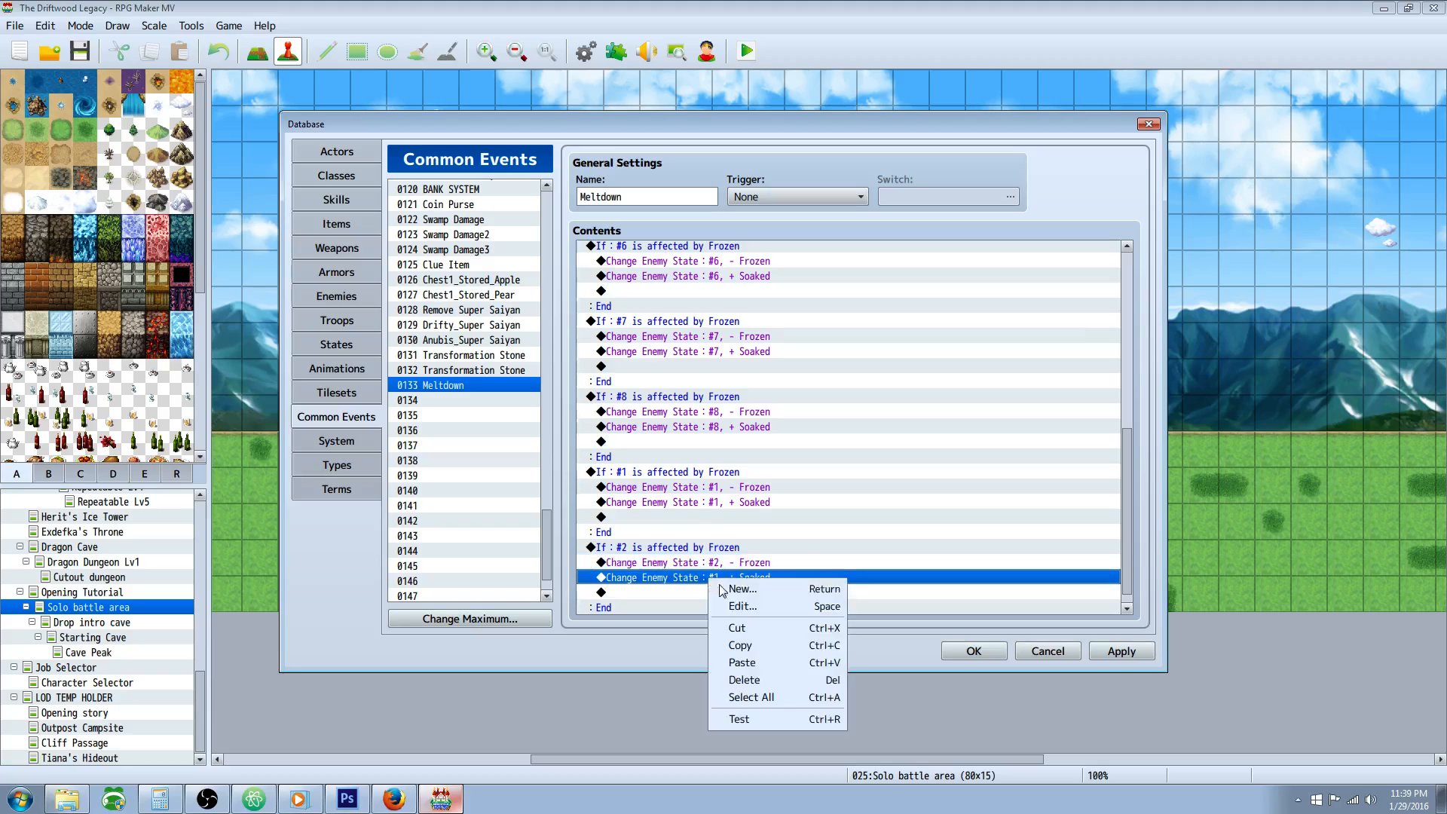
click(742, 606)
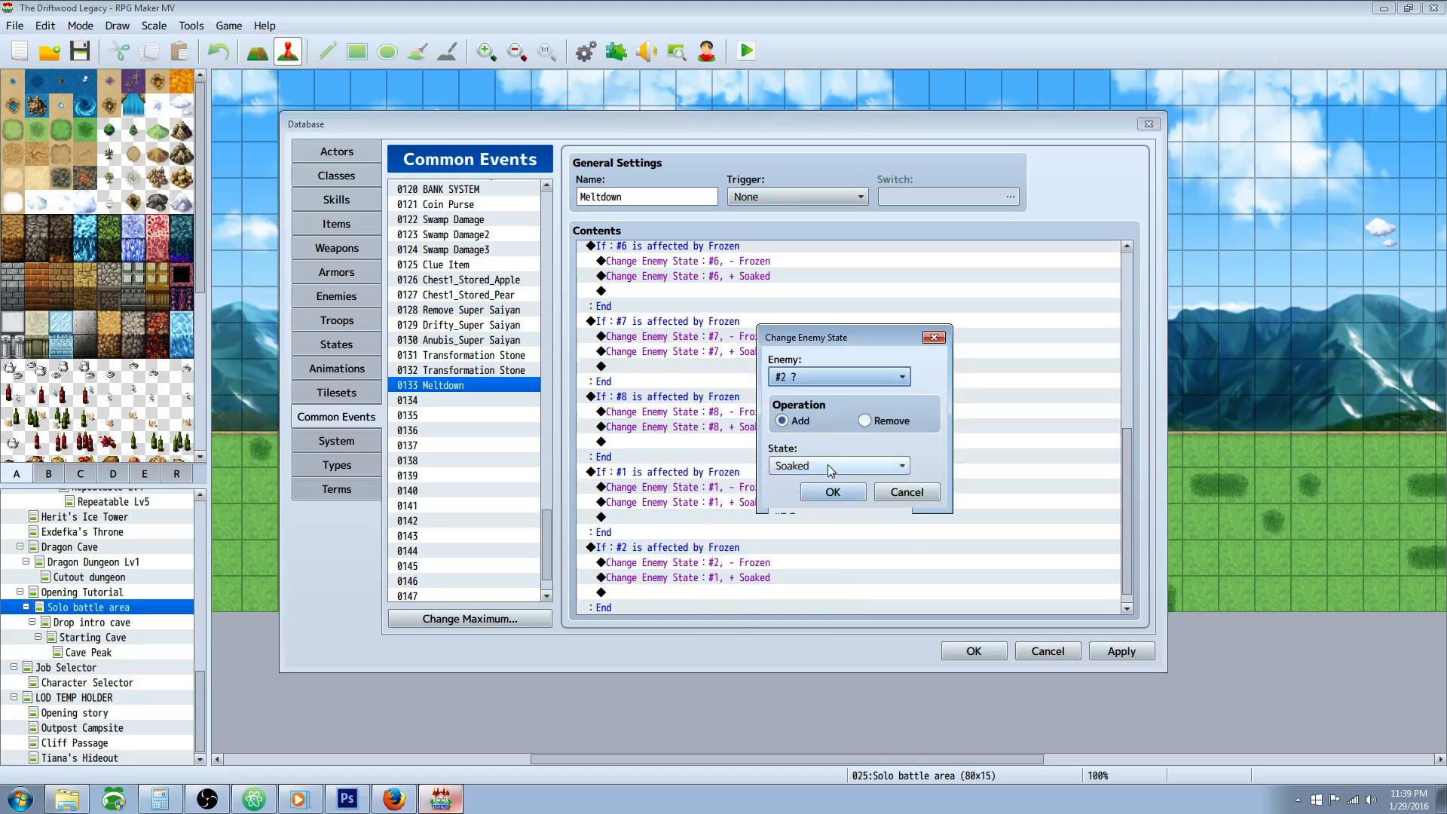
click(832, 491)
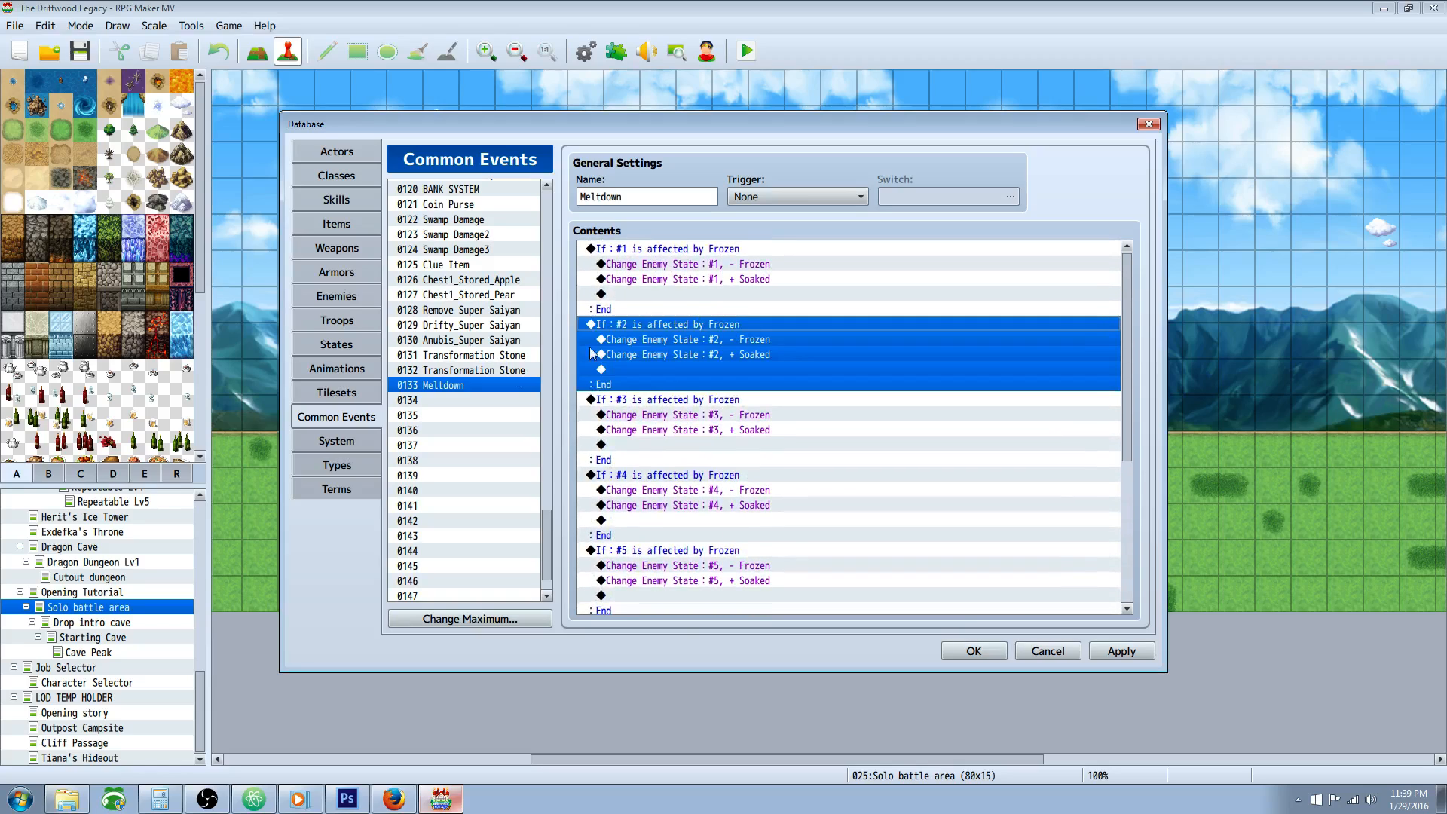
click(336, 199)
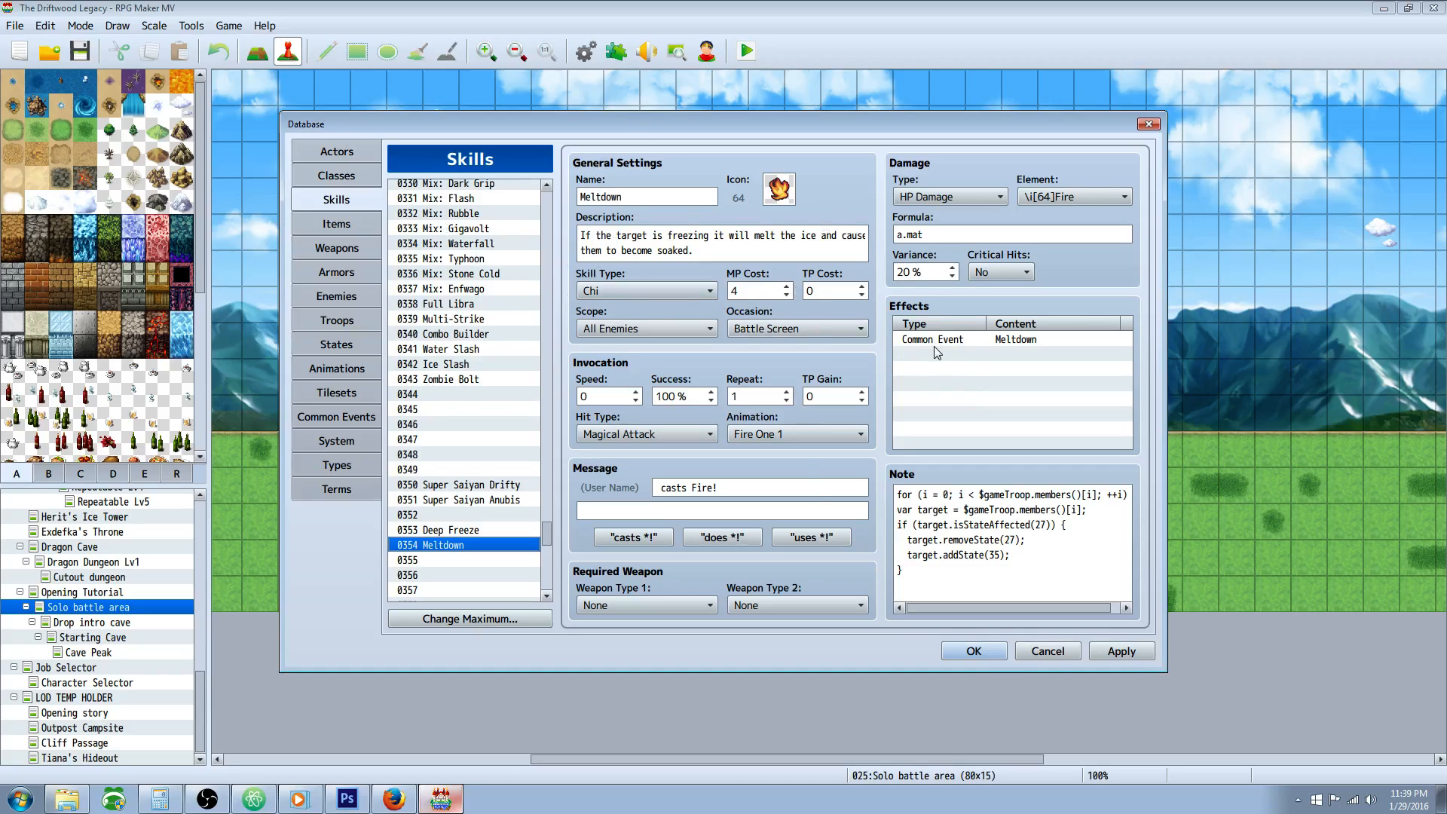
mouse_move(619, 699)
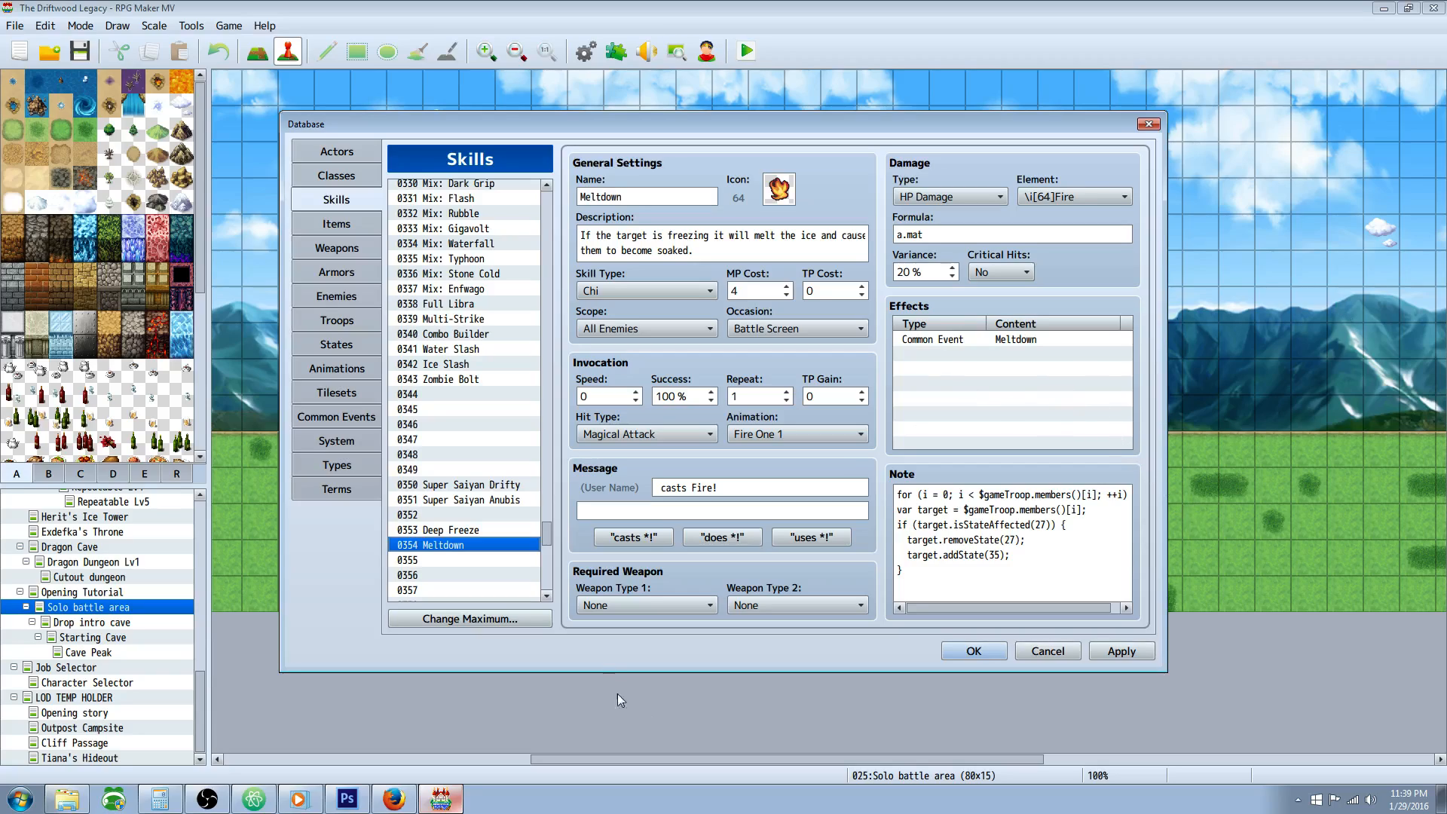
mouse_move(681, 375)
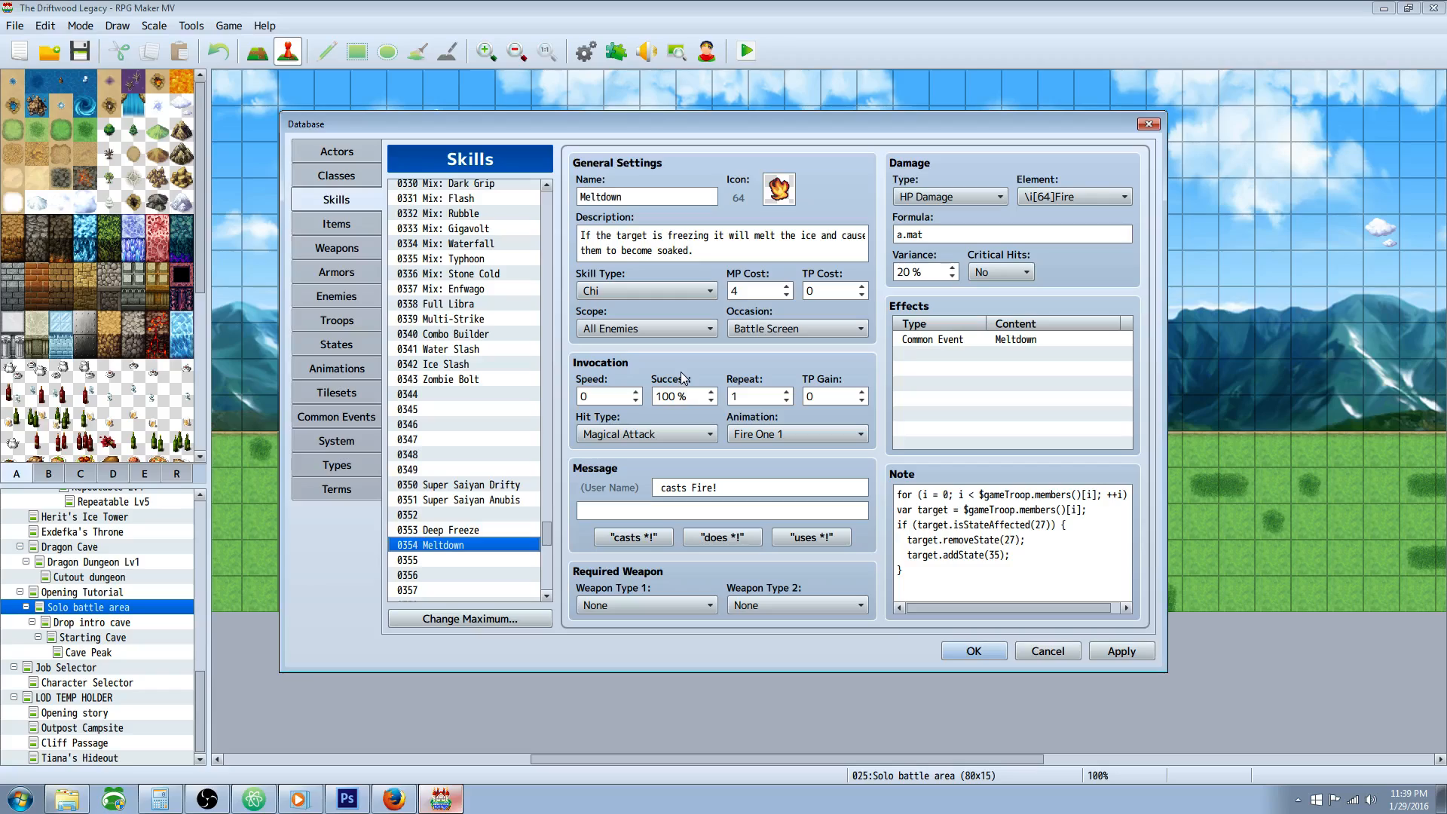
mouse_move(685, 374)
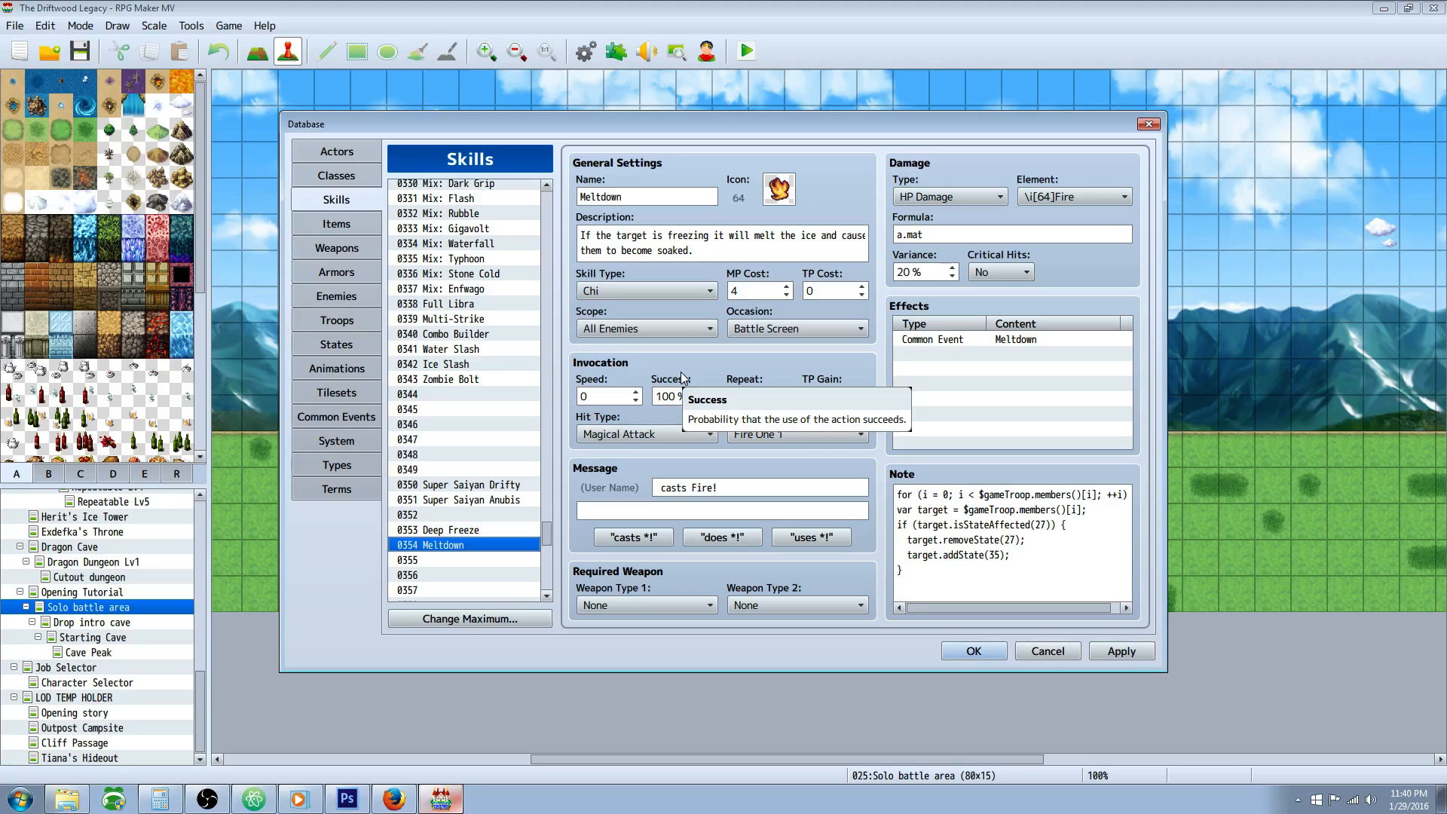
mouse_move(675, 367)
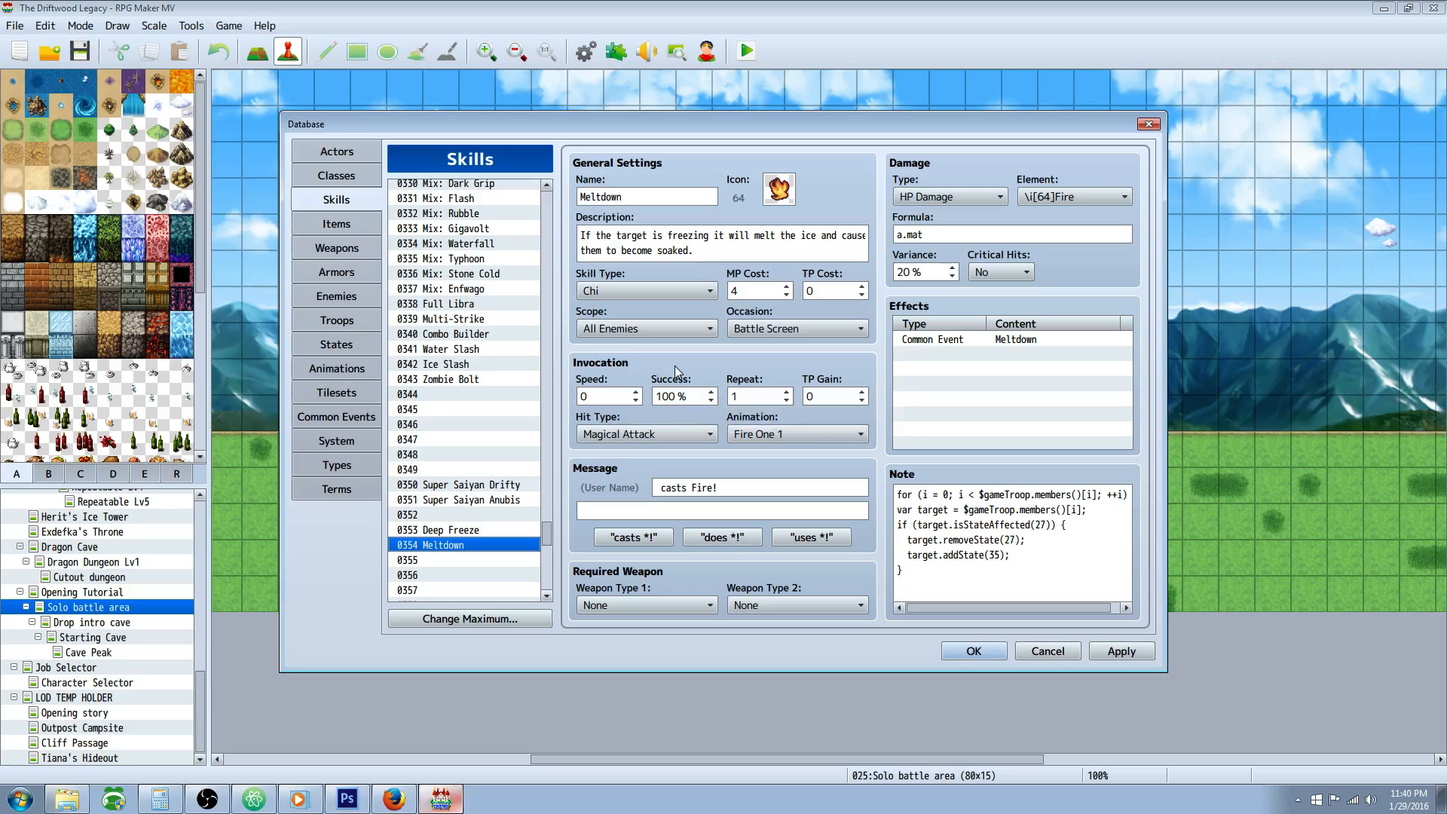
mouse_move(964, 407)
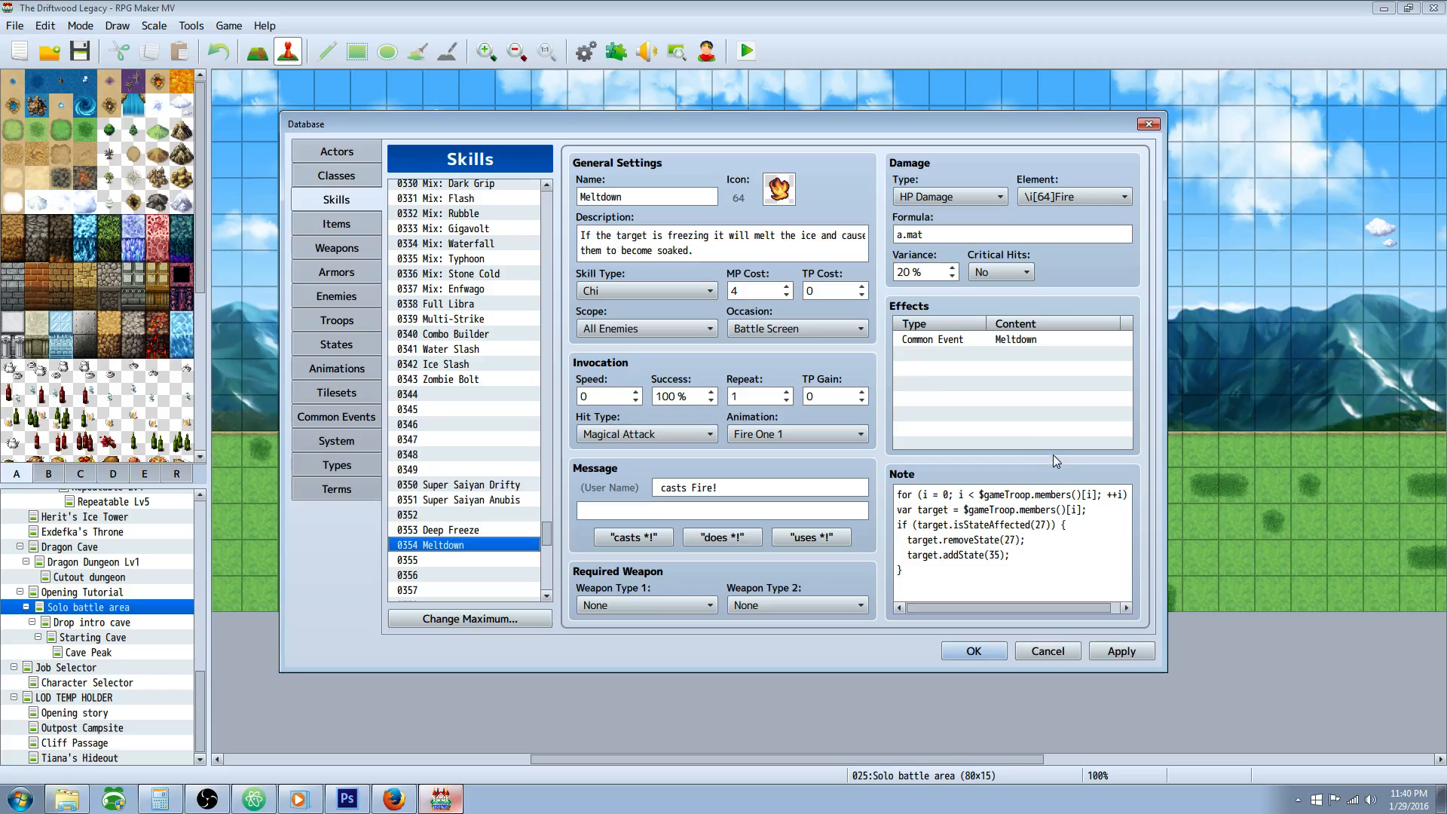
click(1010, 339)
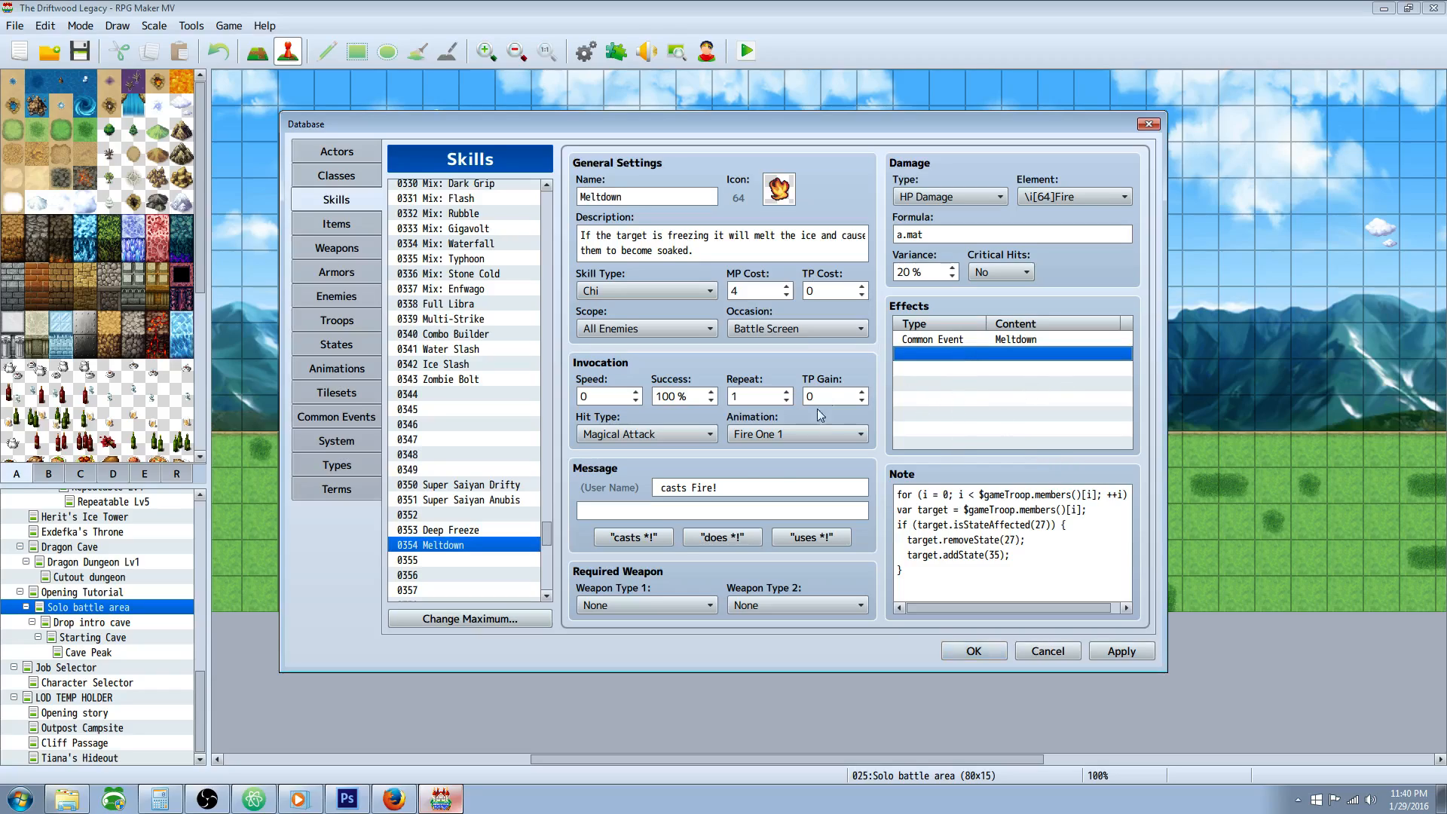
mouse_move(973, 652)
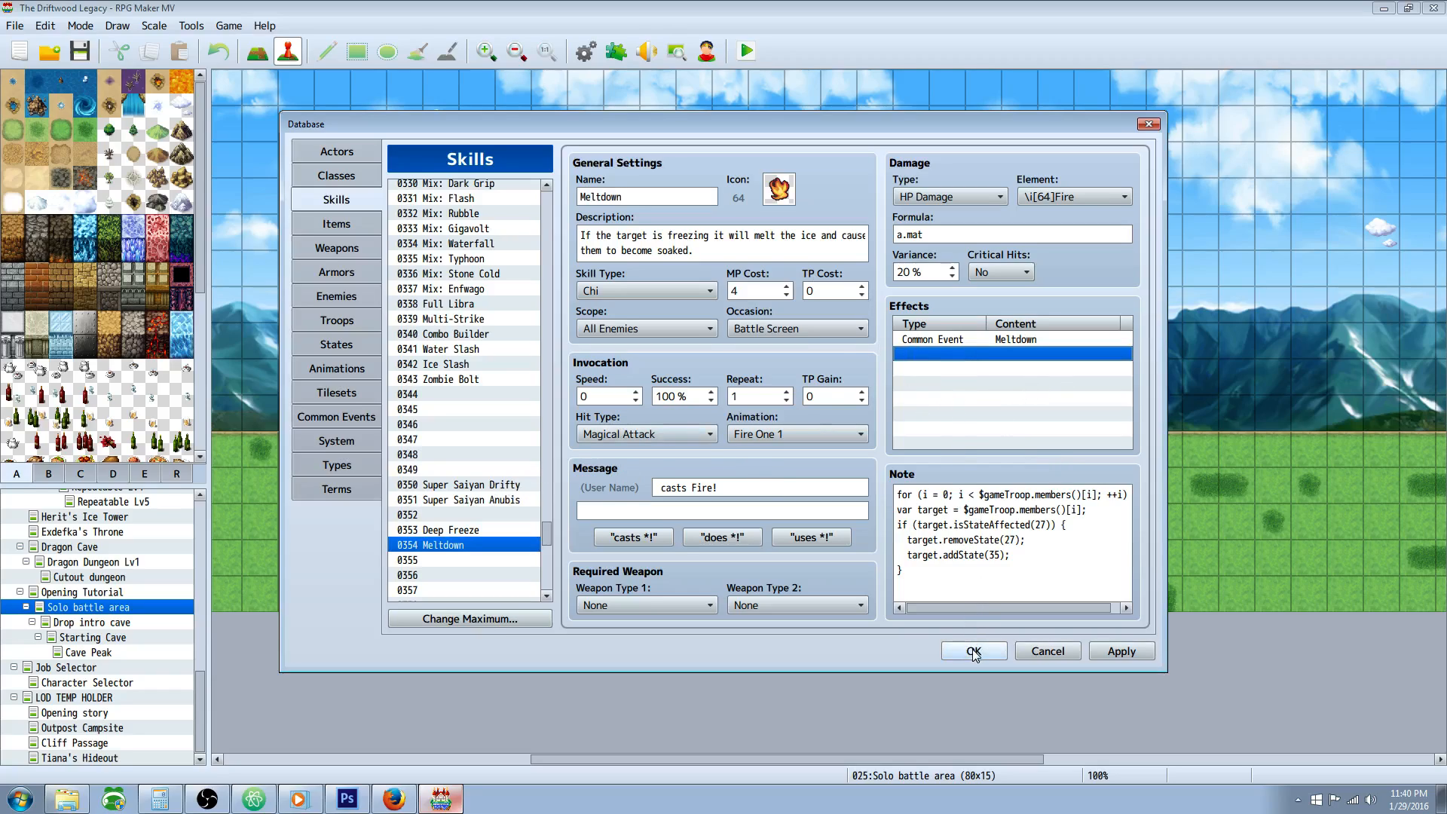
mouse_move(973, 657)
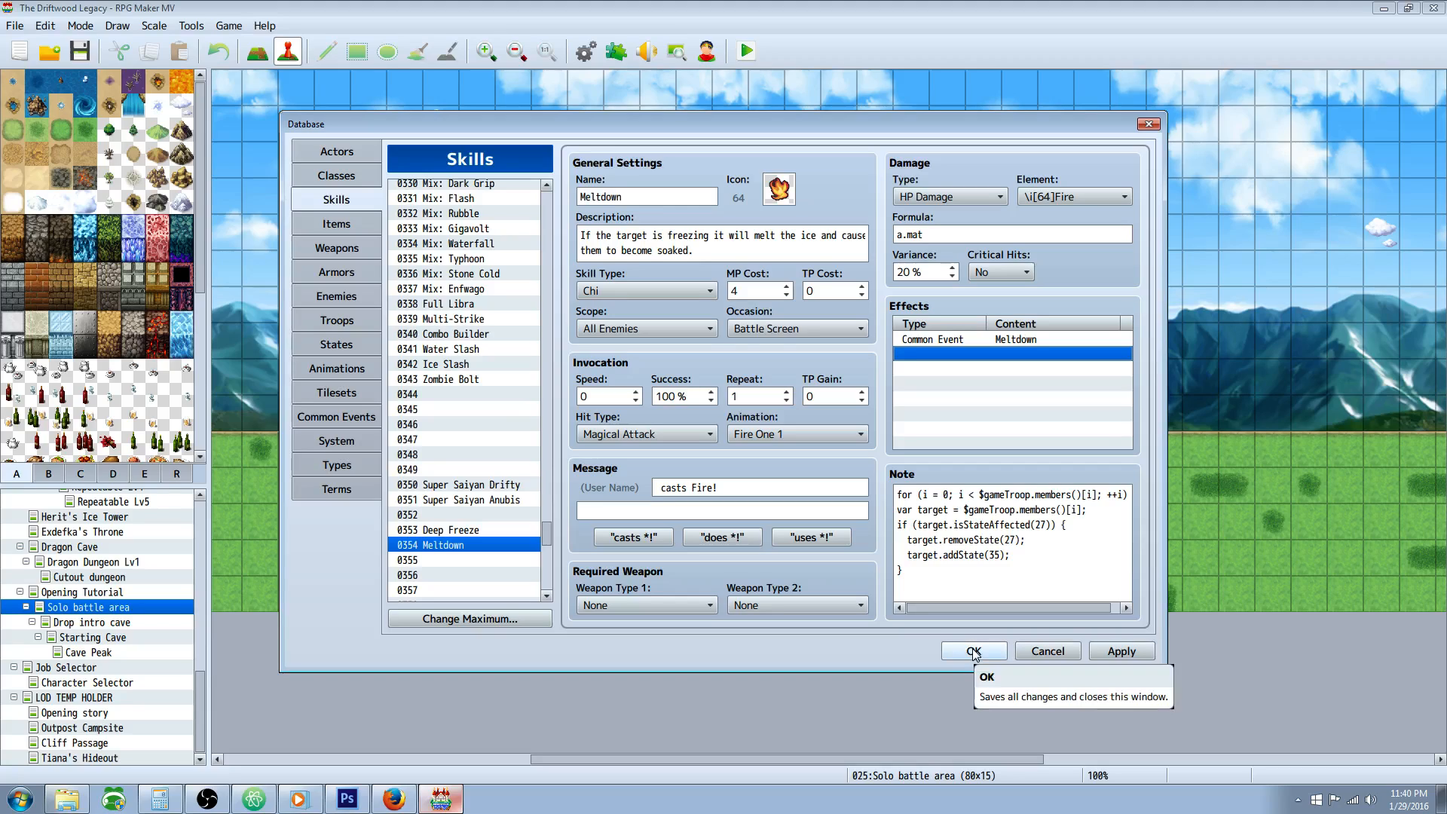
mouse_move(974, 645)
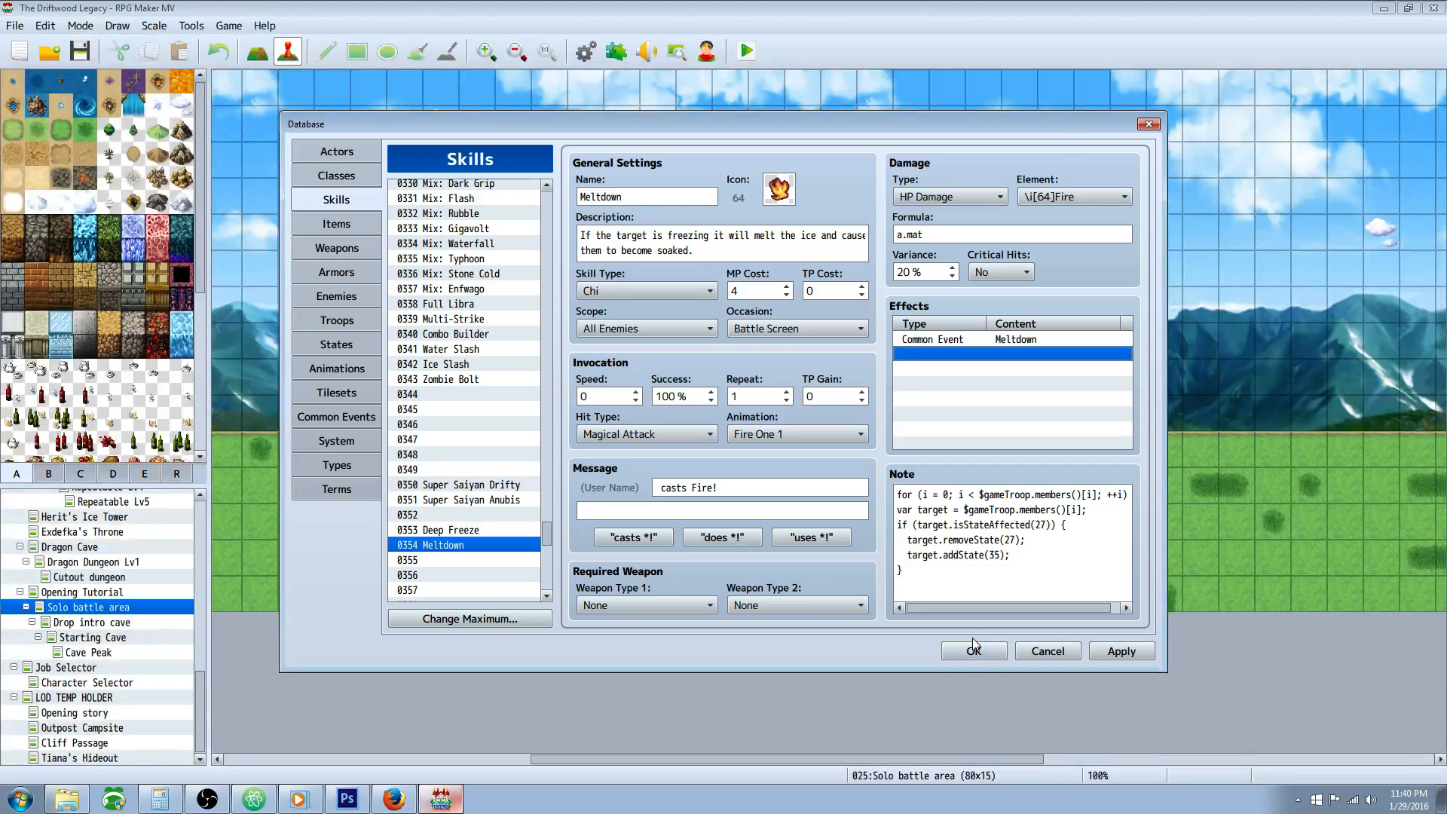